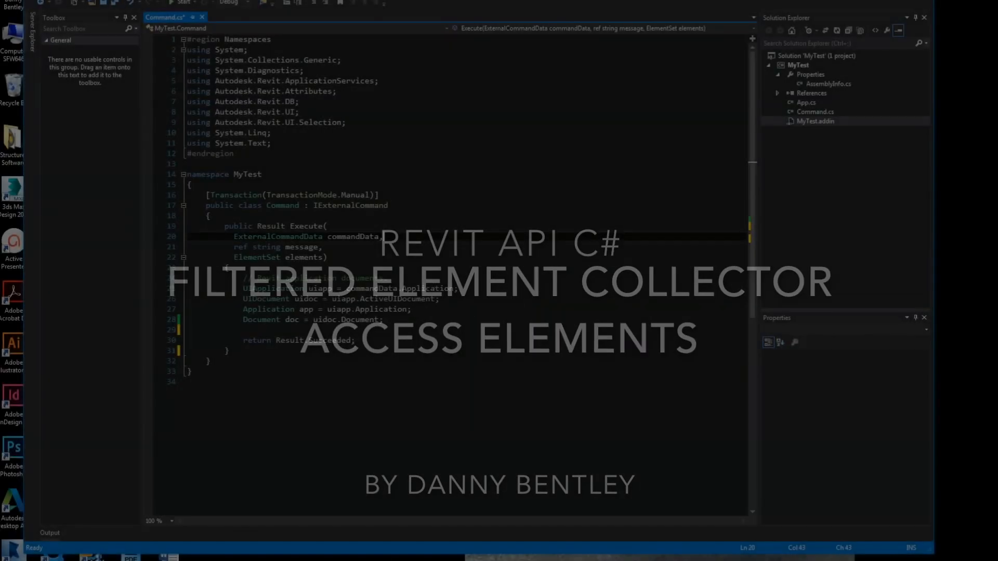
# Add a new class file named SampleCollector.cs to the MyTest project.
pyautogui.rightClick(799, 65)
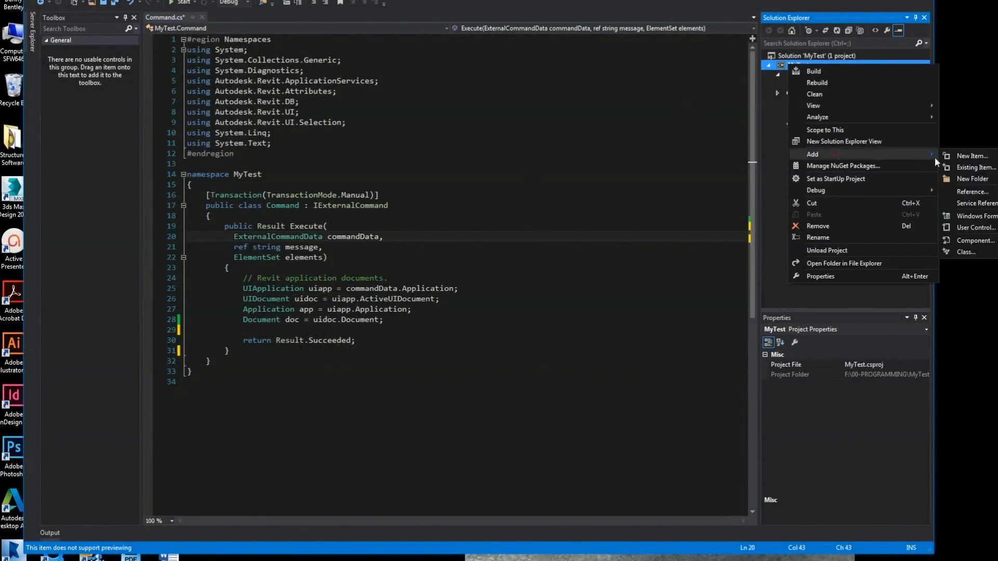
pyautogui.click(971, 156)
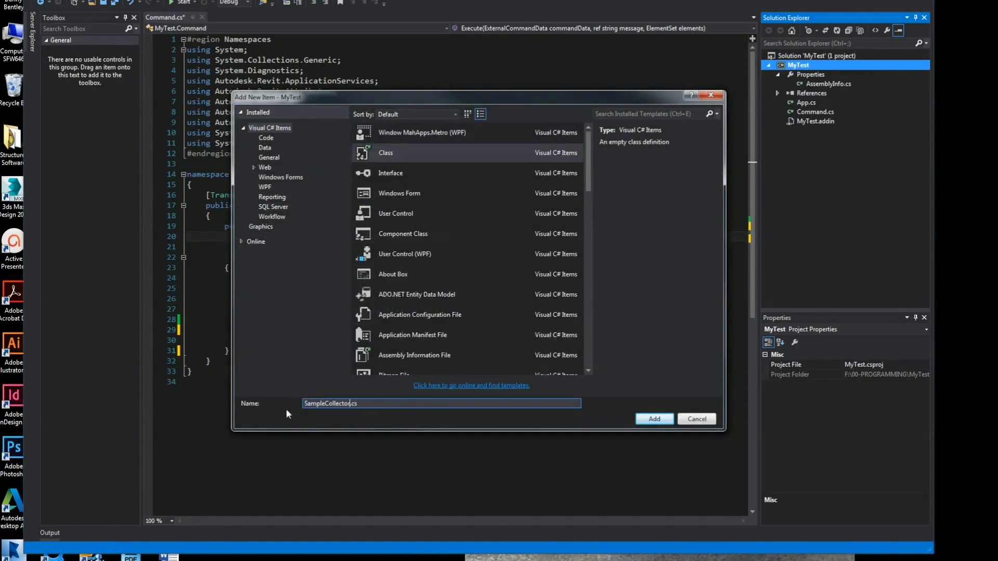
pyautogui.click(654, 419)
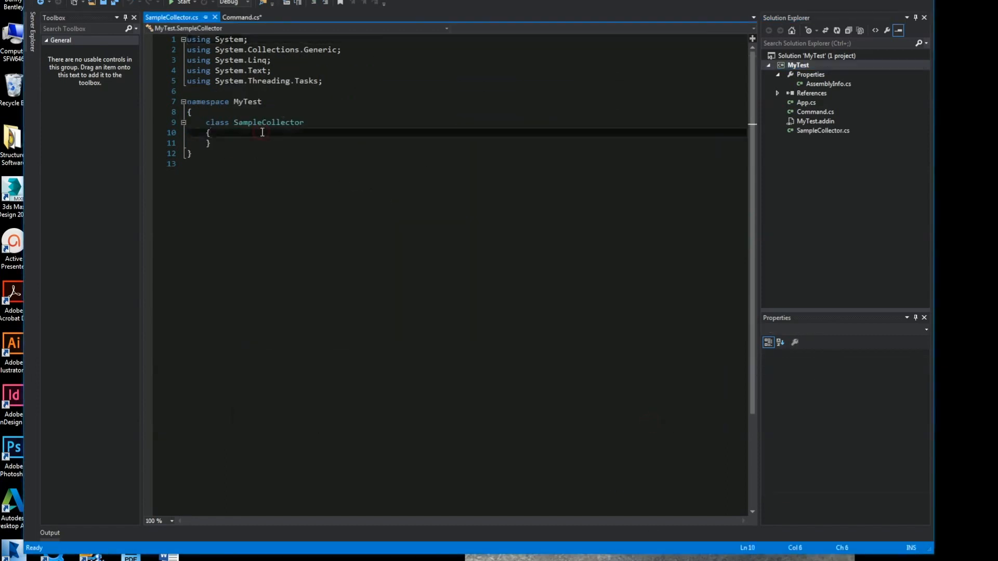
# Declare an empty public List<Wall> GetWalls_Class(Document doc) method.
pyautogui.write('public')
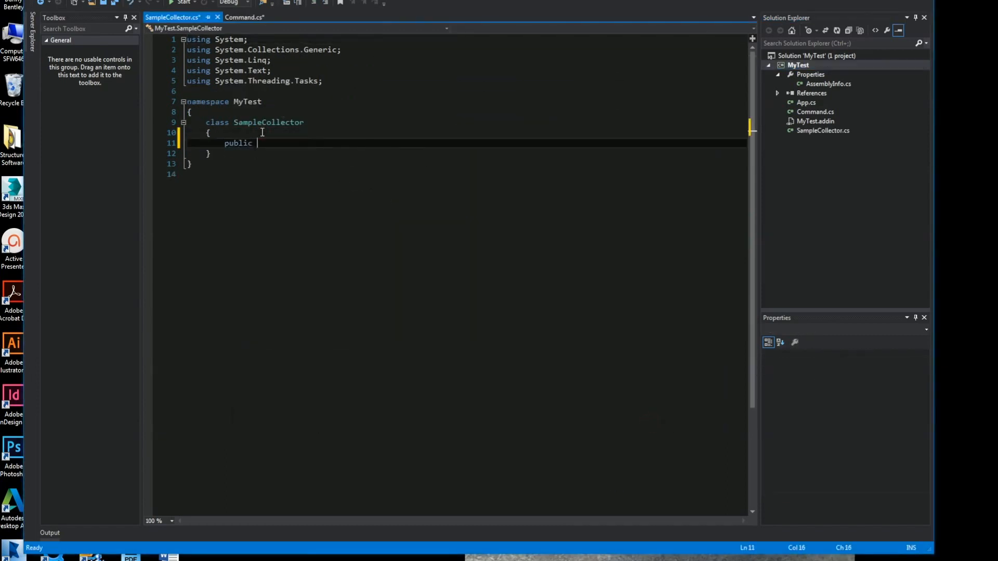
pyautogui.write('List<Walls')
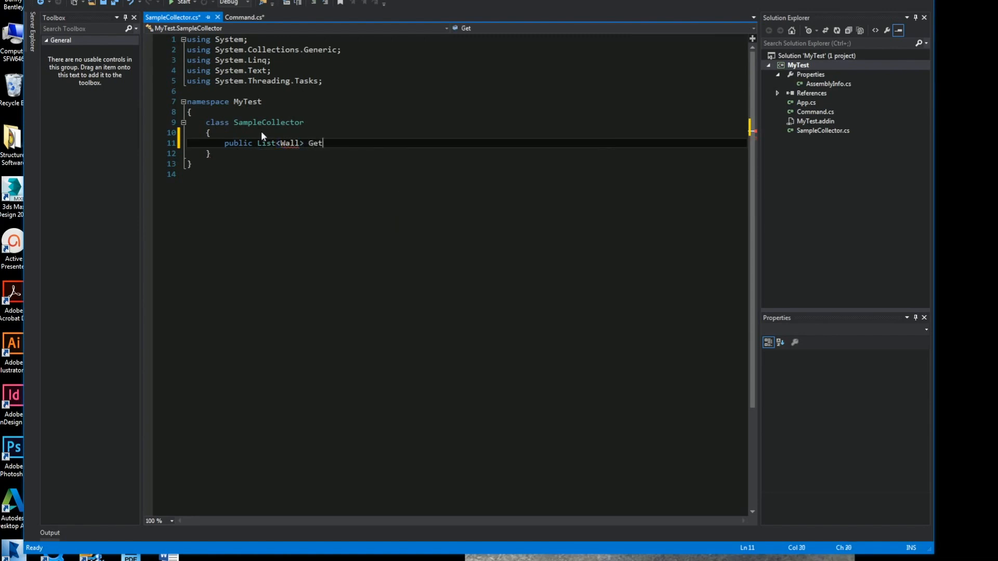
pyautogui.write('Walls_Class')
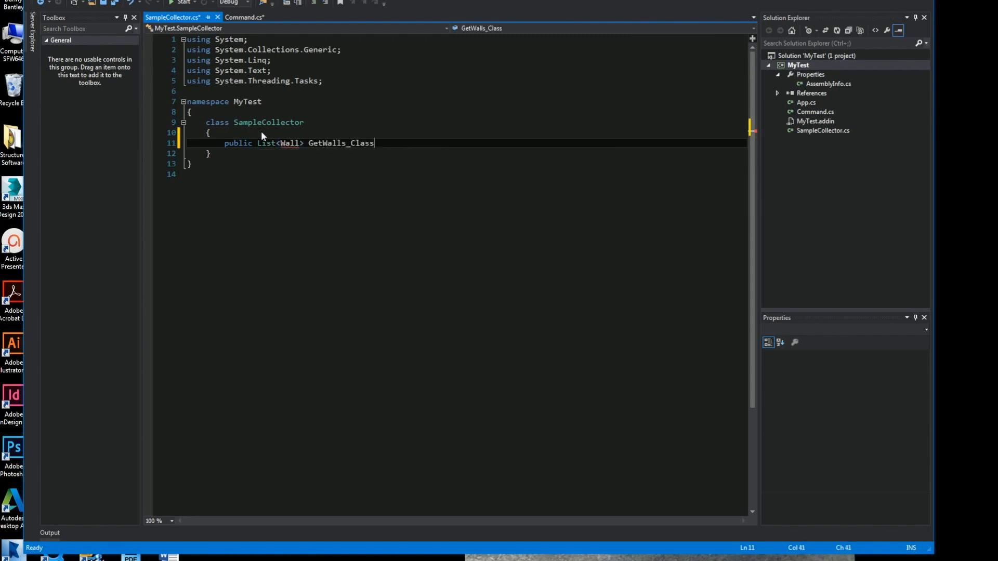
pyautogui.write('(Document doc')
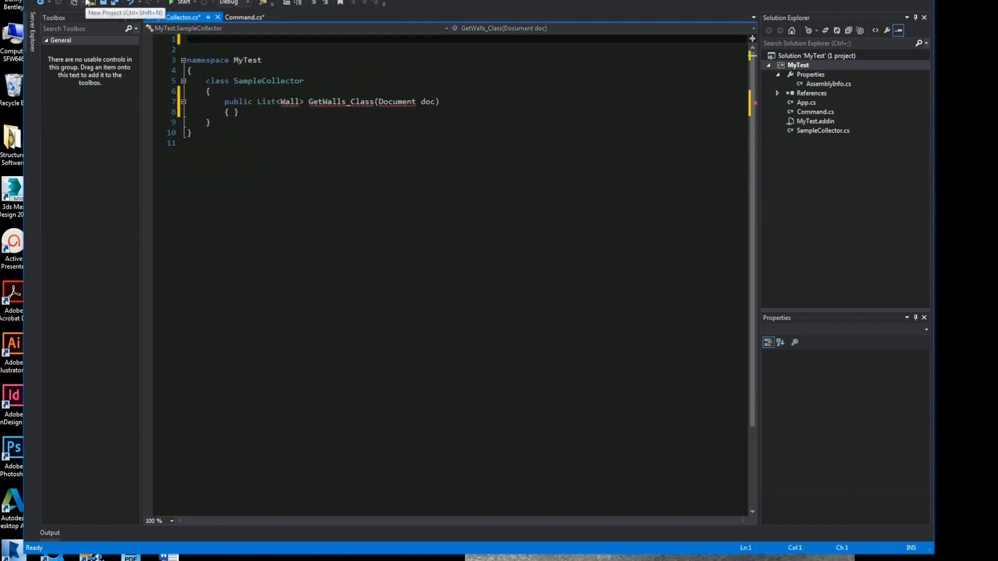
# Set the usings to System.Collections.Generic, System.Linq and Autodesk.Revit.DB.
pyautogui.write('using')
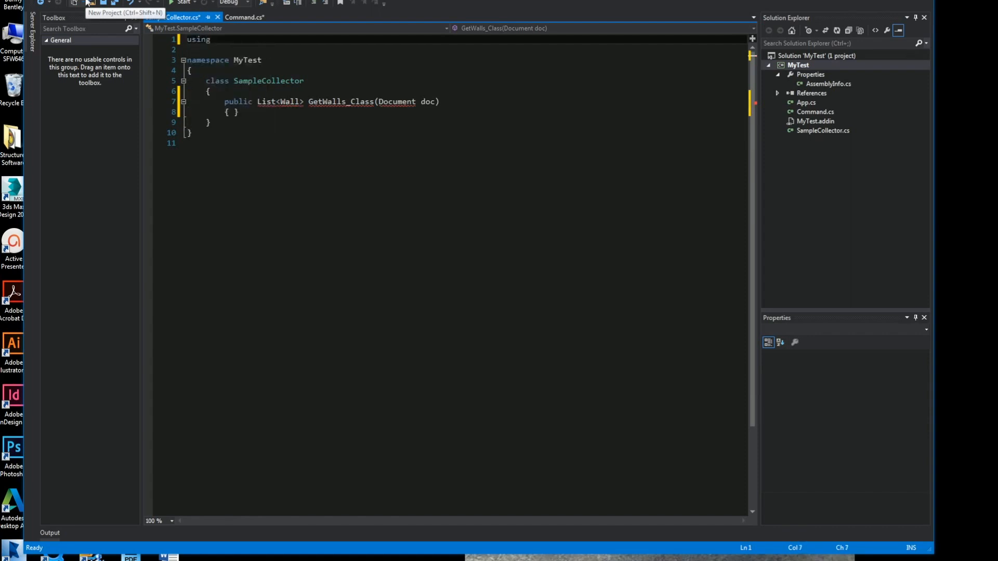
pyautogui.write('System.Collections.Generic;')
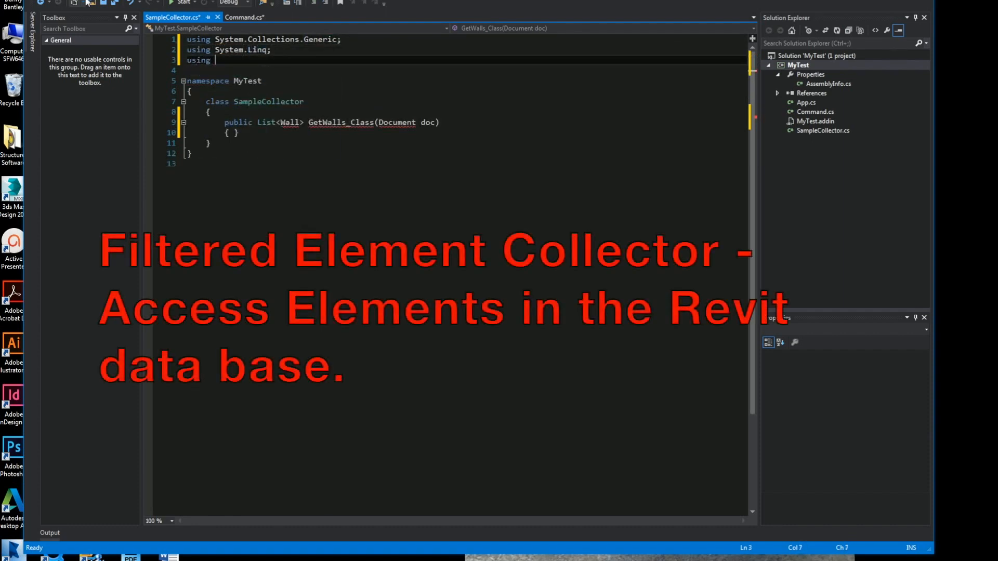
pyautogui.write('Autodesk.Revit.')
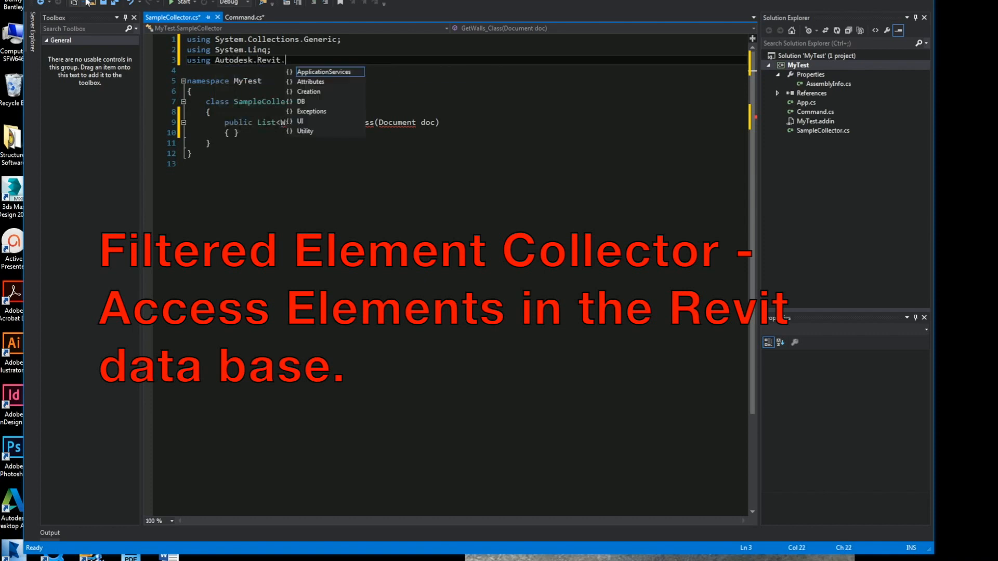
pyautogui.write('DB;')
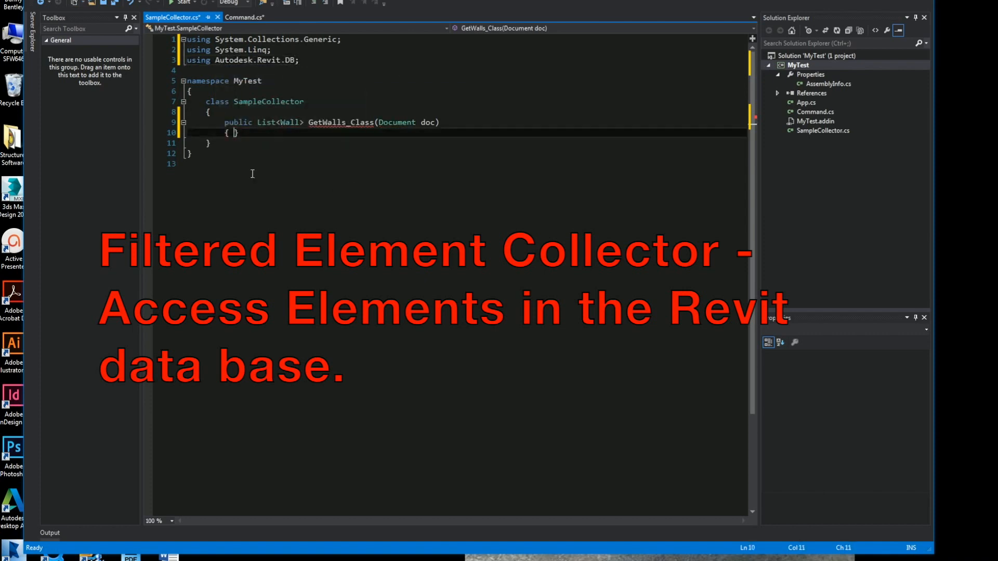
# Make the method's first line collector = new FilteredElementCollector(doc).
pyautogui.press('Enter')
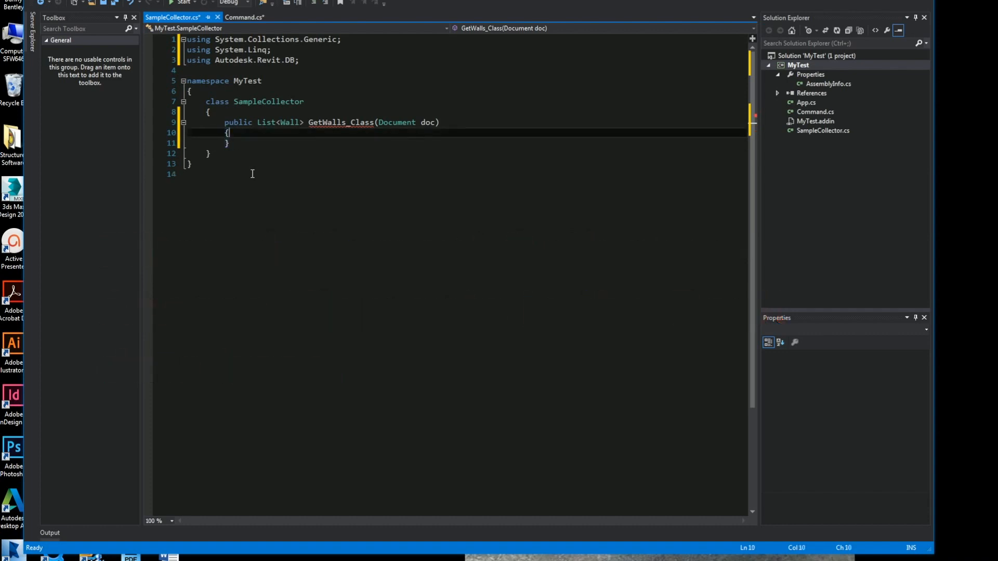
pyautogui.write('Fi')
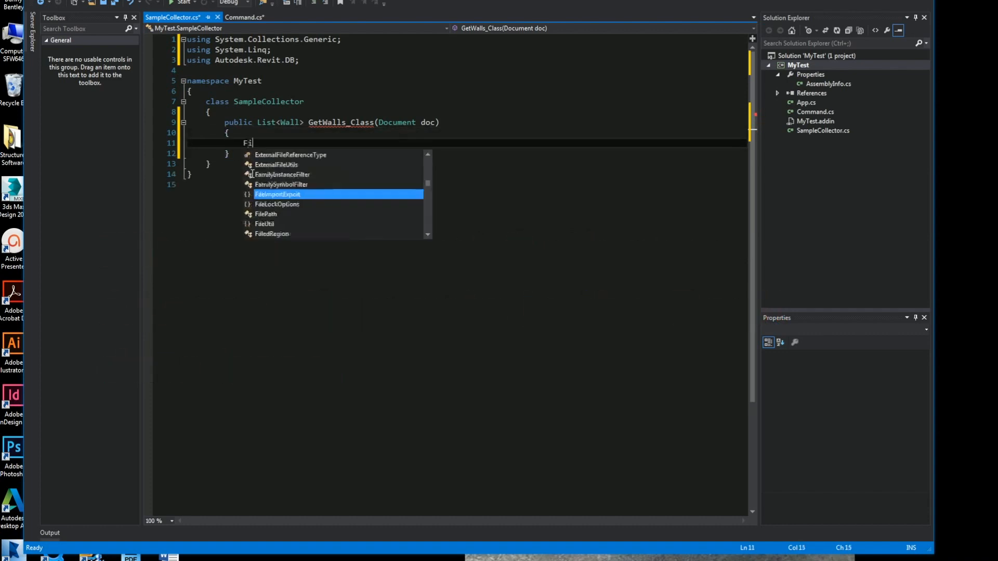
pyautogui.write('l')
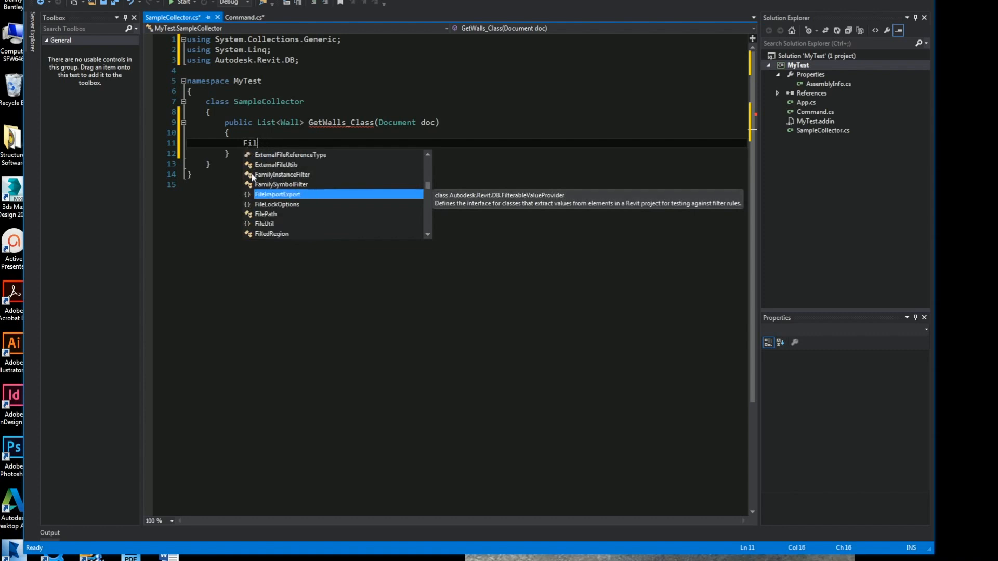
pyautogui.write('tered')
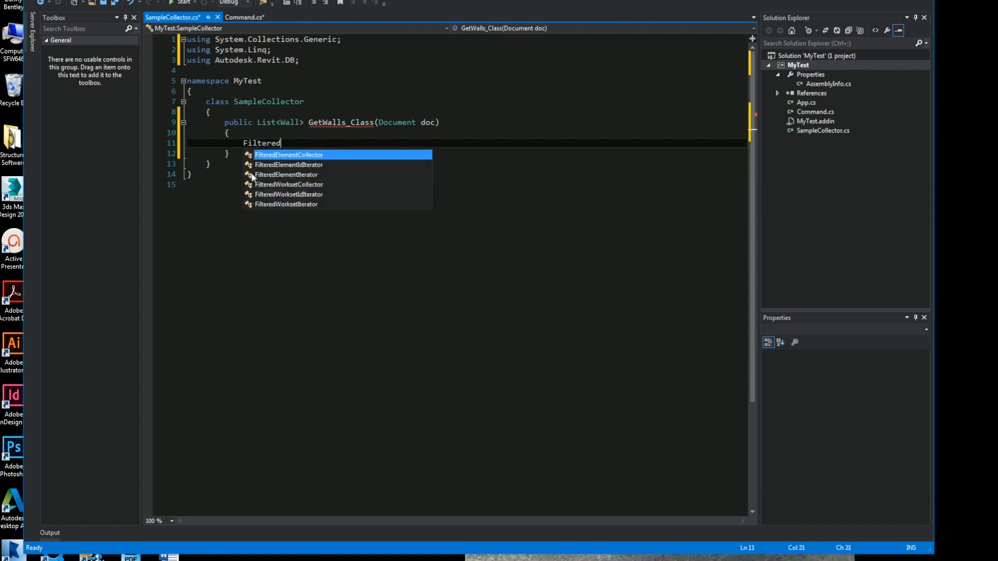
pyautogui.moveTo(289, 154)
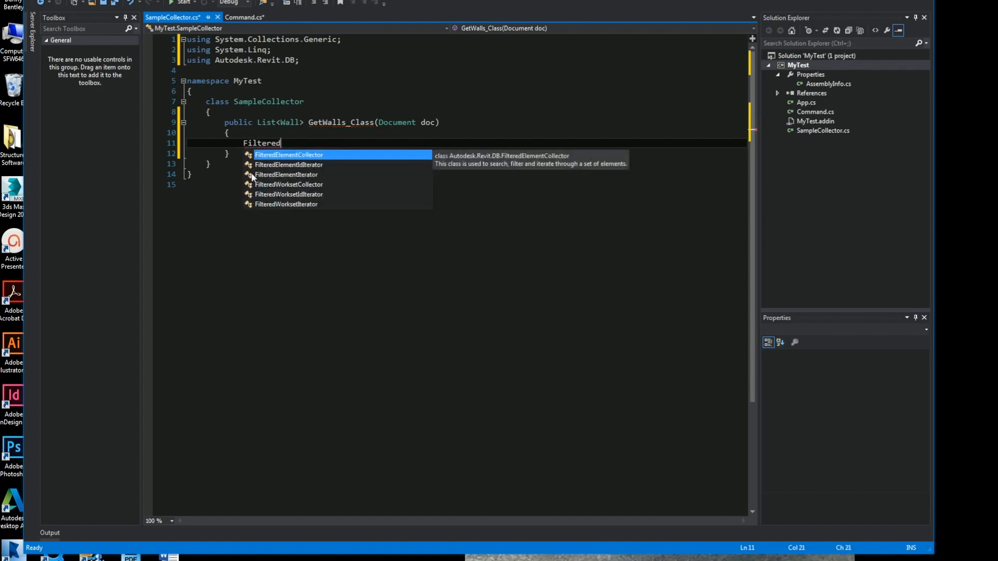
pyautogui.press('Tab')
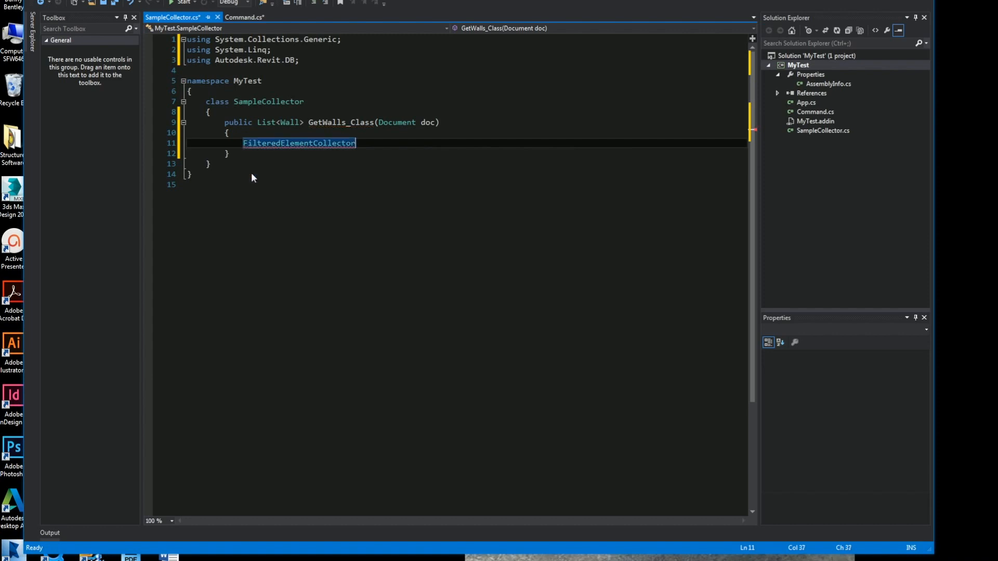
pyautogui.write('collect')
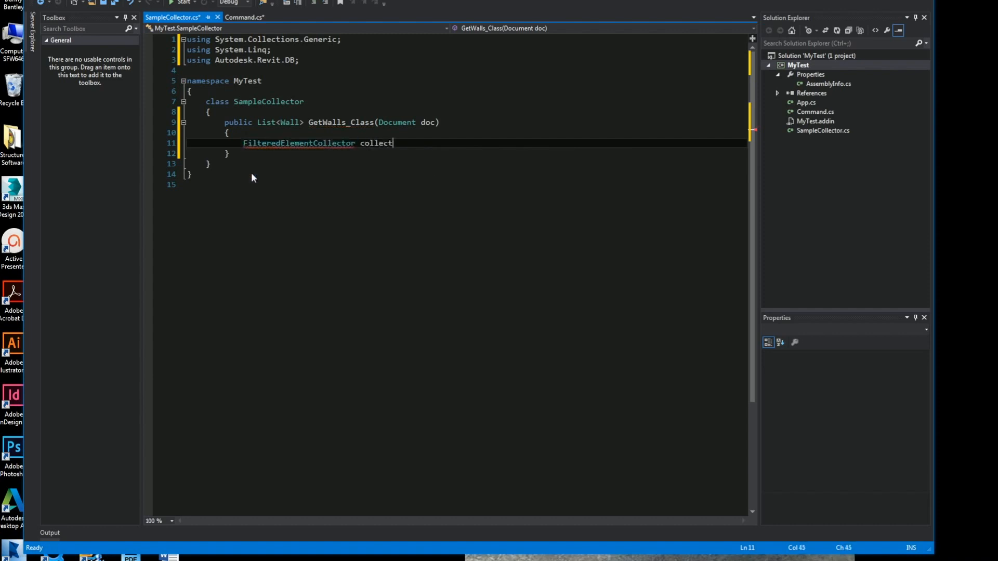
pyautogui.write('or')
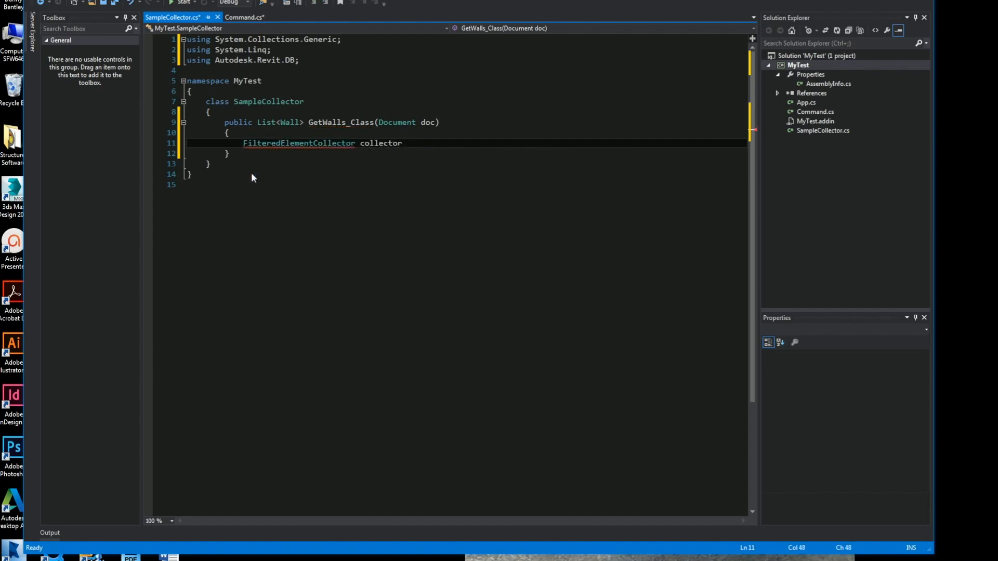
pyautogui.write('= new')
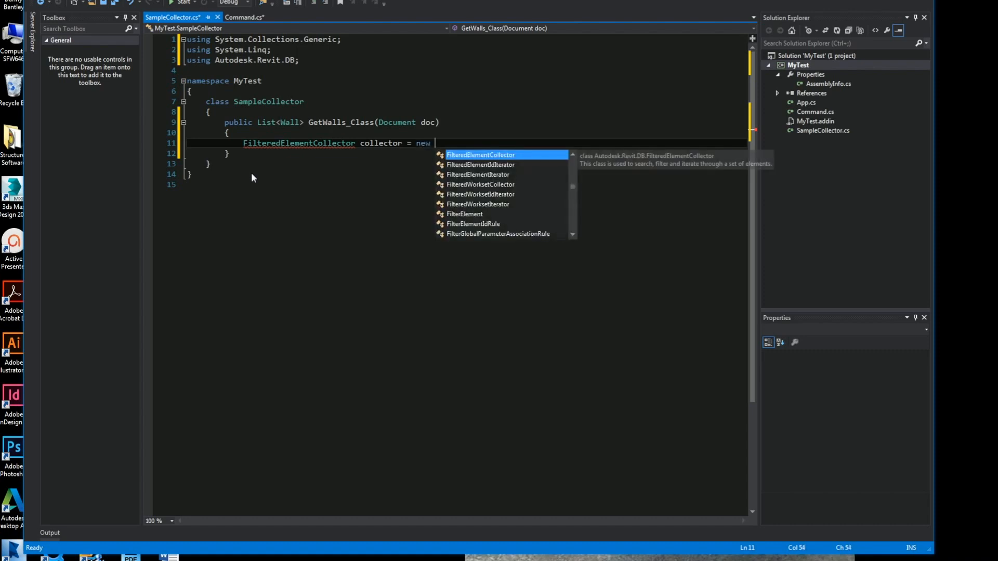
pyautogui.write('FilteredElementCollector(do')
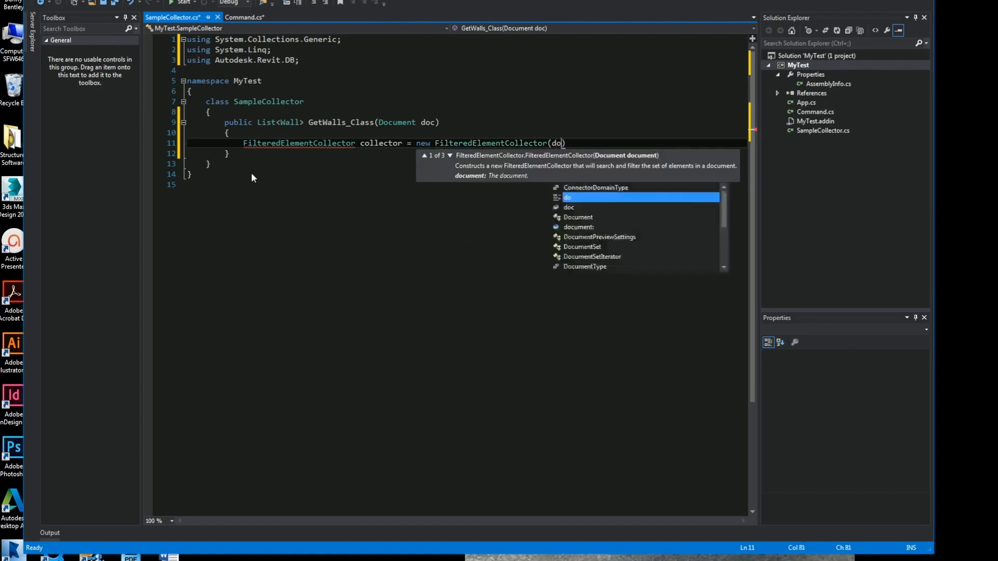
pyautogui.write(')')
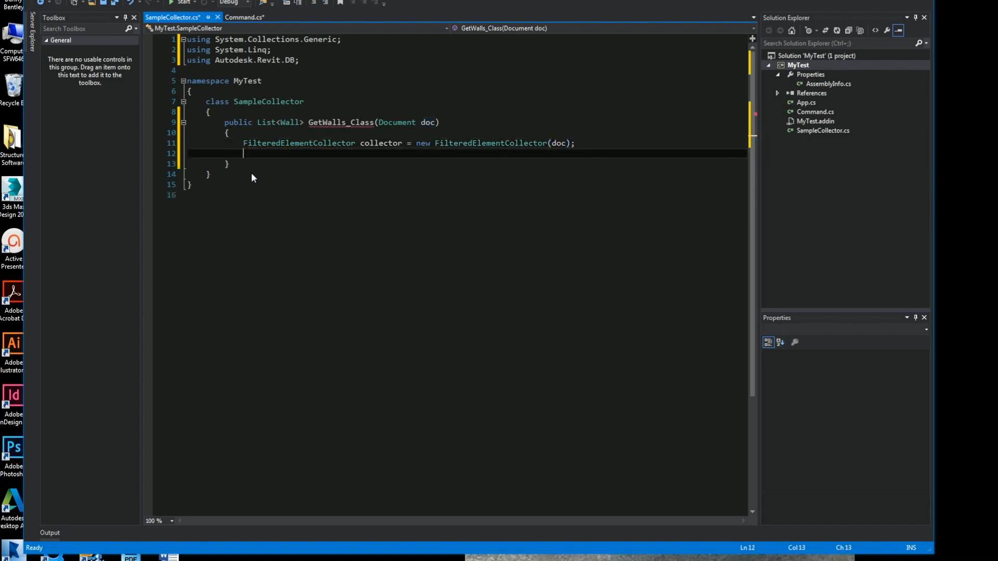
pyautogui.write('ICollection')
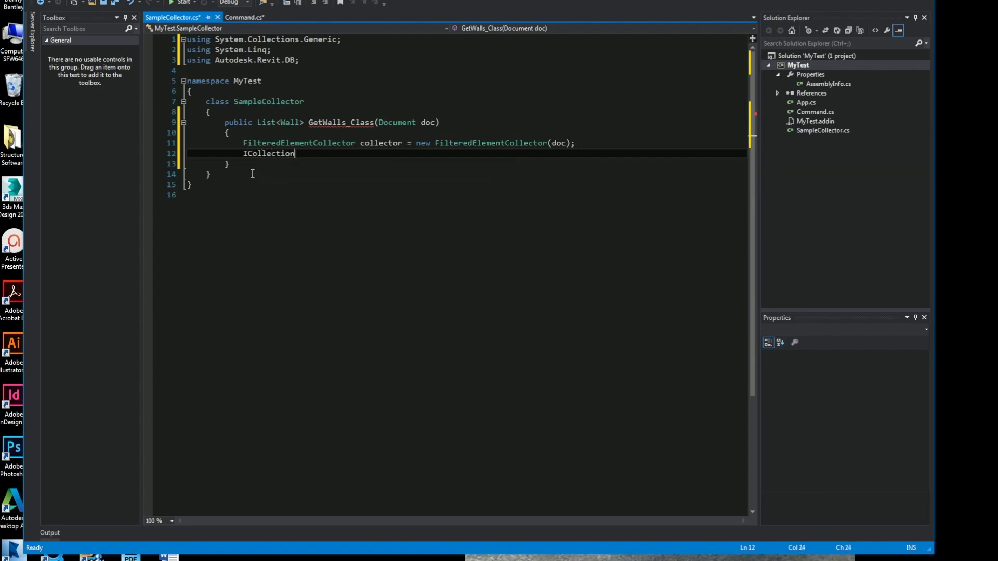
# Begin the ICollection<Element> Walls assignment from collector.
pyautogui.write('<E')
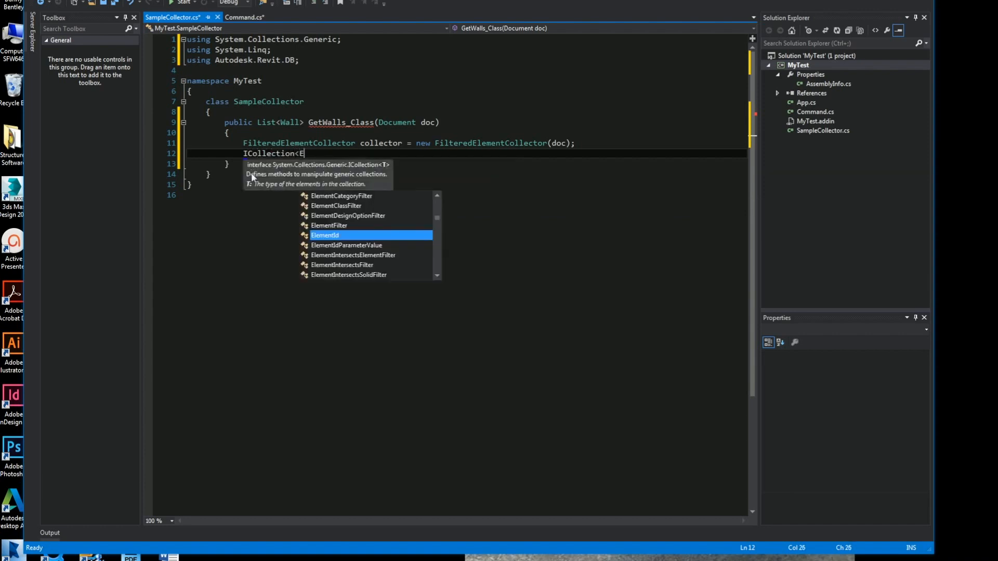
pyautogui.write('l')
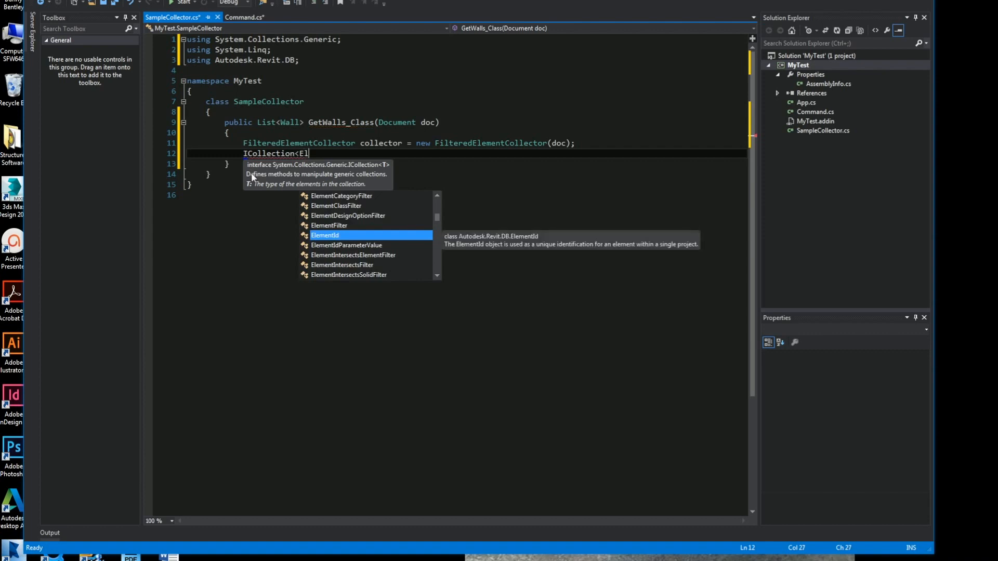
pyautogui.write('Element>')
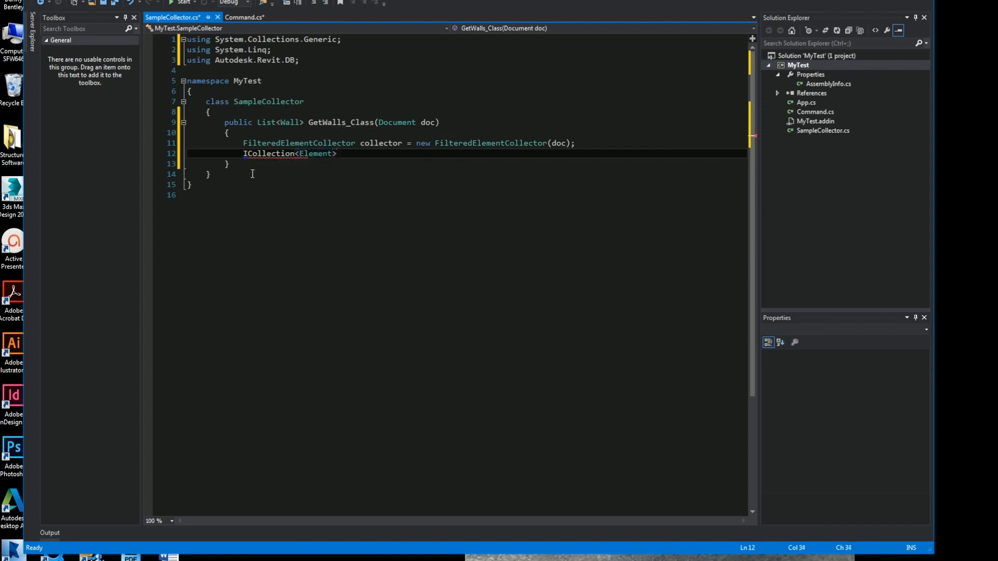
pyautogui.write('Wa')
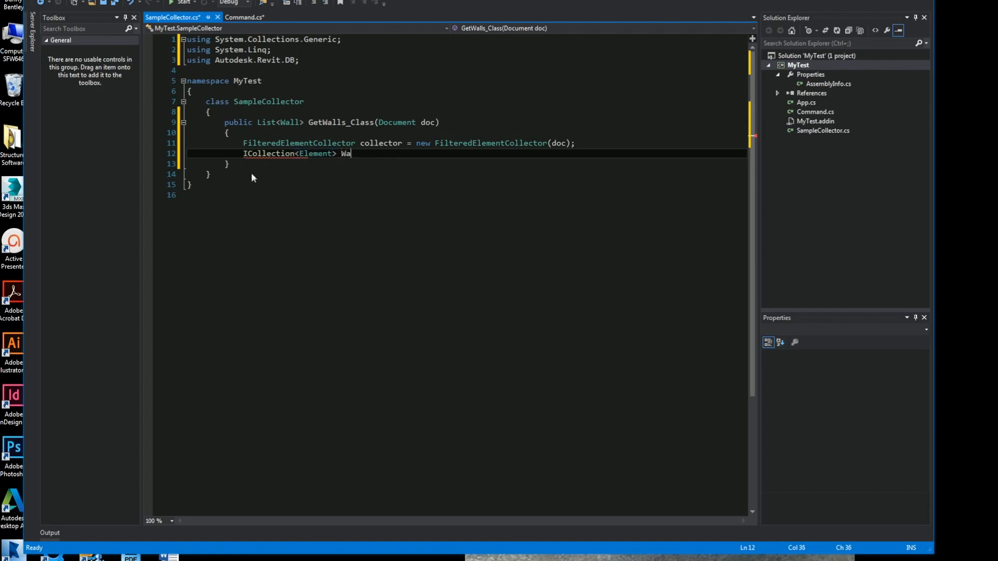
pyautogui.write('lls =')
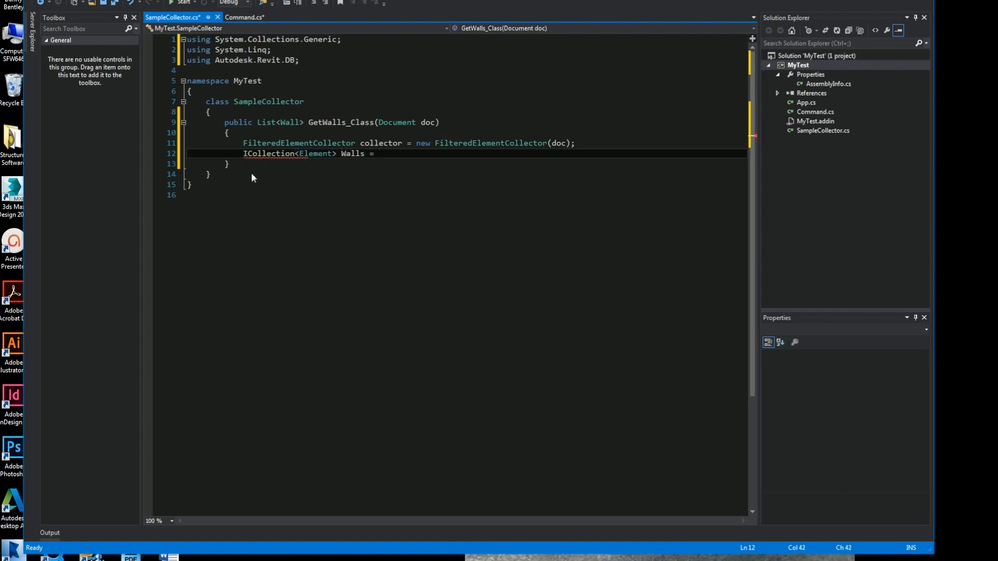
pyautogui.write('collector.')
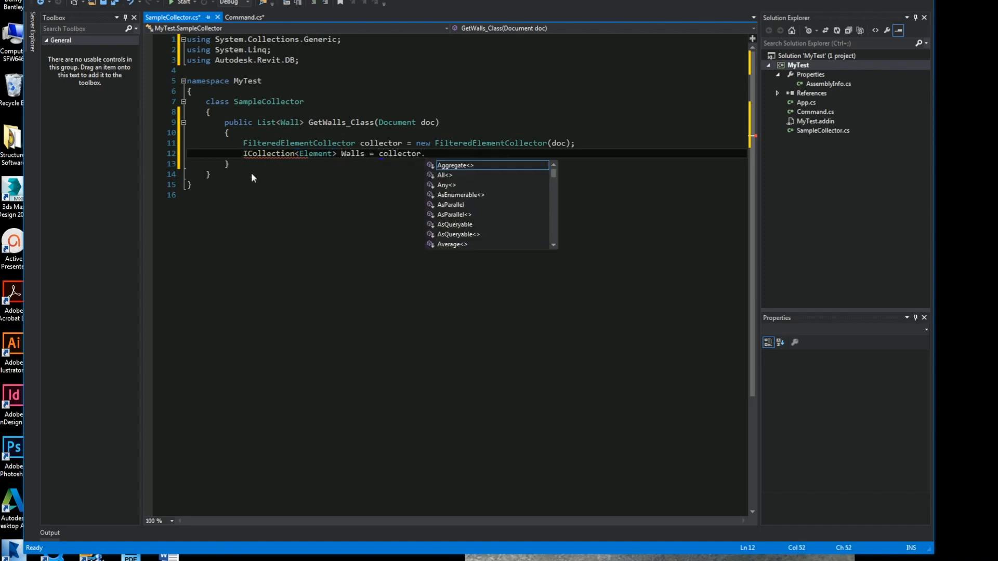
pyautogui.write('o')
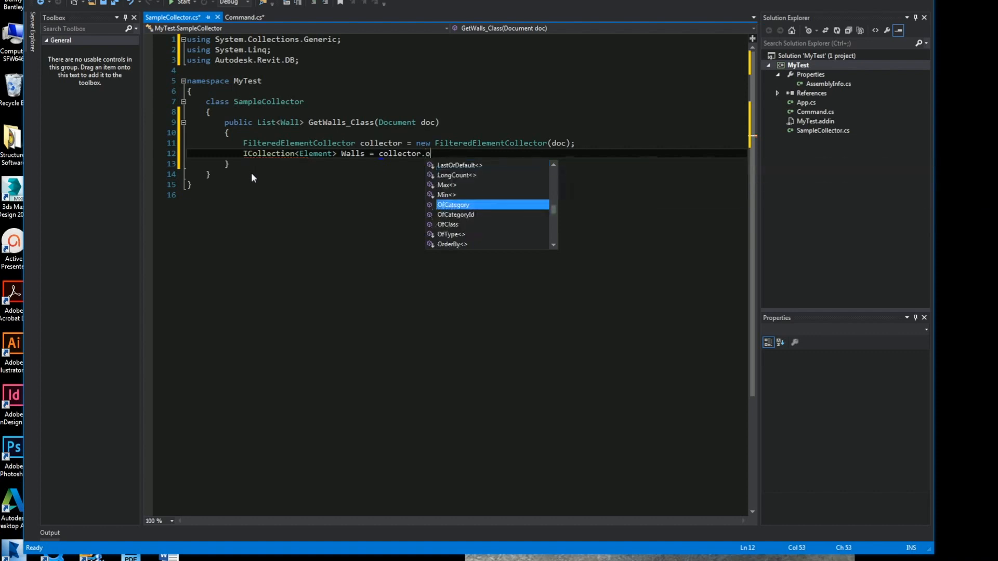
pyautogui.write('f')
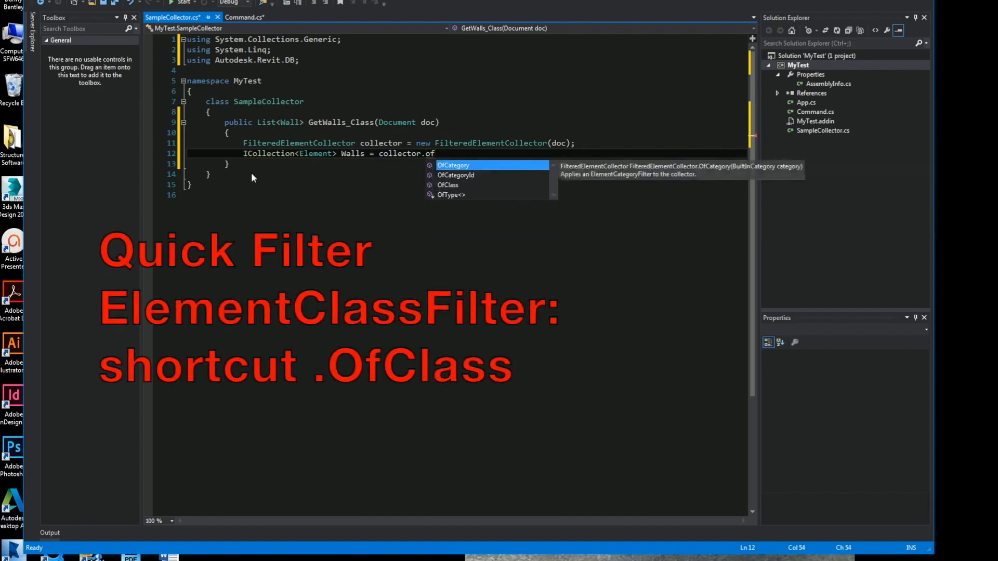
# Complete the Walls statement with OfClass(typeof(Wall)).ToElements().
pyautogui.press('Down')
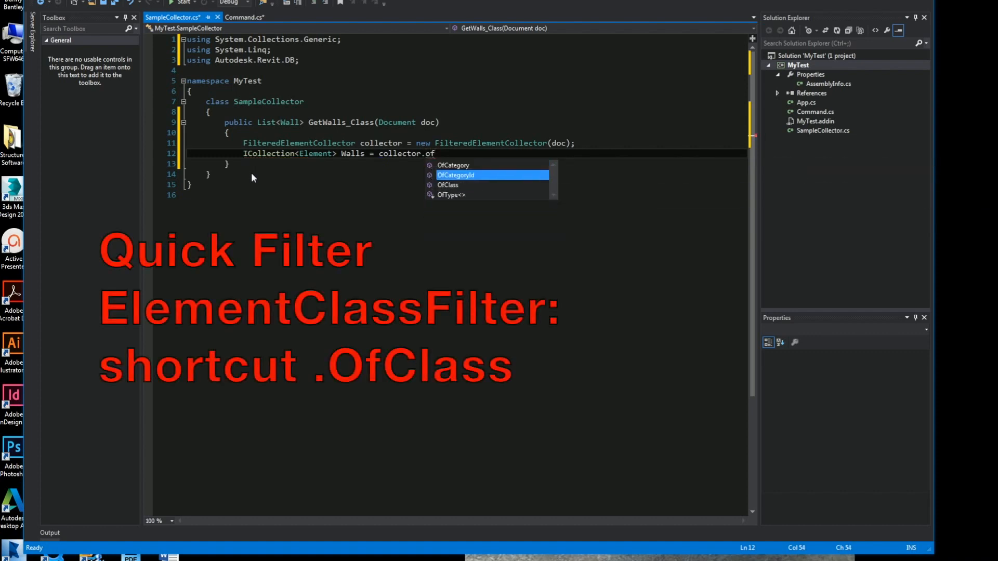
pyautogui.click(448, 185)
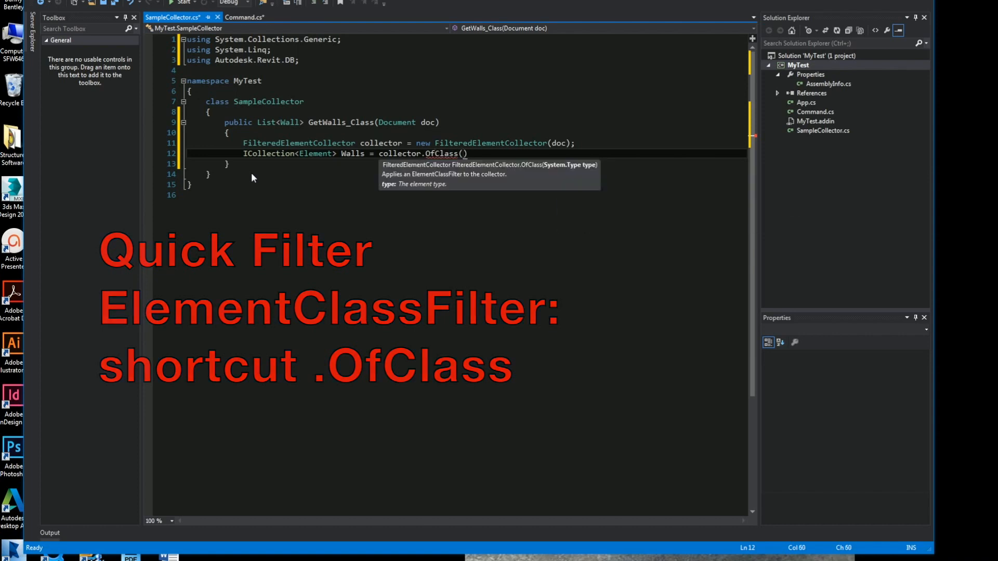
pyautogui.write('ty')
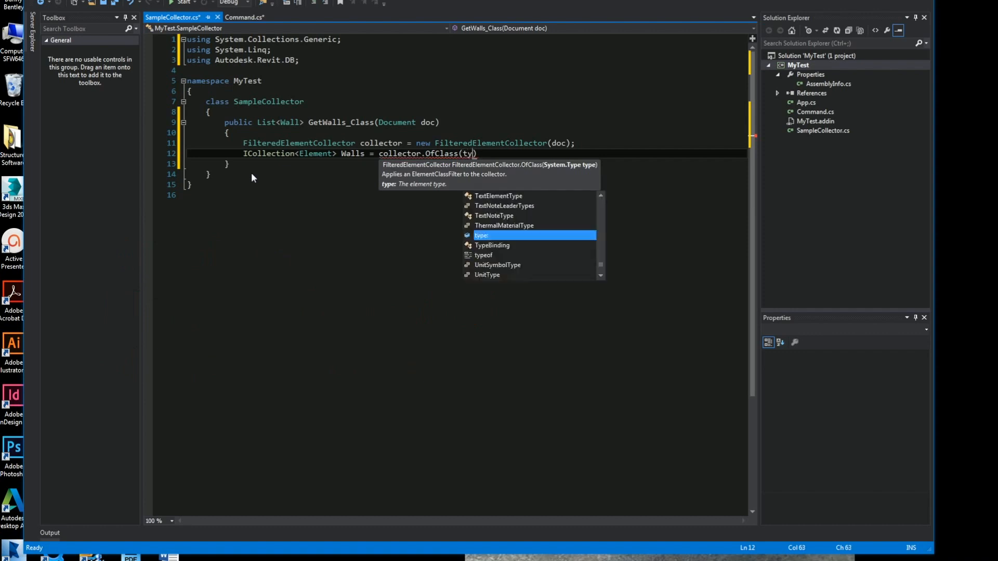
pyautogui.write('eof')
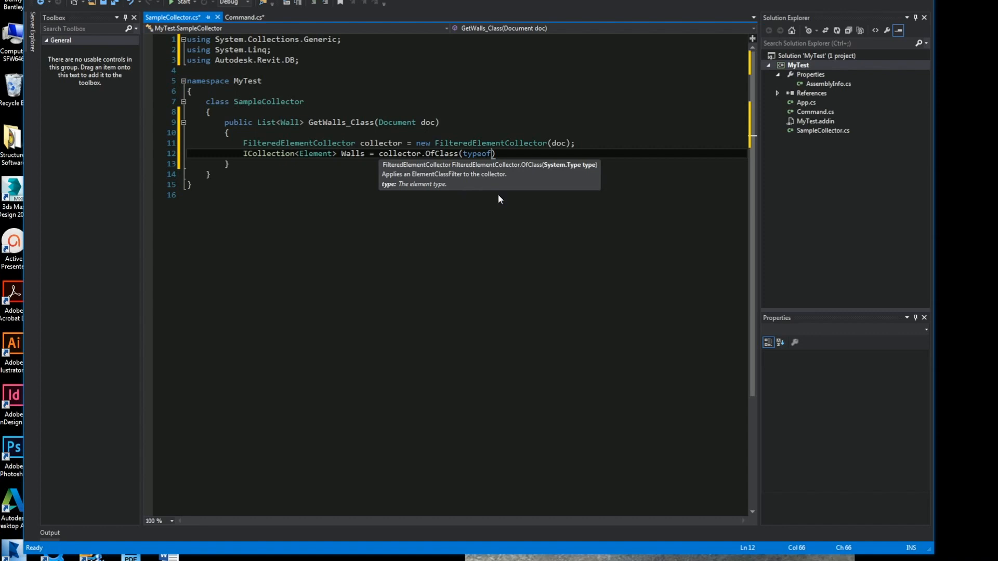
pyautogui.write('(')
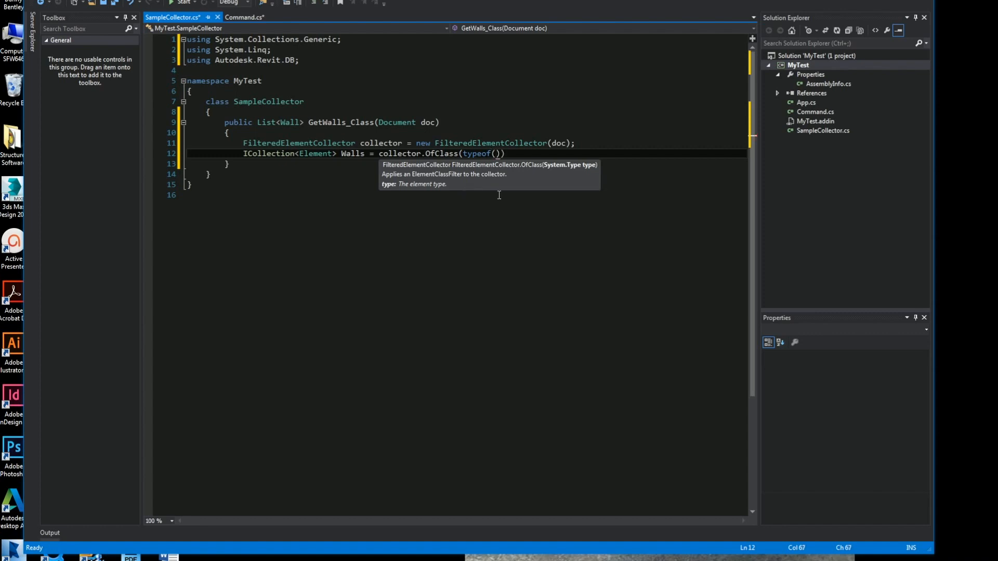
pyautogui.write('Wall')
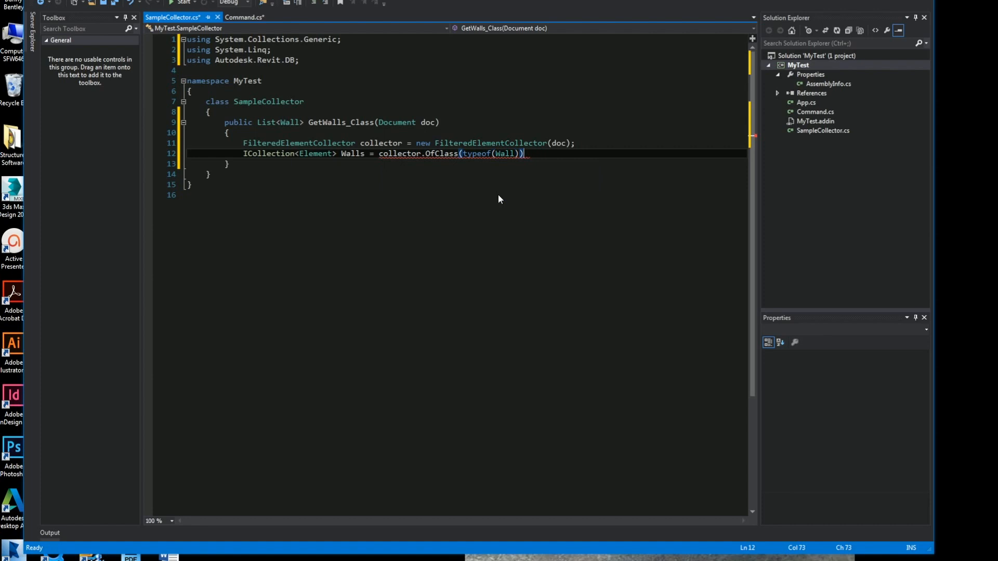
pyautogui.write('.')
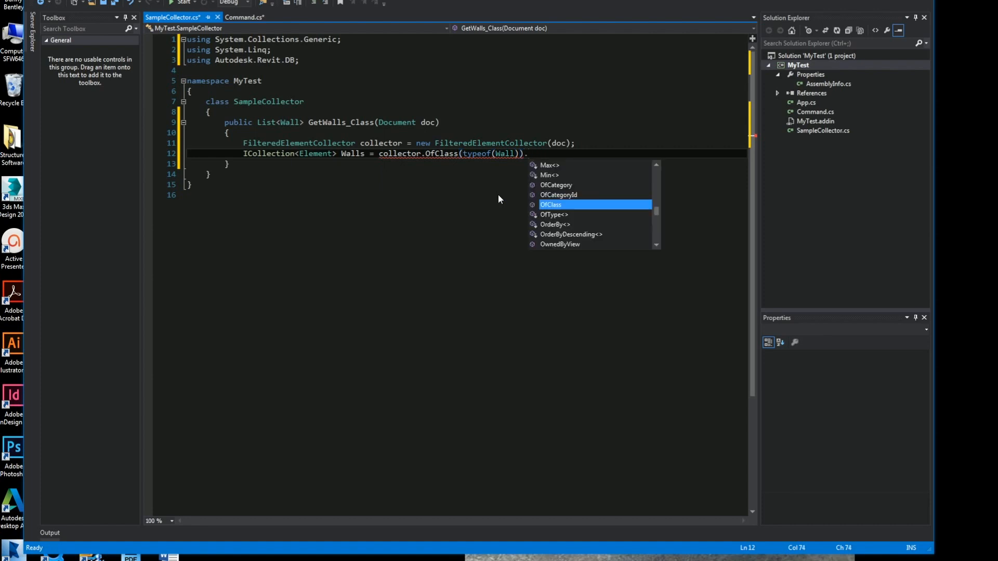
pyautogui.write('To')
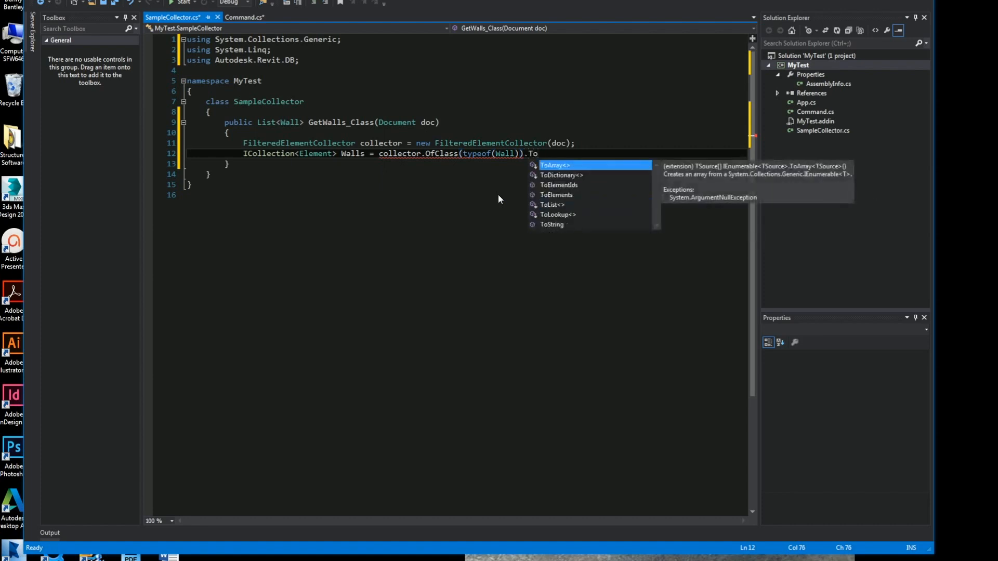
pyautogui.write('Elements();')
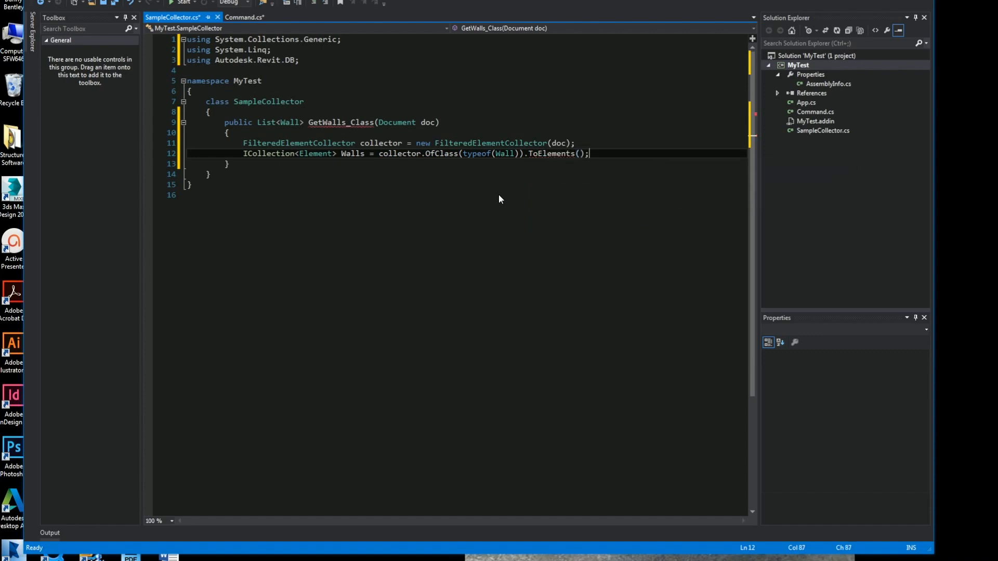
# Declare List<Wall> List_Walls = new List<Wall>().
pyautogui.write('List')
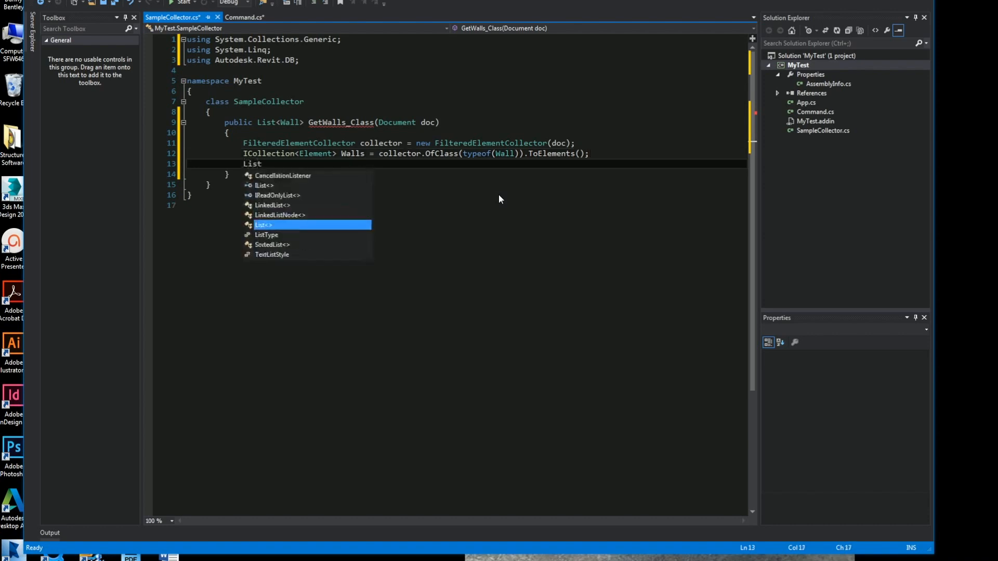
pyautogui.write('<Walls')
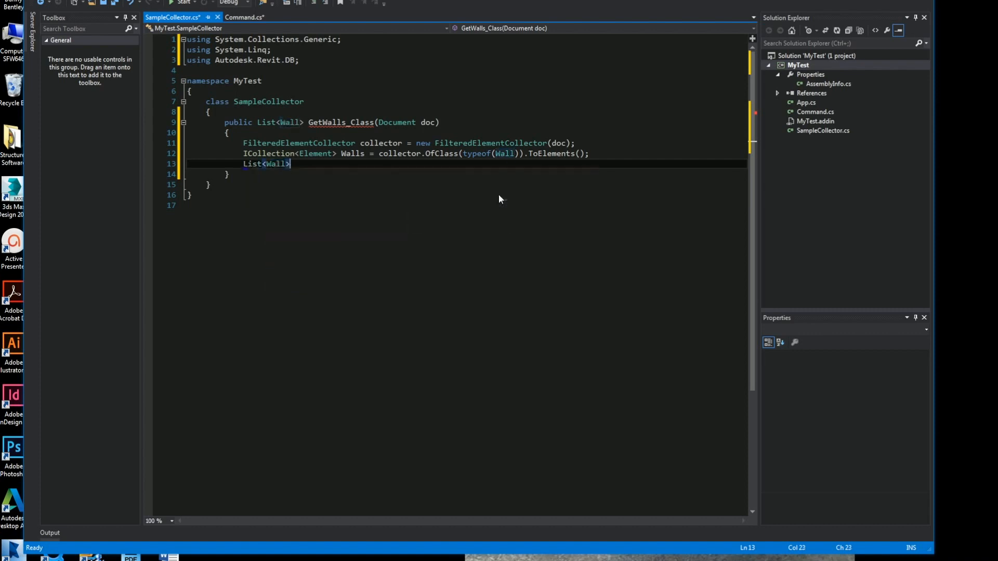
pyautogui.write('List')
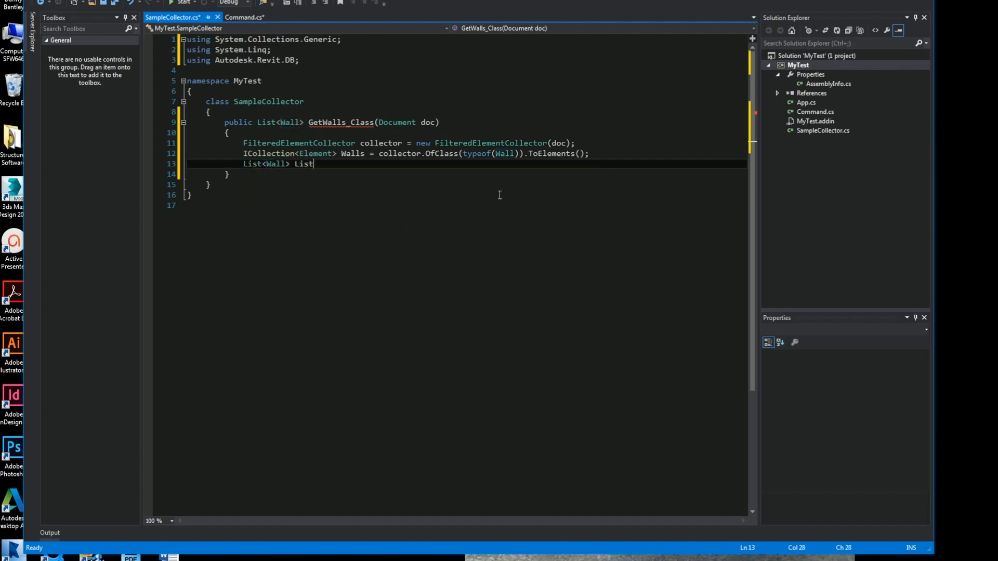
pyautogui.write('_Wal')
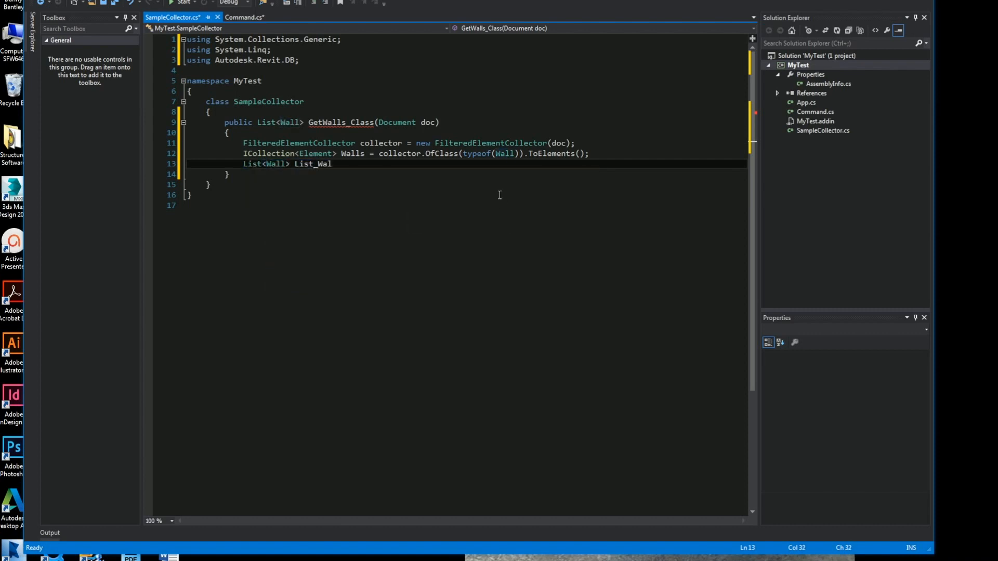
pyautogui.write('ls')
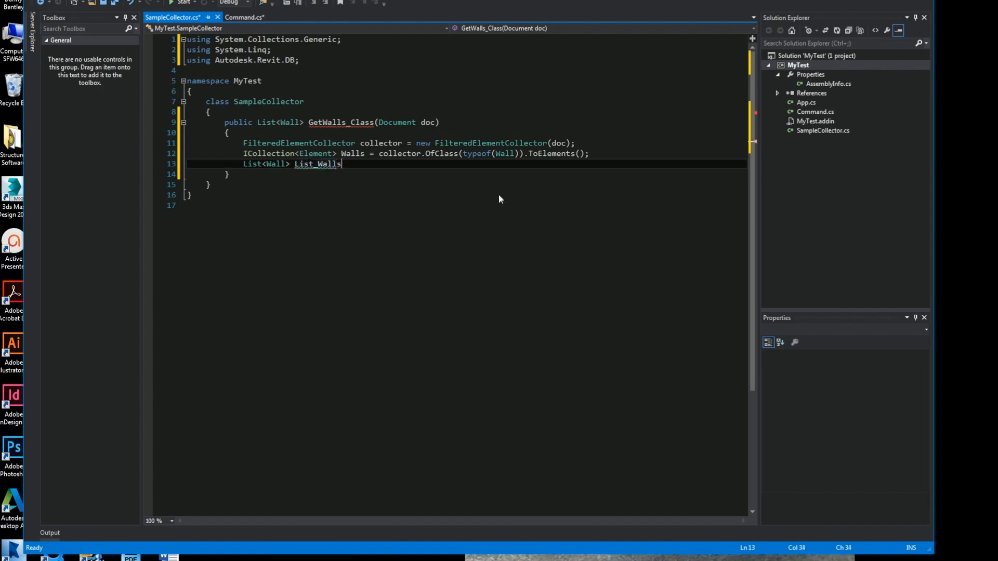
pyautogui.write('= new')
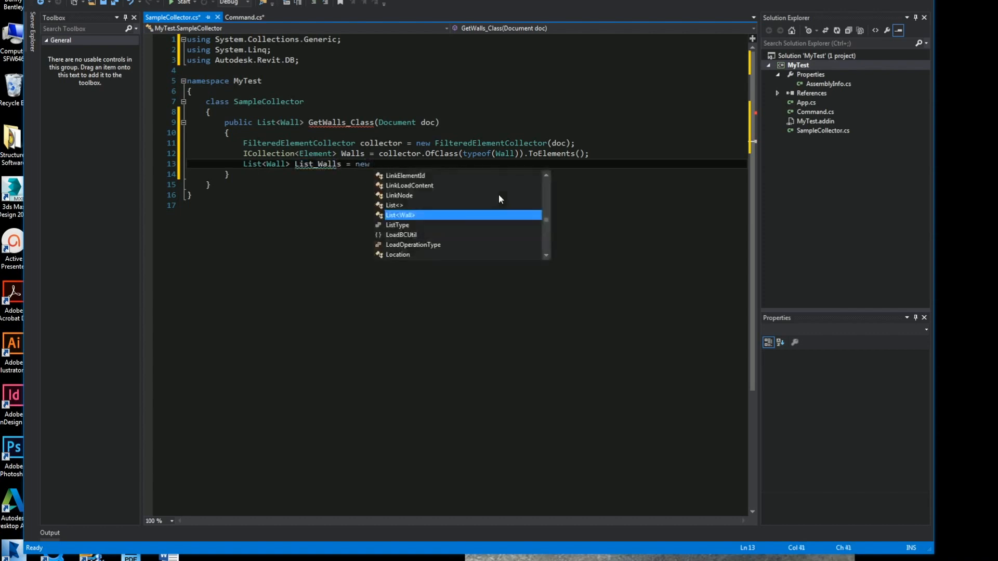
pyautogui.write('List<Wall>();')
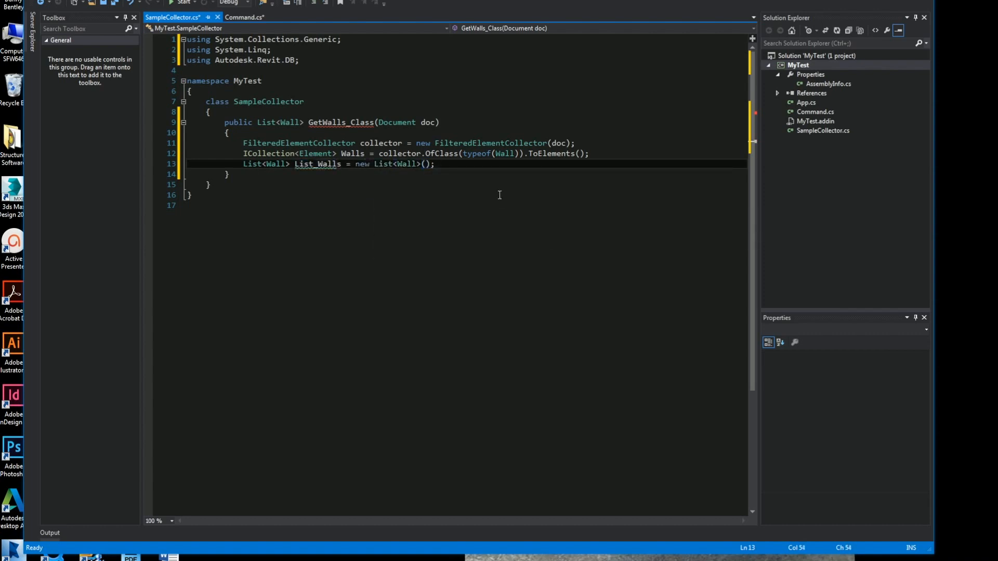
pyautogui.press('Enter')
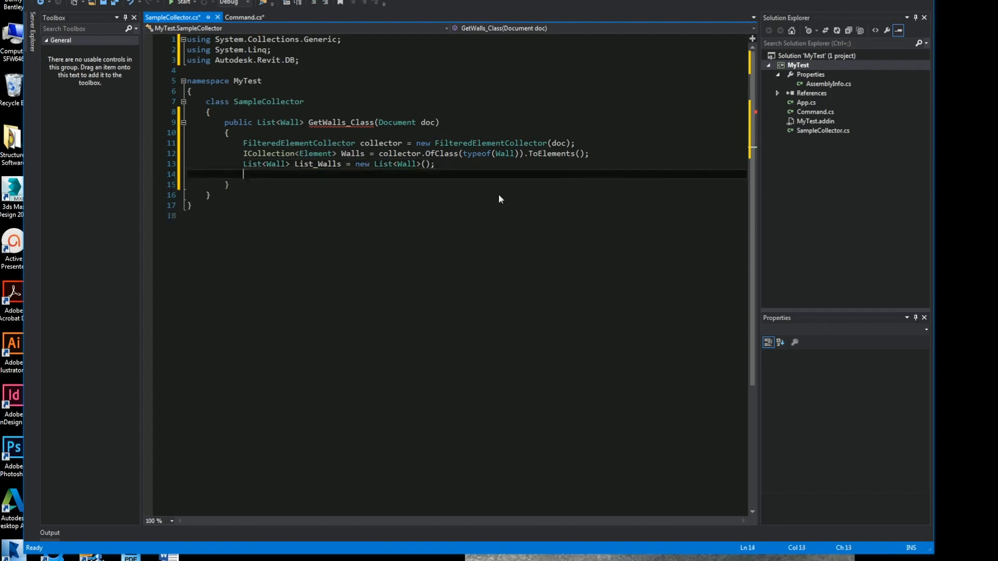
# Add each Wall w in Walls to List_Walls in a foreach loop, then return List_Walls.
pyautogui.write('foreach')
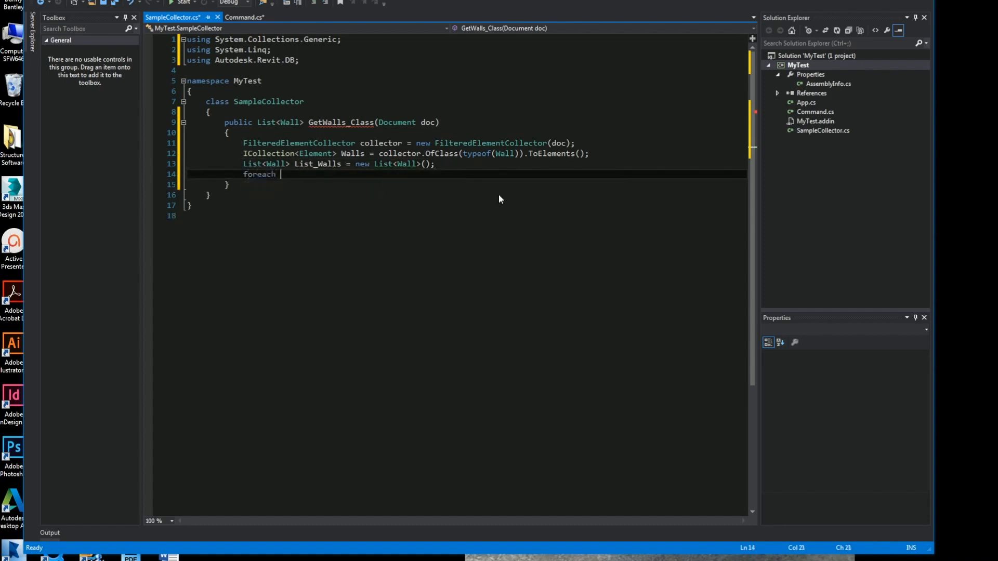
pyautogui.write('(Wall w in Walls')
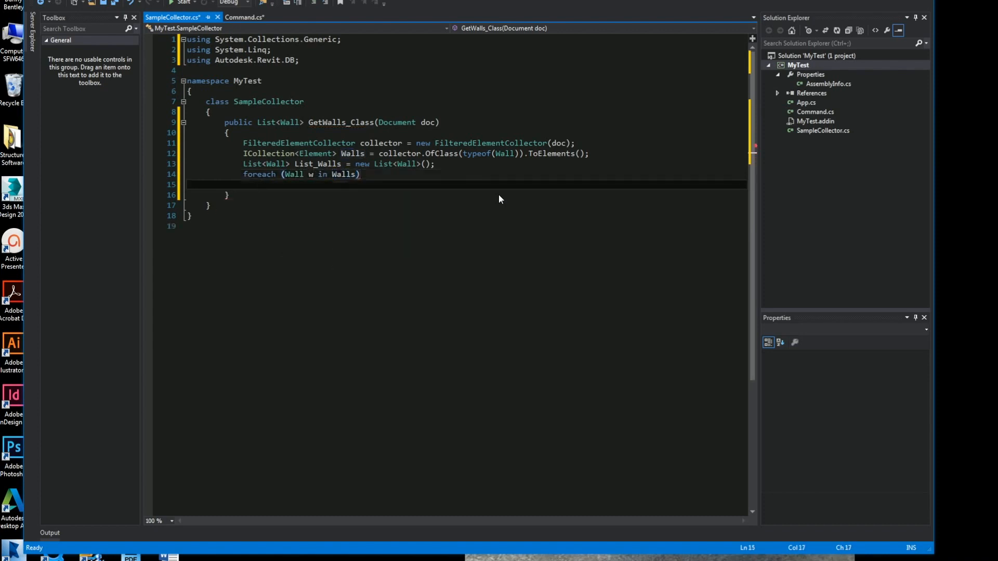
pyautogui.write('ListWalls.Add(')
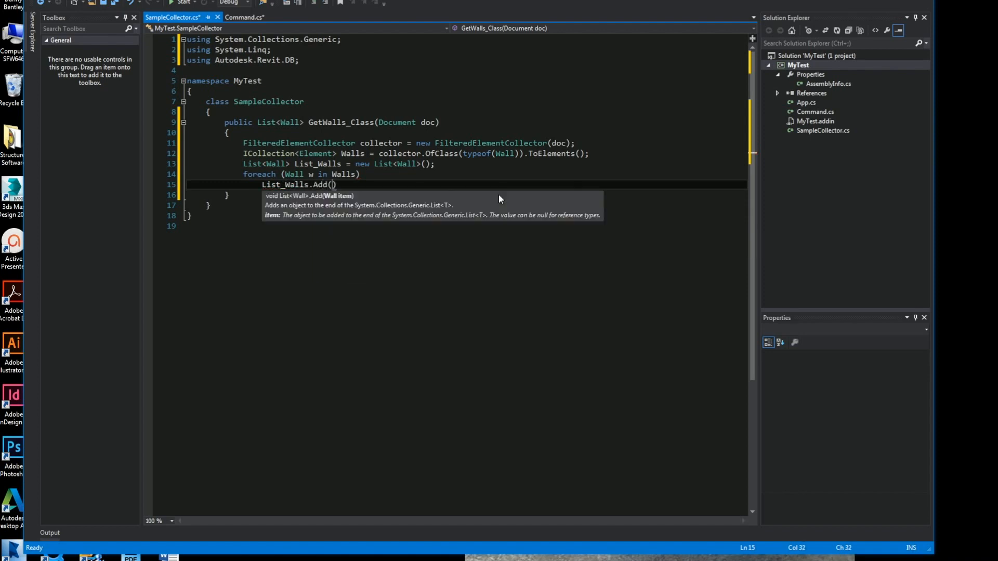
pyautogui.write('w);')
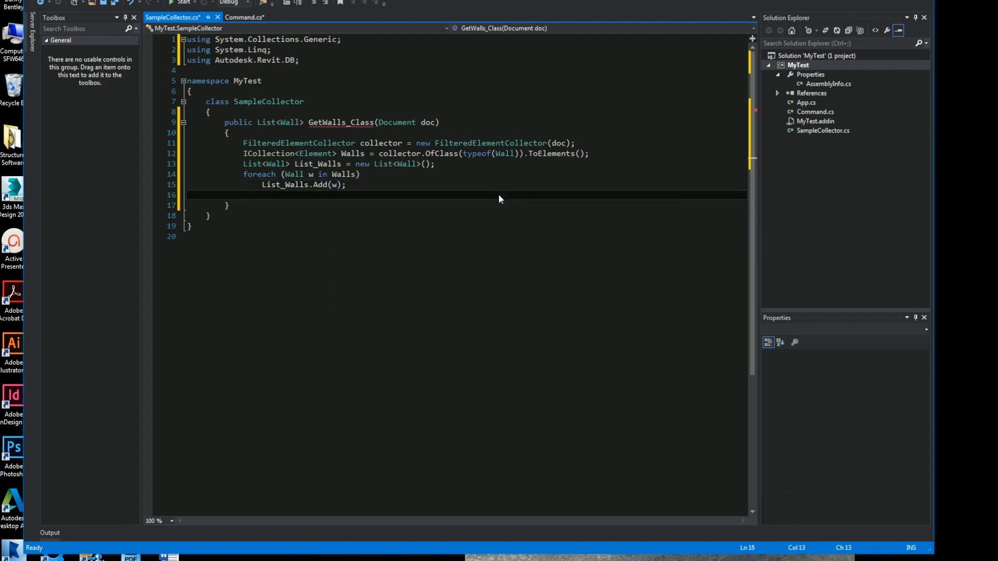
pyautogui.write('return')
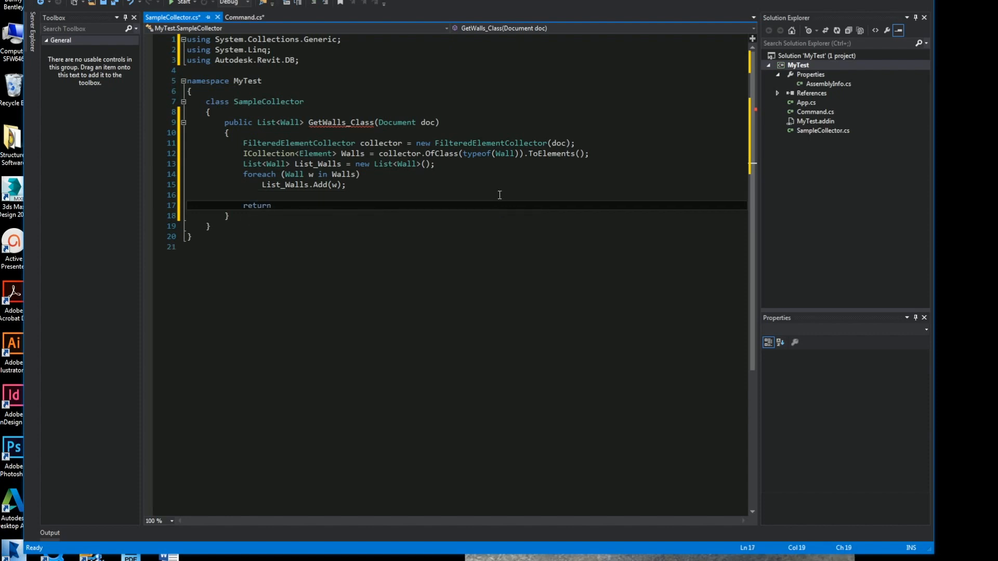
pyautogui.write('List_Walls;')
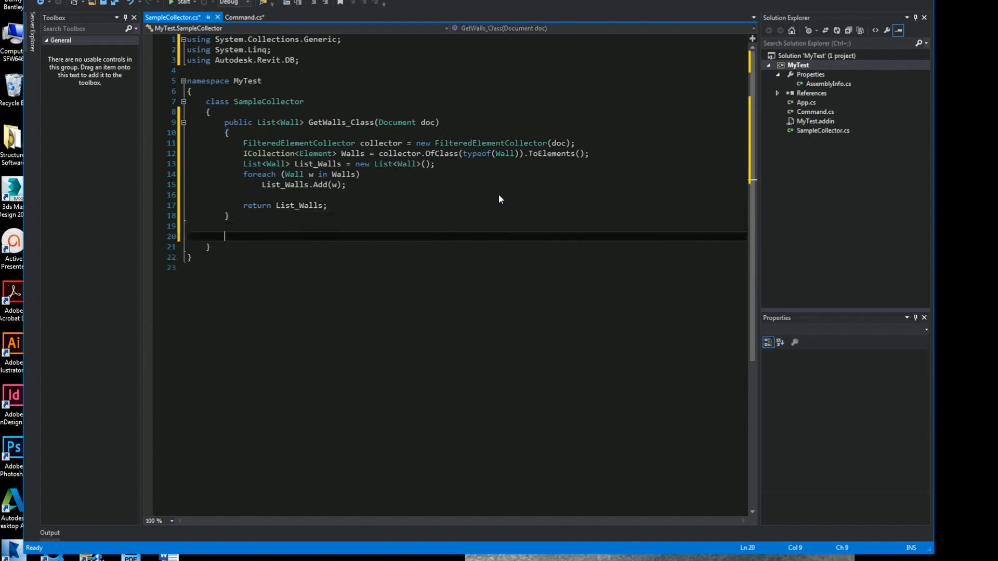
# Declare a public List<Wall> GetWalls_ActiveView(Document doc) method.
pyautogui.write('public List<>')
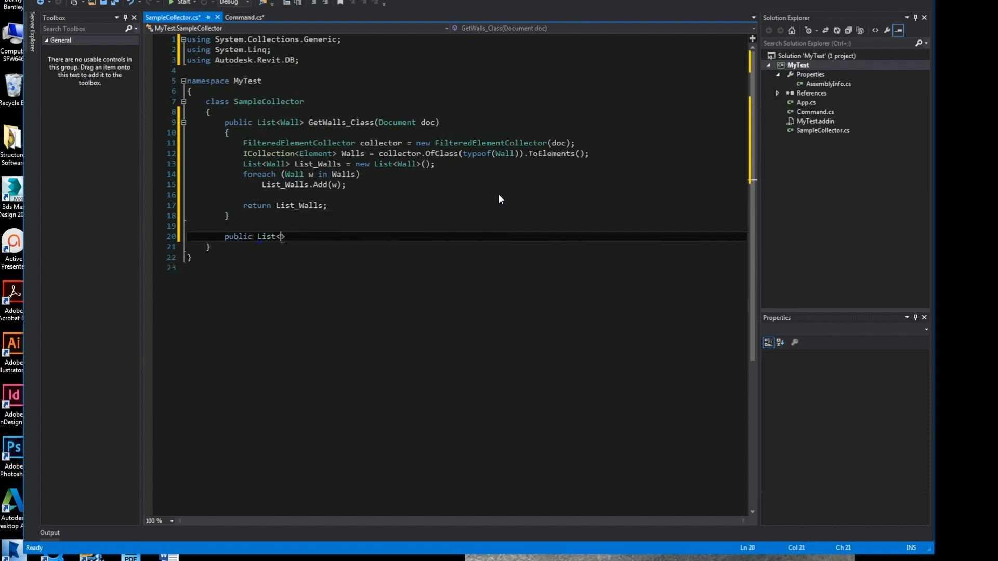
pyautogui.write('Wall>')
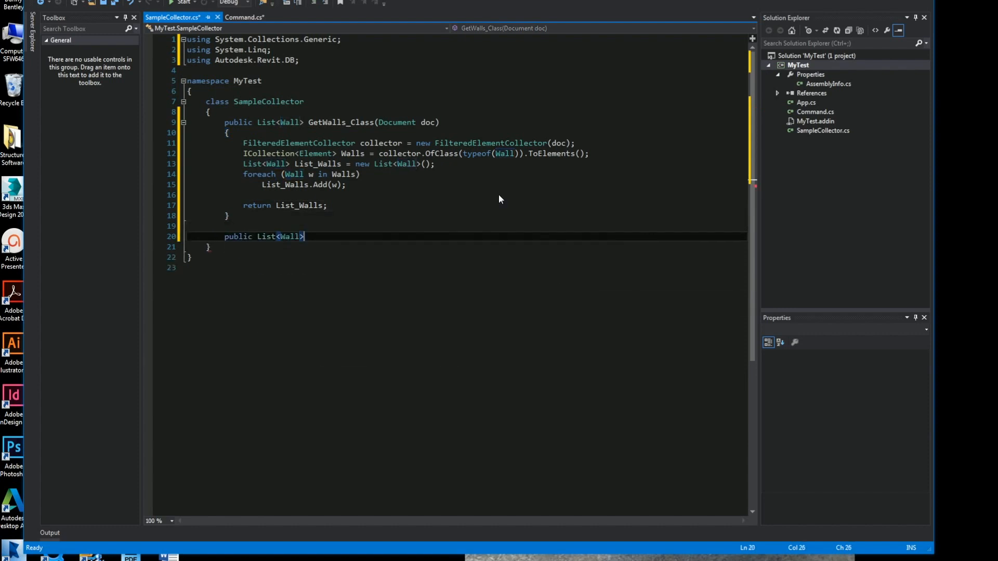
pyautogui.write('GetWalls')
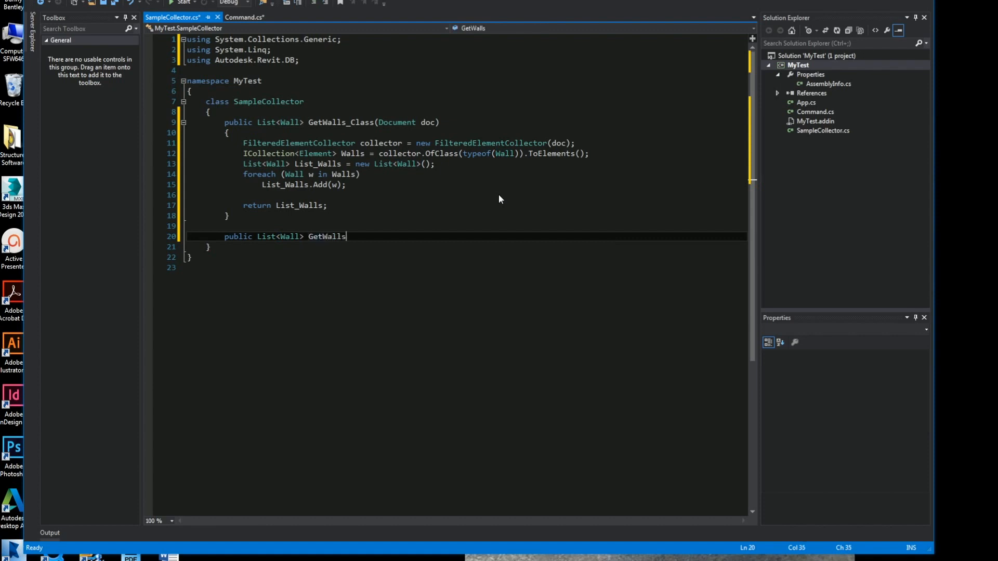
pyautogui.write('_ActiveView')
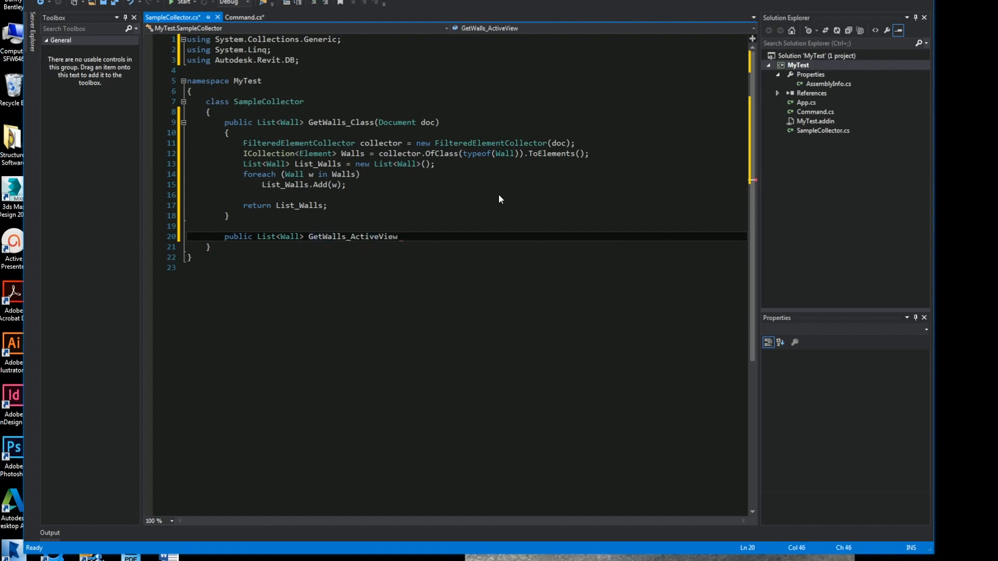
pyautogui.write('(Document doc)')
pyautogui.write('{')
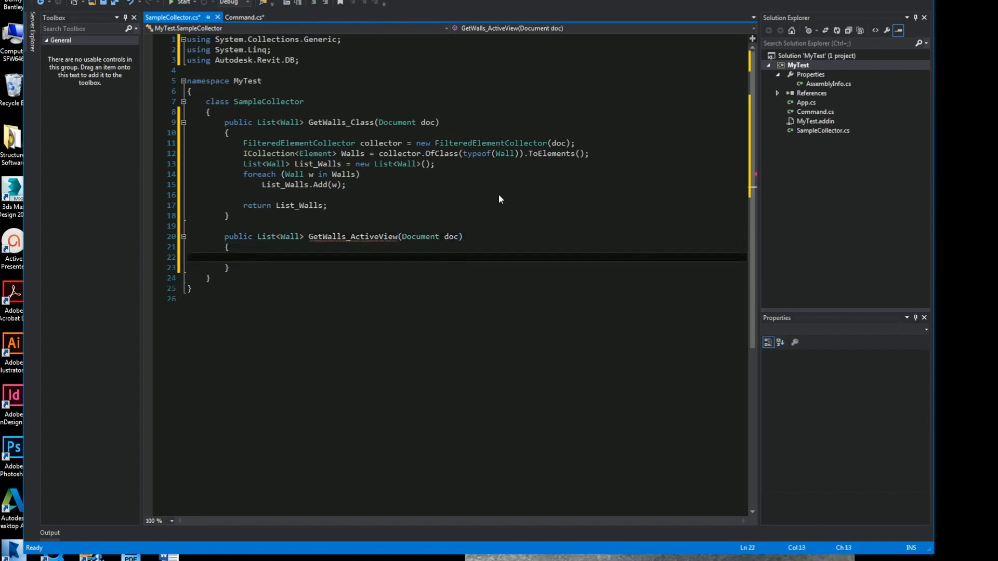
# Reuse the earlier method's code, scoping the collector to doc.ActiveView.Id.
pyautogui.moveTo(243, 142); pyautogui.dragTo(327, 205)
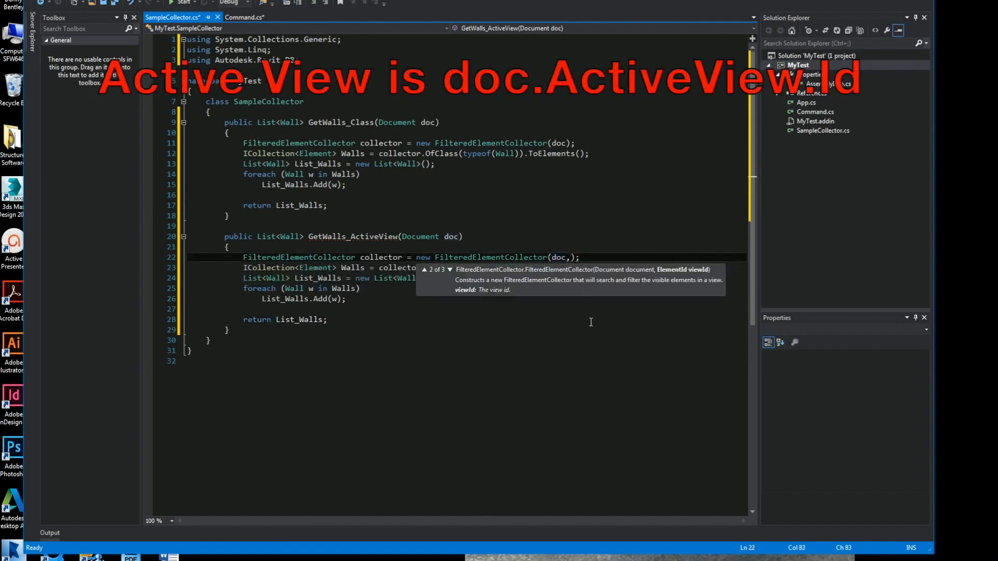
pyautogui.write('doc.ActiveView')
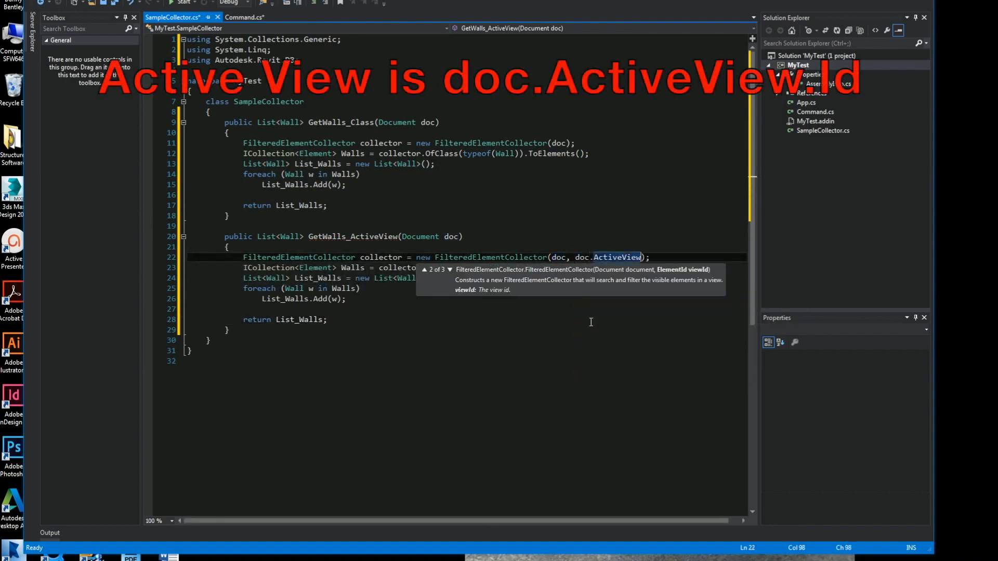
pyautogui.write('.Id')
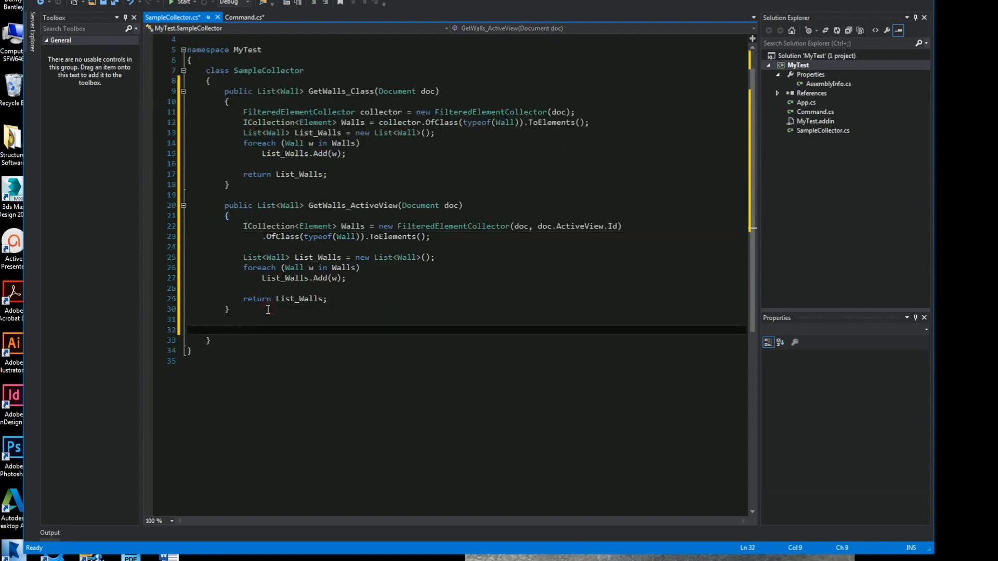
# Declare a public List<Wall> GetWalls_Category(Document doc) method.
pyautogui.write('public')
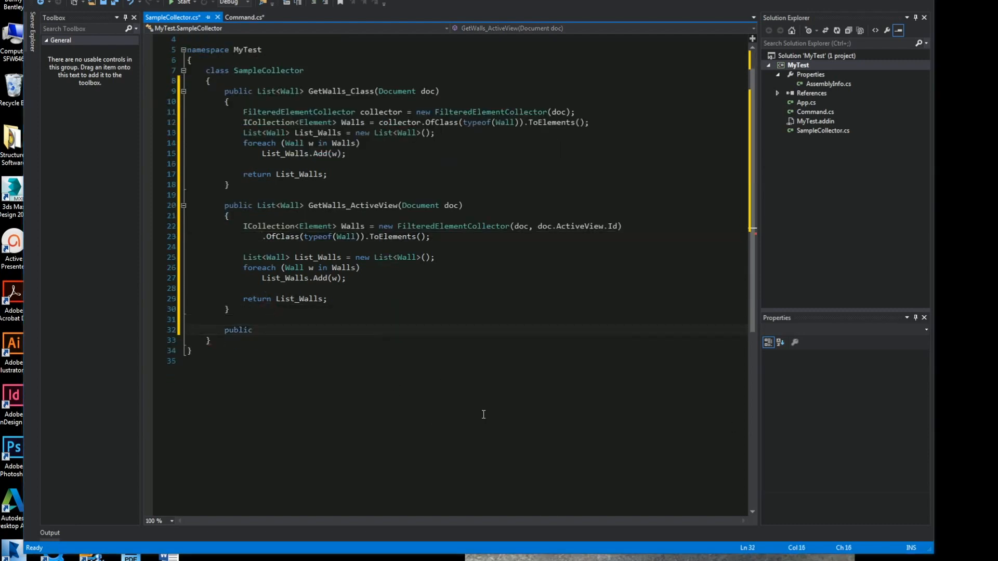
pyautogui.write('List<w>')
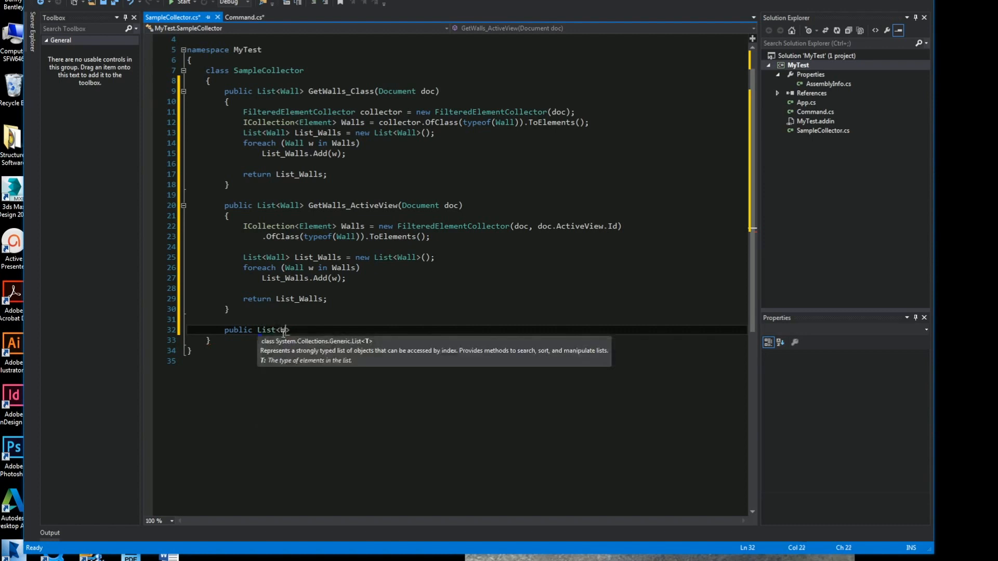
pyautogui.write('Wall>')
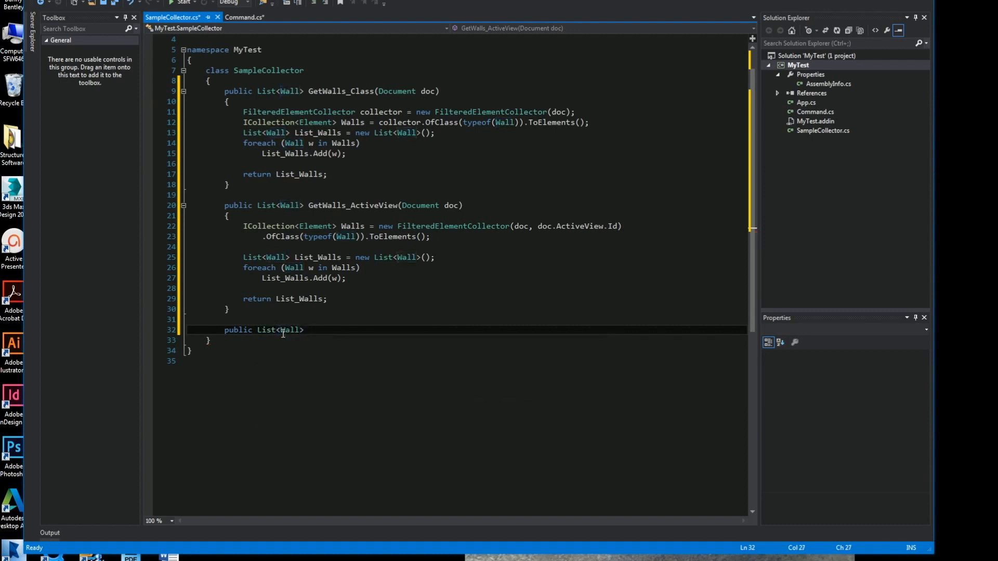
pyautogui.write('GetWalls_CAt')
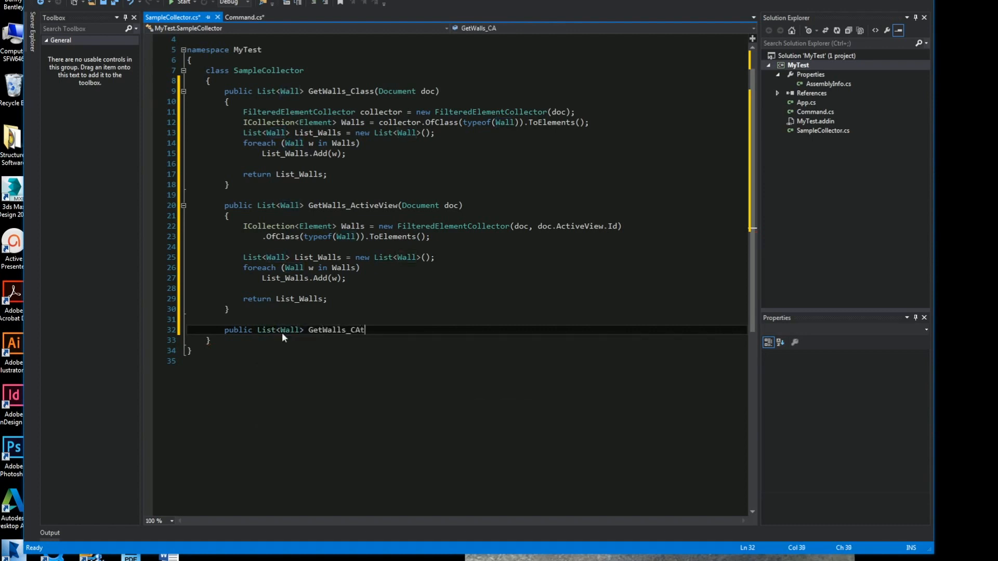
pyautogui.write('egory')
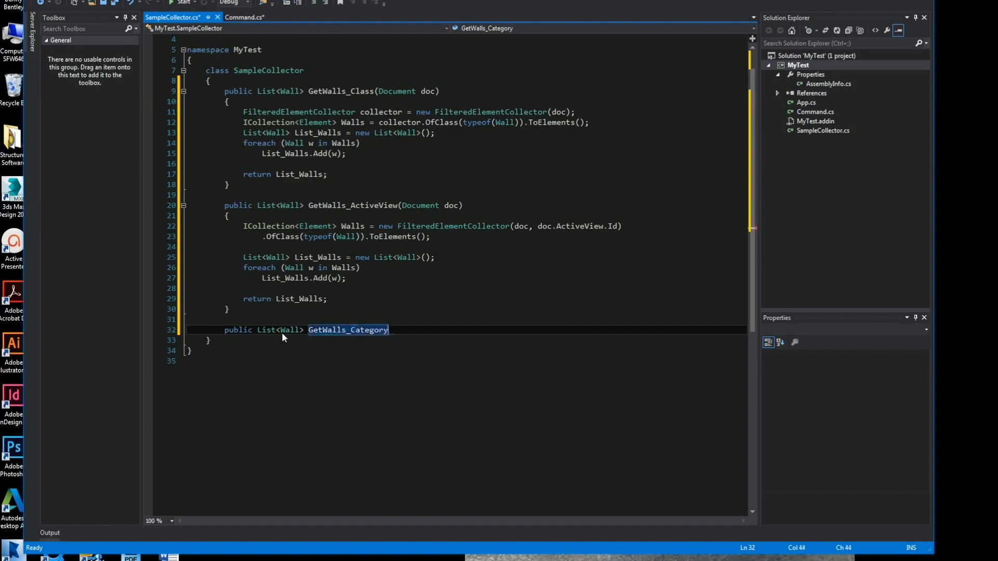
pyautogui.write('(Document doc')
pyautogui.write('{ ')
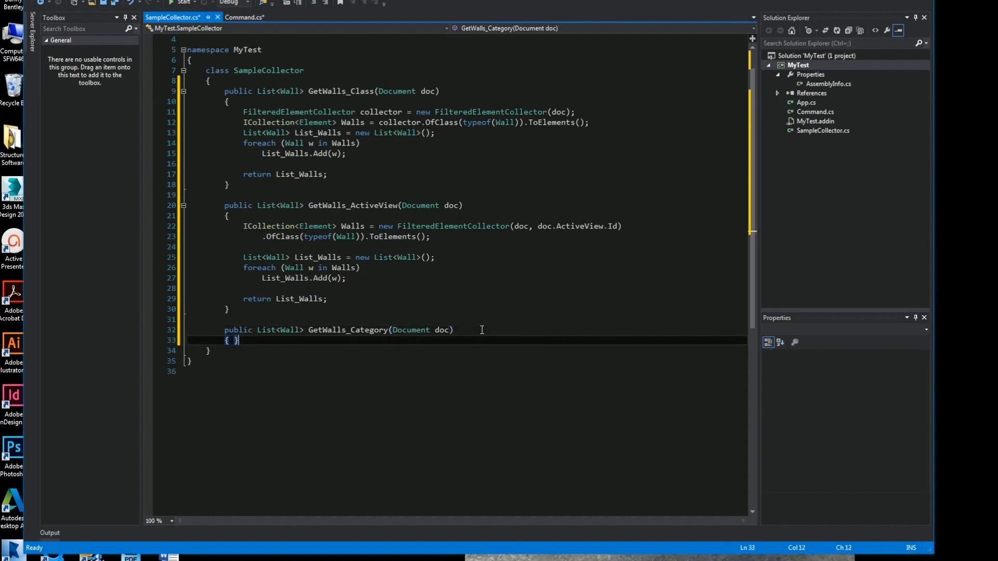
# Start IList<Element> collector = new FilteredElementCollector(doc).
pyautogui.write('I')
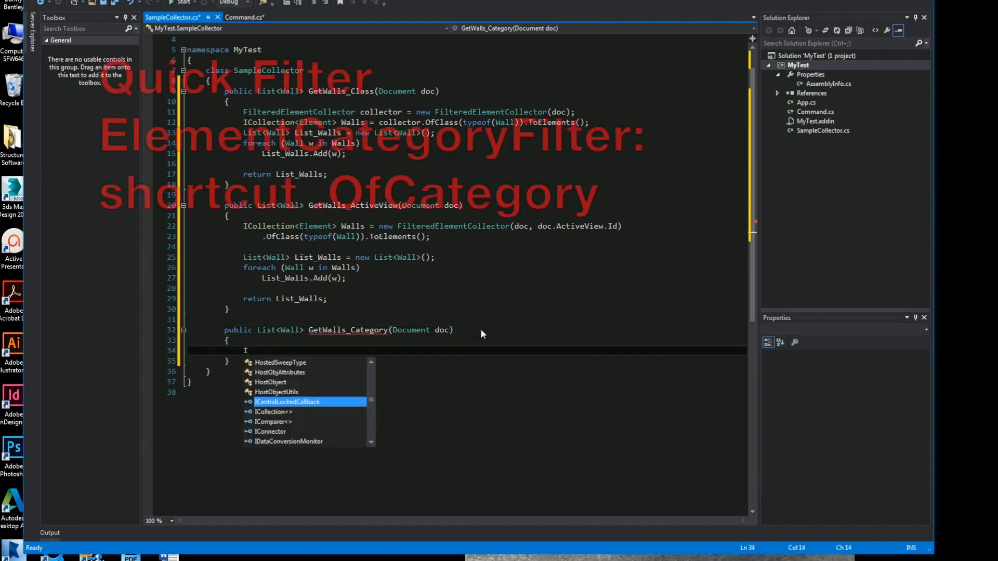
pyautogui.write('IList<Element> collector')
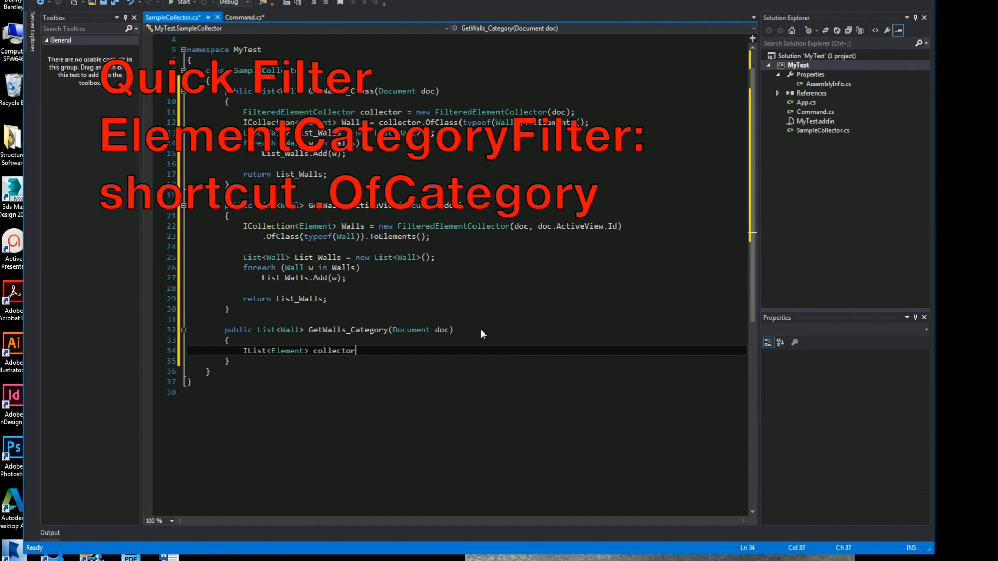
pyautogui.write('= new filter')
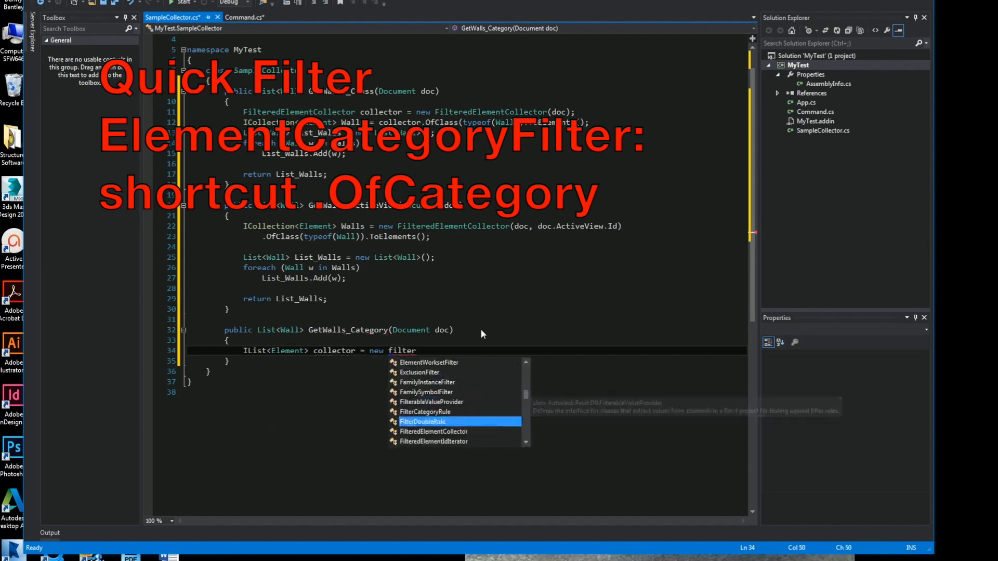
pyautogui.write('FilteredElementCollector(doc)')
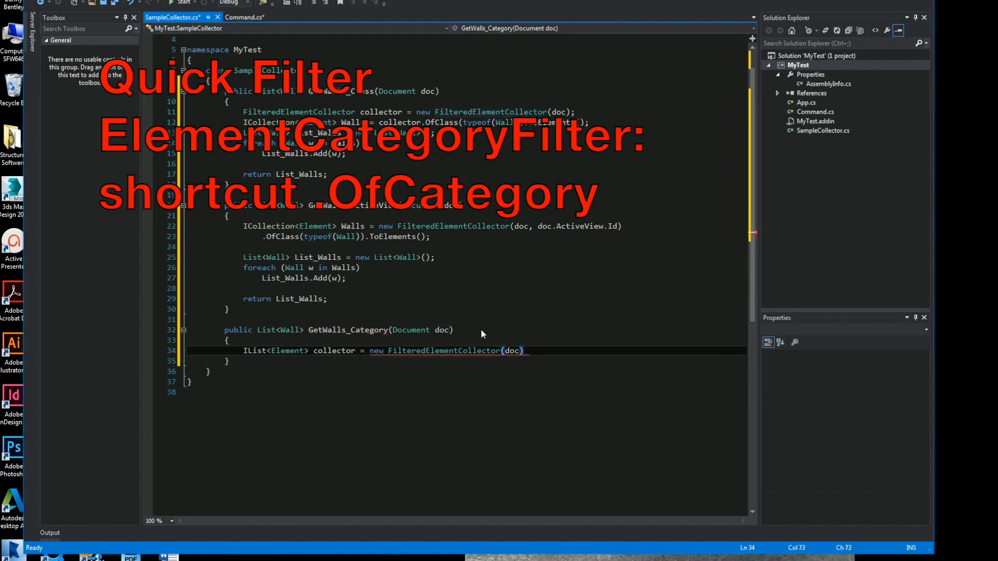
# Chain OfCategory(BuiltInCategory.OST_Walls).WhereElementIsElementType().ToElements() onto the collector.
pyautogui.write('.of')
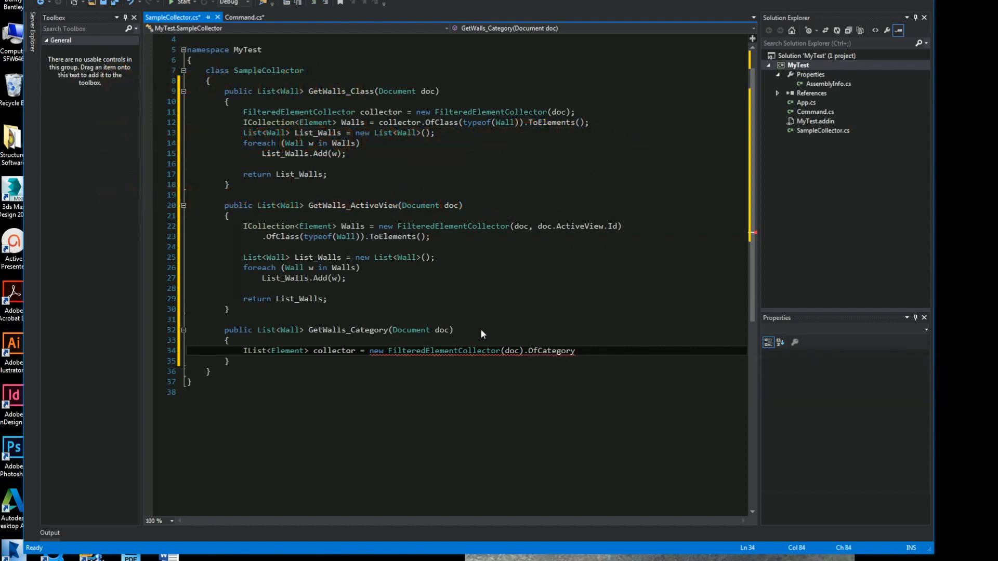
pyautogui.write('(BuiltInCategory')
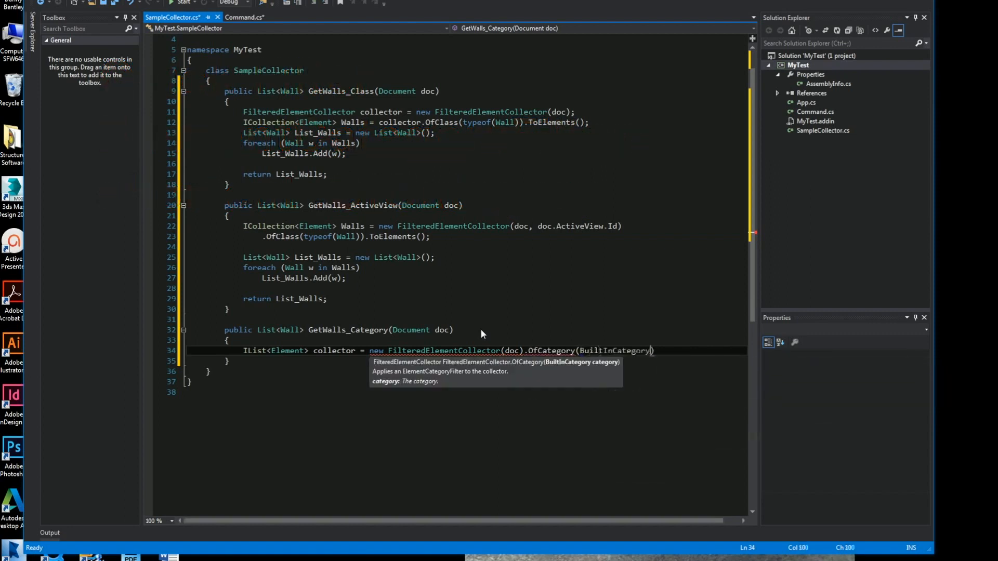
pyautogui.write('.OST_Walls')
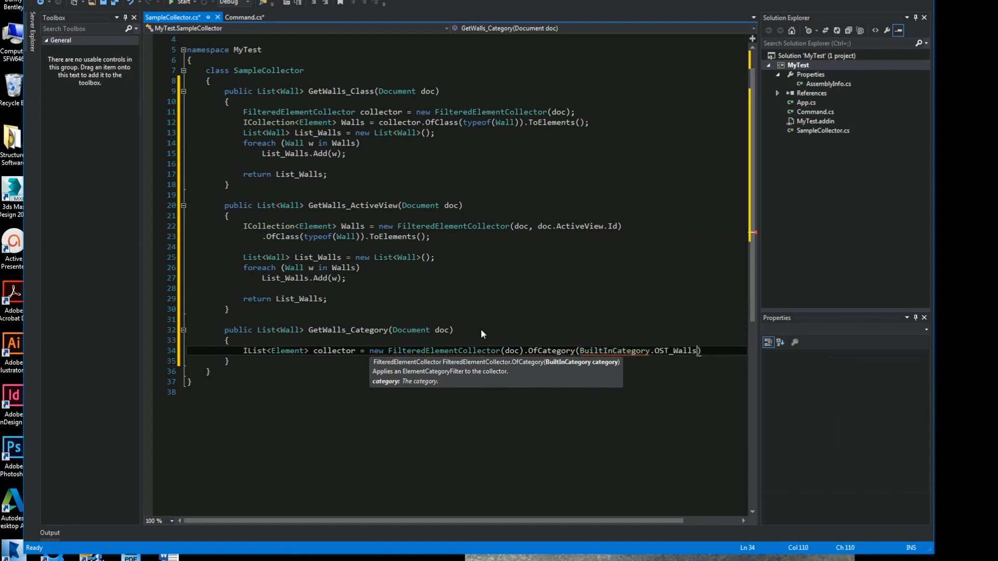
pyautogui.write(')')
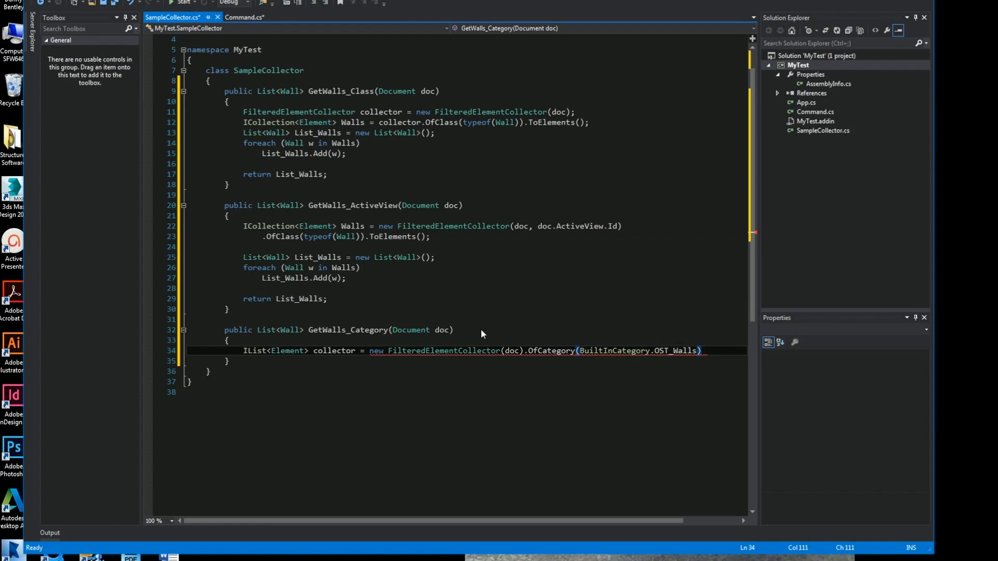
pyautogui.write('.w')
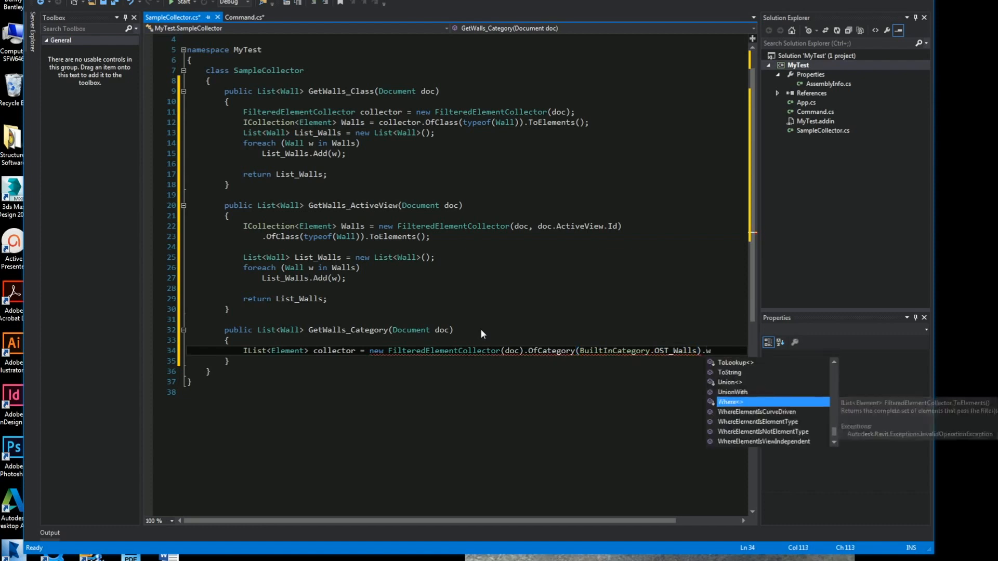
pyautogui.write('hereElementIsElementType')
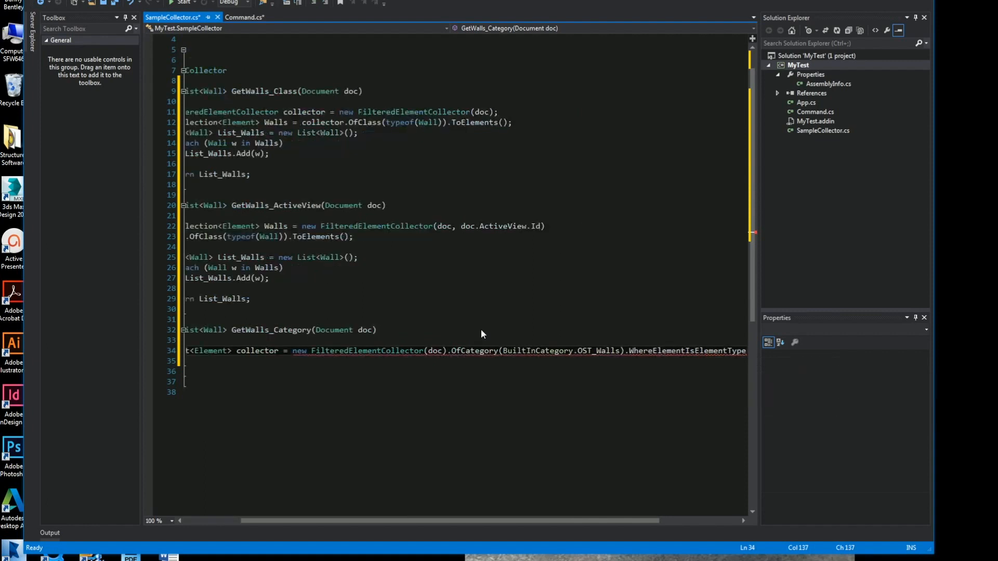
pyautogui.write('.')
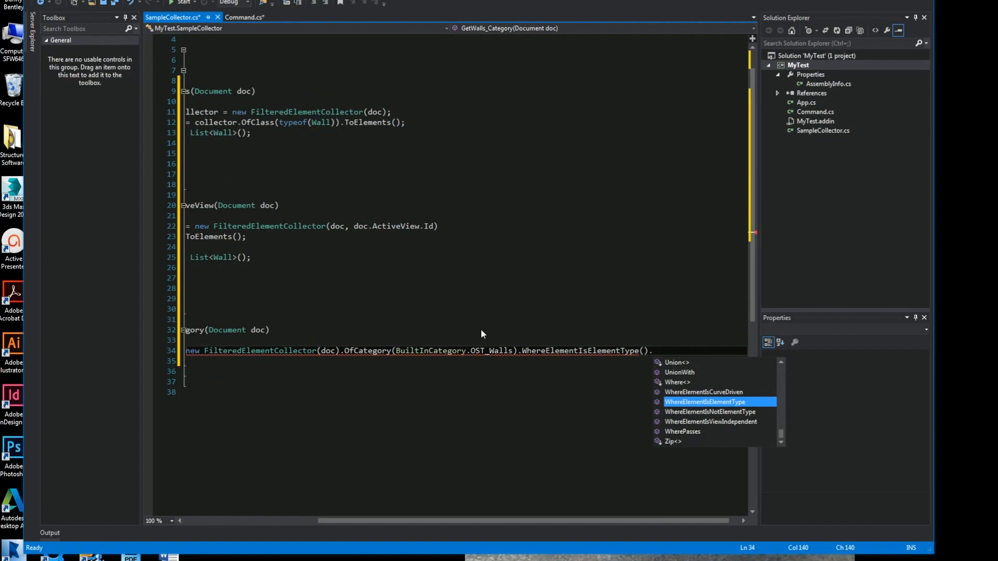
pyautogui.write('.toE')
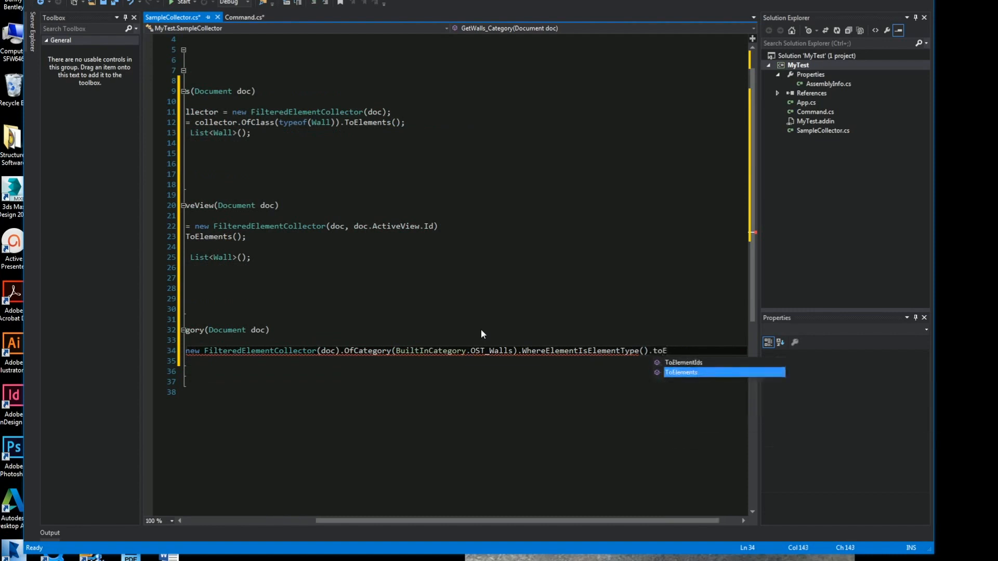
pyautogui.press('Tab')
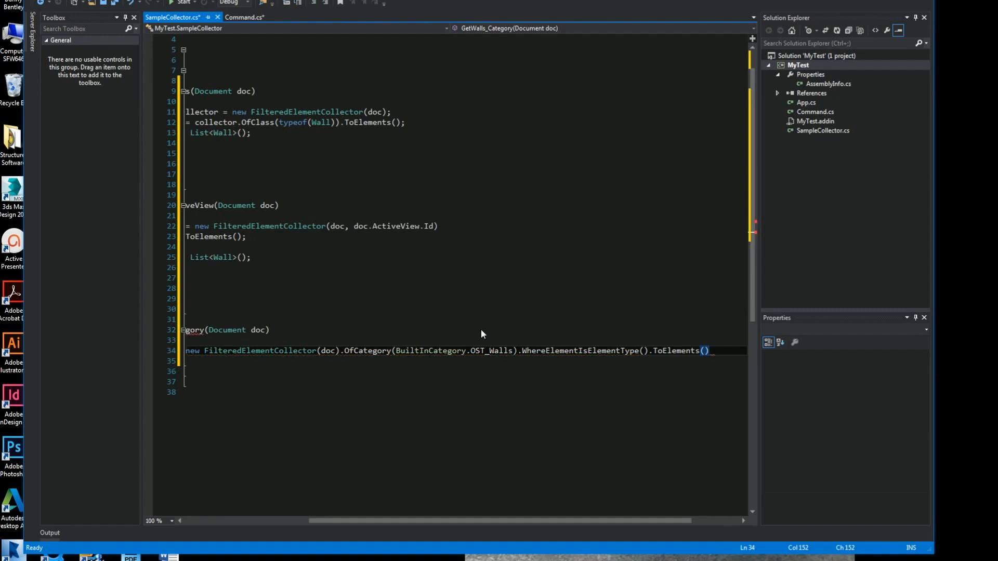
pyautogui.write(';')
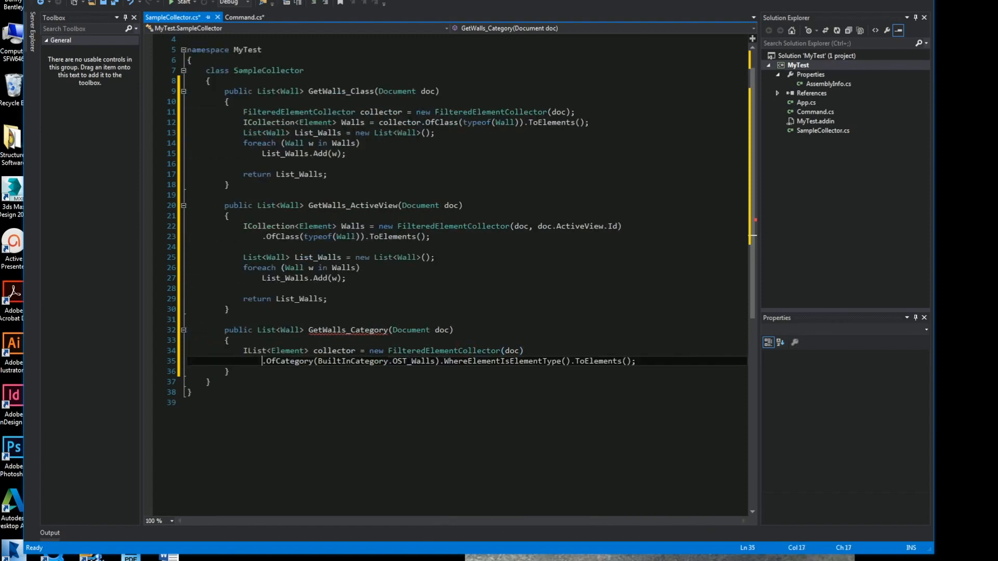
pyautogui.moveTo(336, 534)
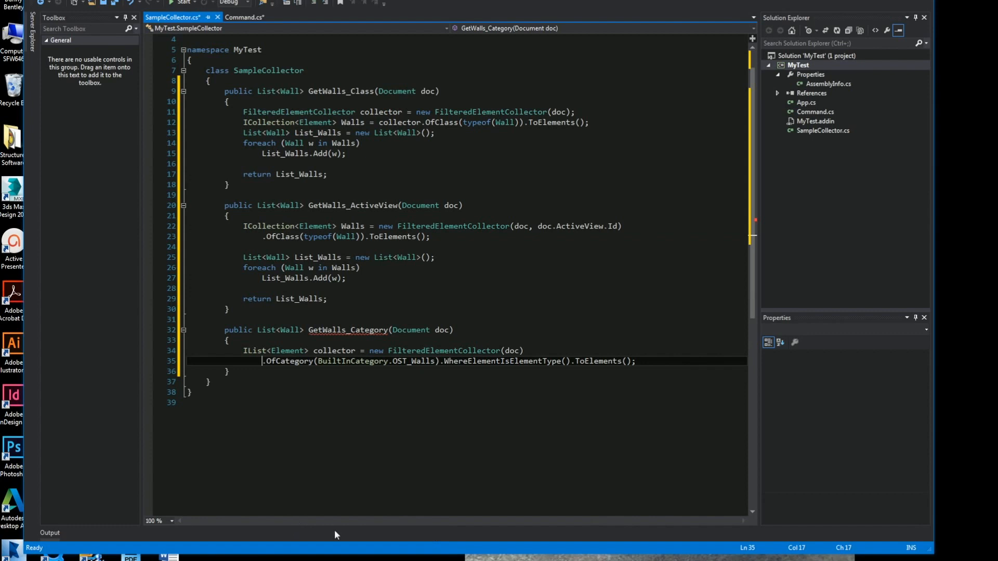
pyautogui.moveTo(331, 521)
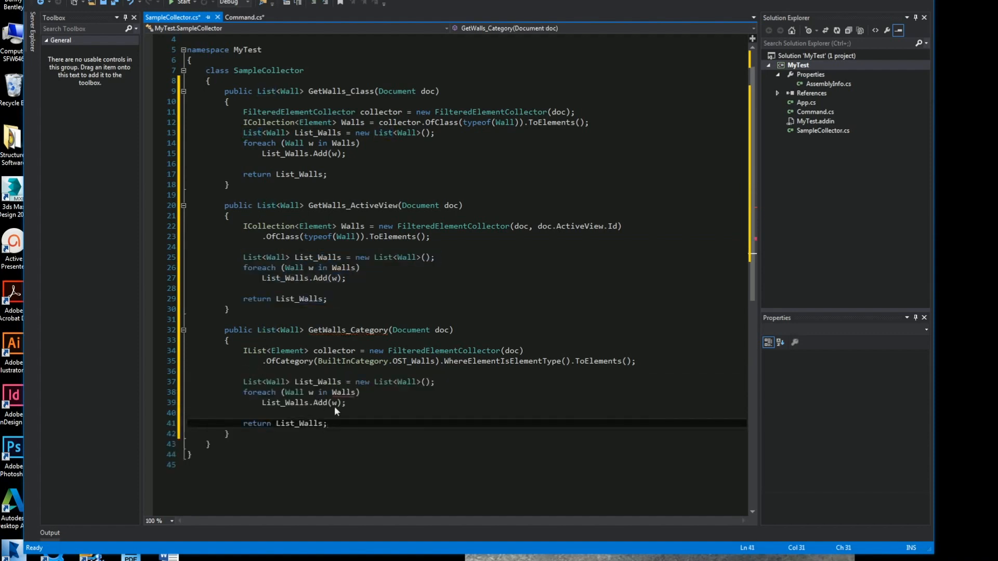
pyautogui.moveTo(345, 392)
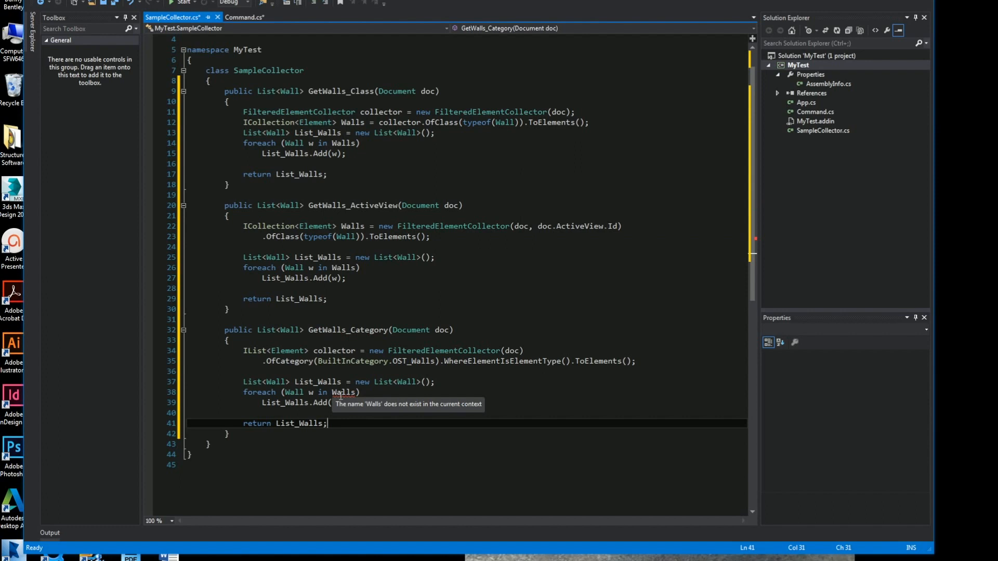
pyautogui.moveTo(352, 403)
pyautogui.write('collector')
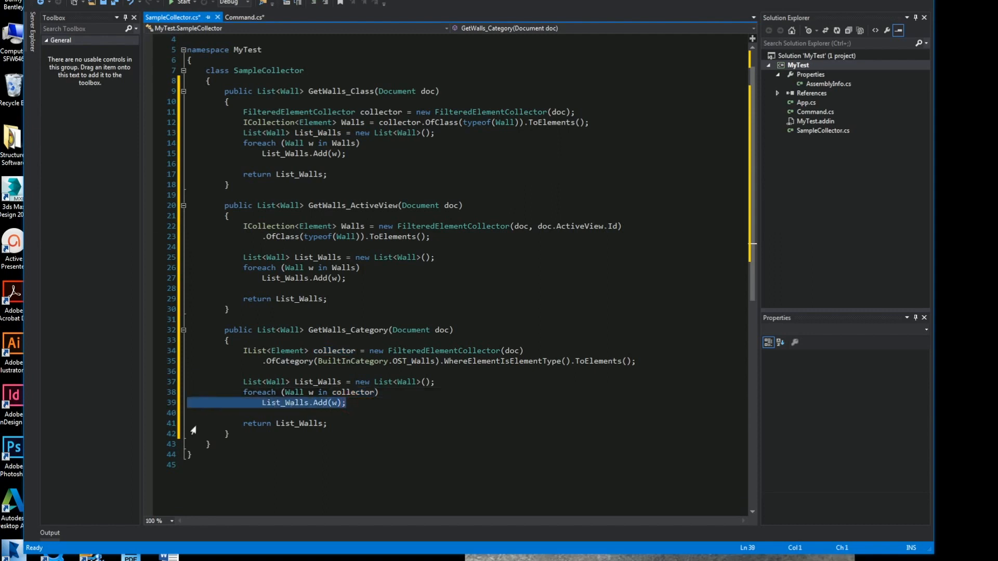
# Cast each Element e to Wall w inside braces and add it to List_Walls.
pyautogui.write('{')
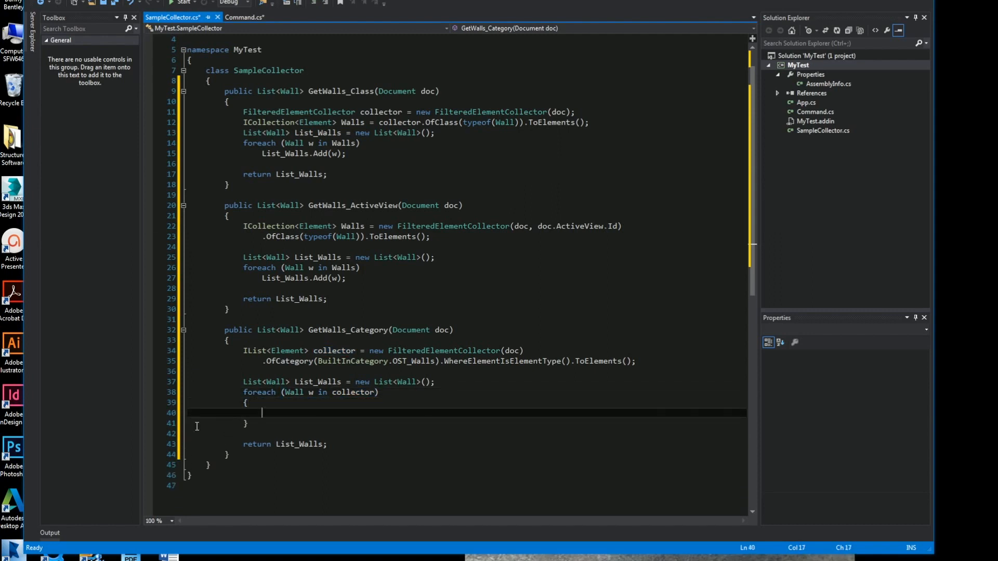
pyautogui.write('Element')
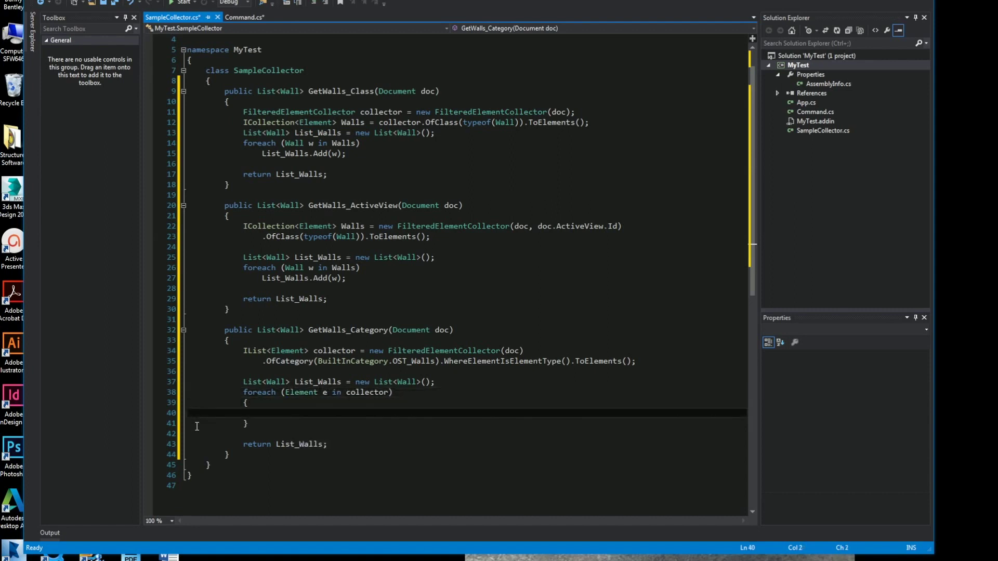
pyautogui.write('Wall w')
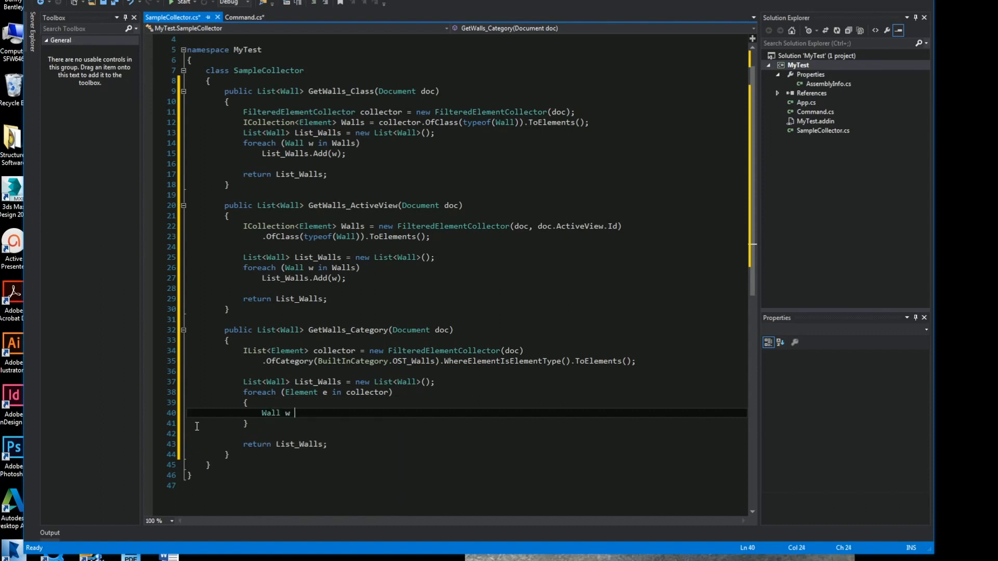
pyautogui.write('= e as')
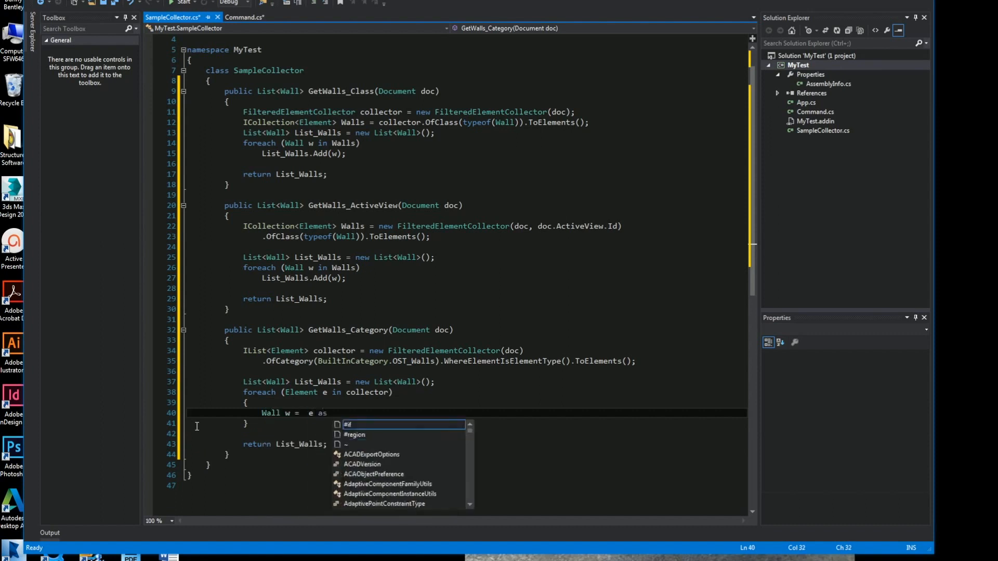
pyautogui.write('Wall;')
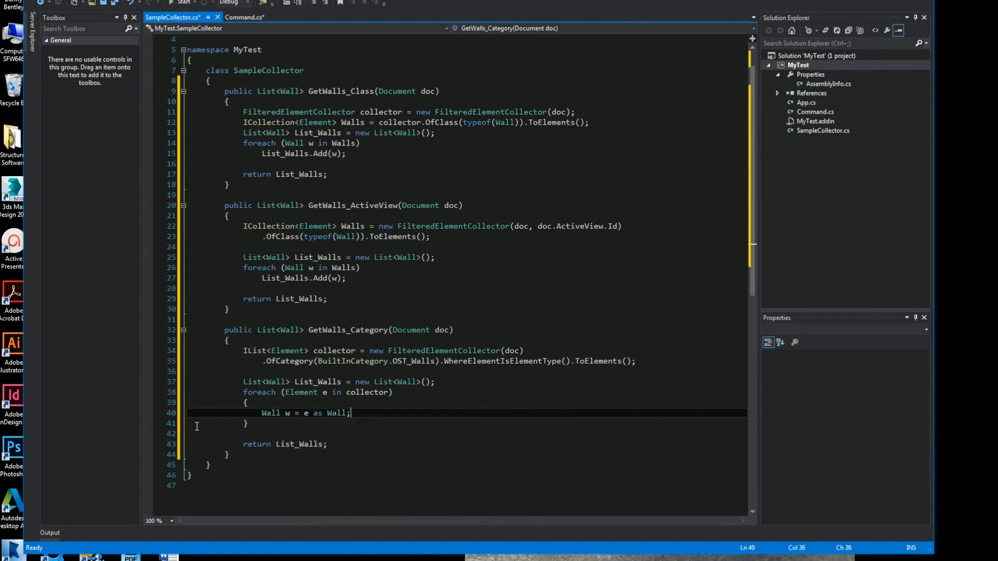
pyautogui.write('List_Walls.Add(w')
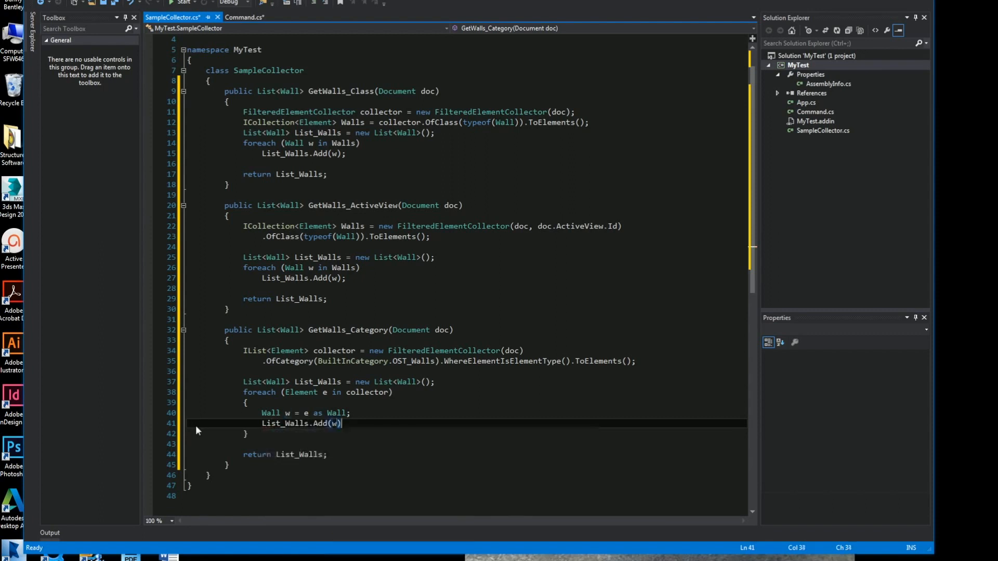
pyautogui.write(';')
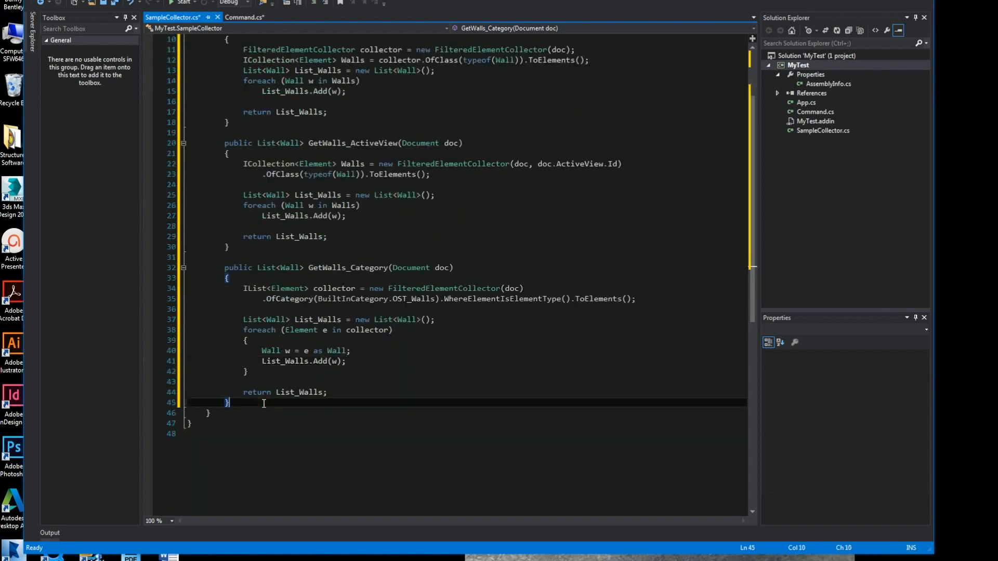
# Move WhereElementIsElementType to its own line and start public Wall GetWallByNameLINQ.
pyautogui.press('Enter')
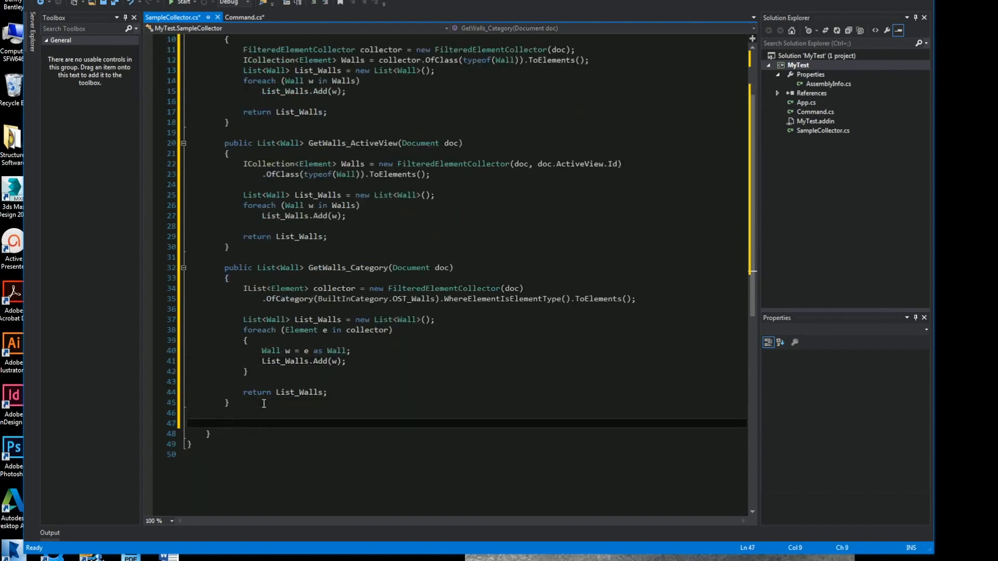
pyautogui.press('Enter')
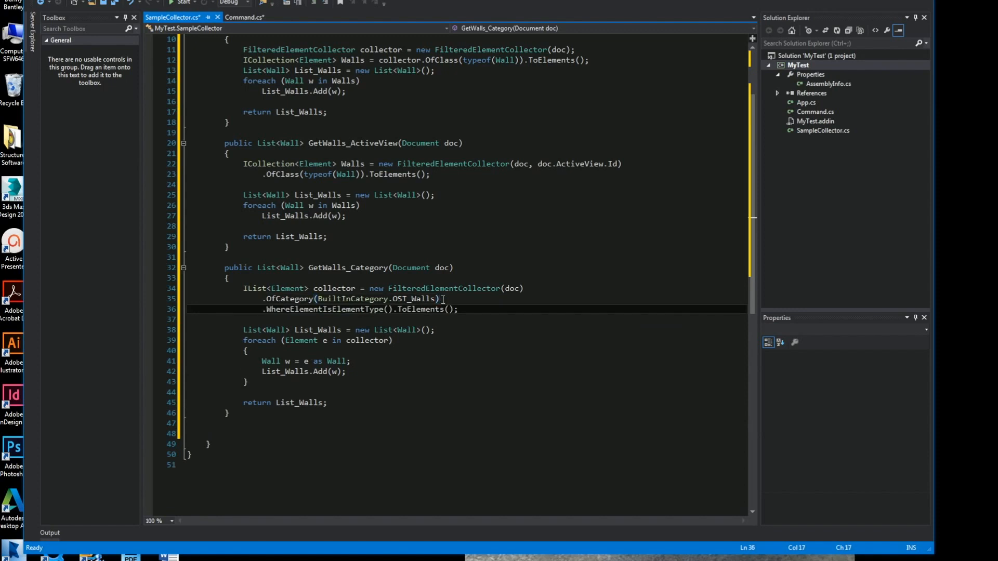
pyautogui.write('public Wall')
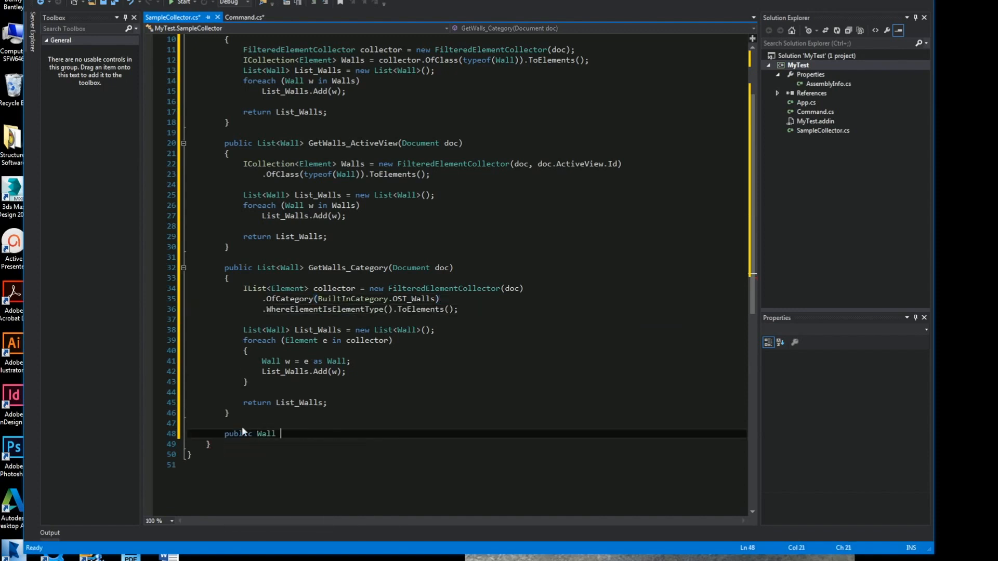
pyautogui.write('GetWallByNameLINQ(Document doc, string name')
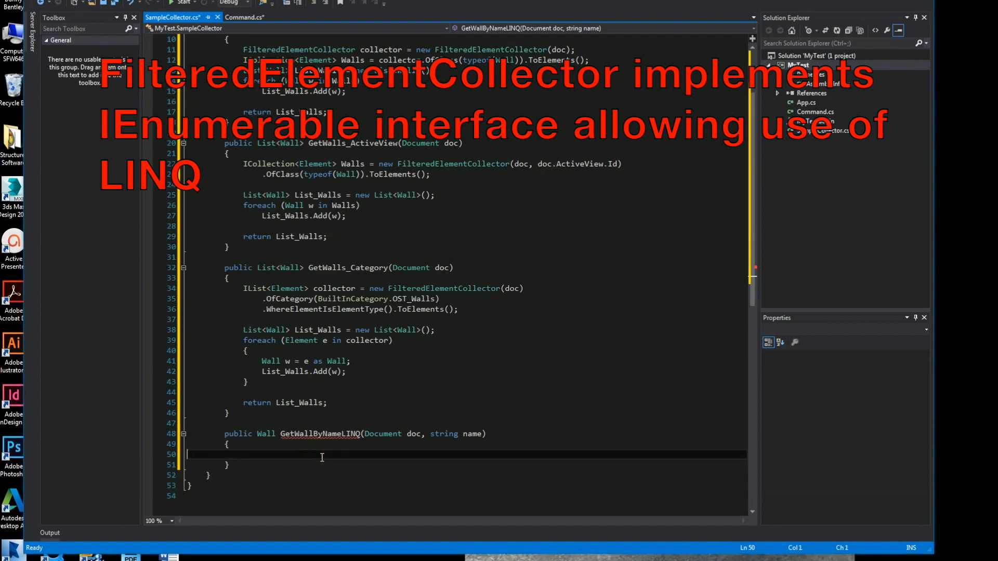
# Begin Wall wall = (from v in new FilteredElementCollector(doc) query.
pyautogui.write('Wall wall =')
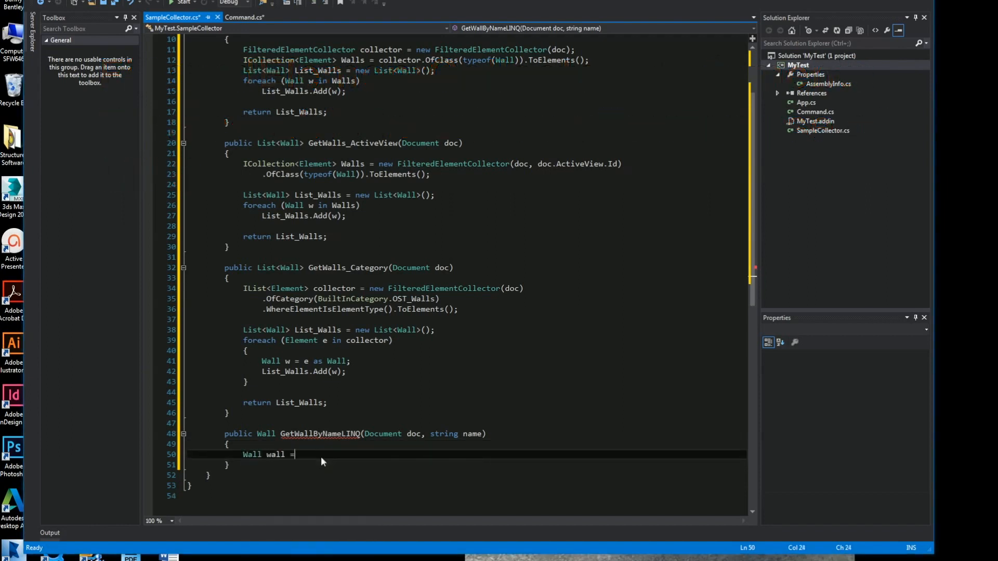
pyautogui.write('(from')
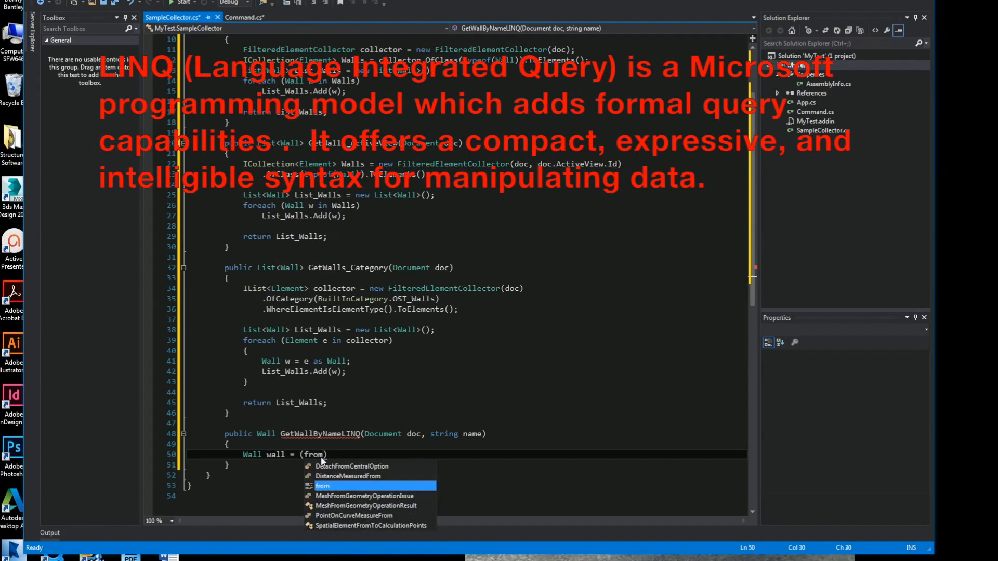
pyautogui.write('v in')
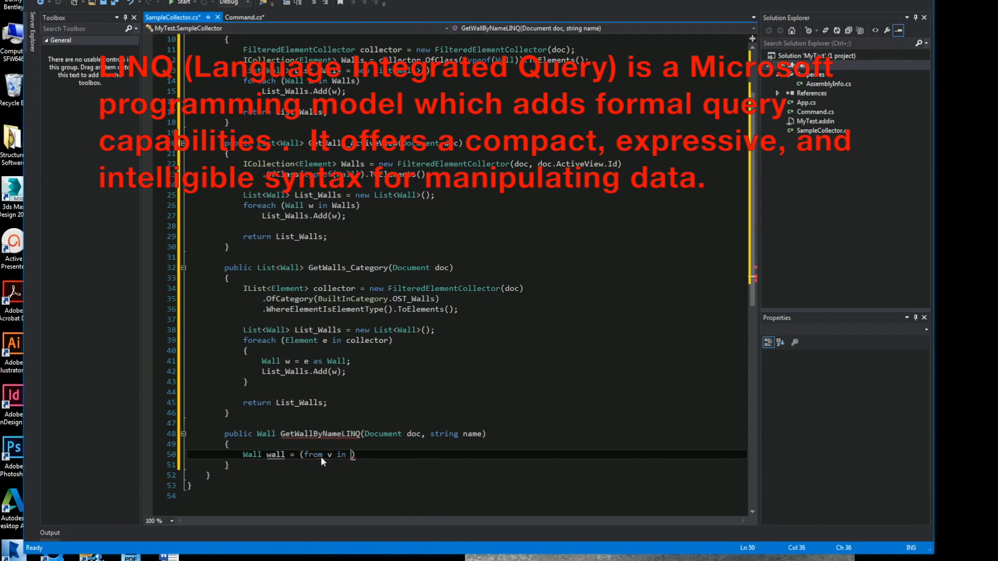
pyautogui.write('new Filted')
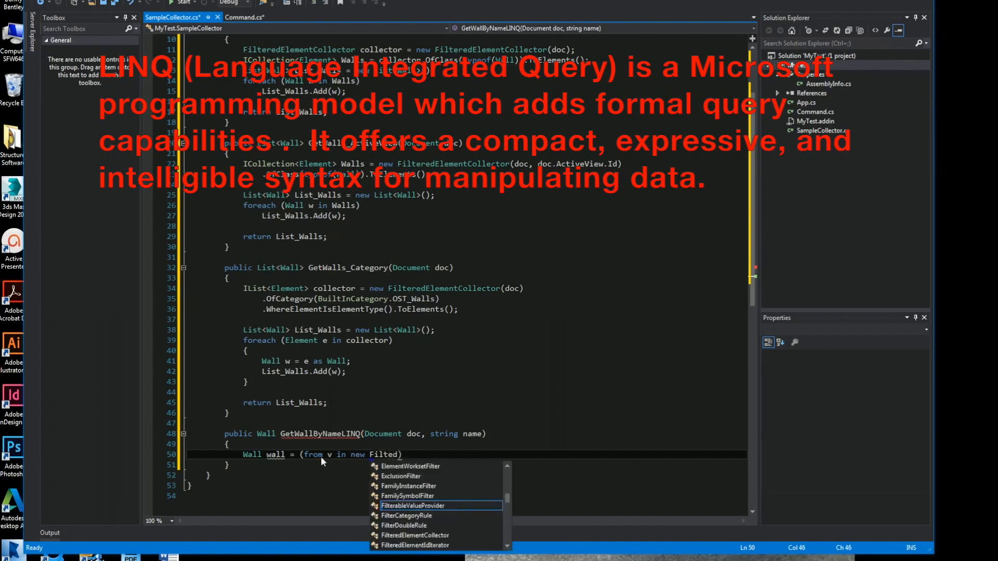
pyautogui.write('ElementCollector')
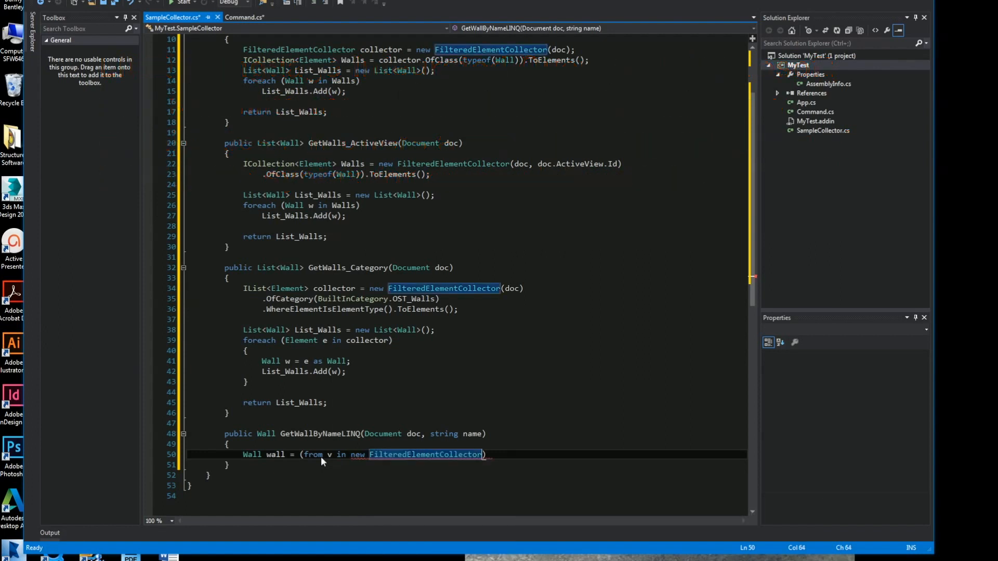
pyautogui.write('(doc)')
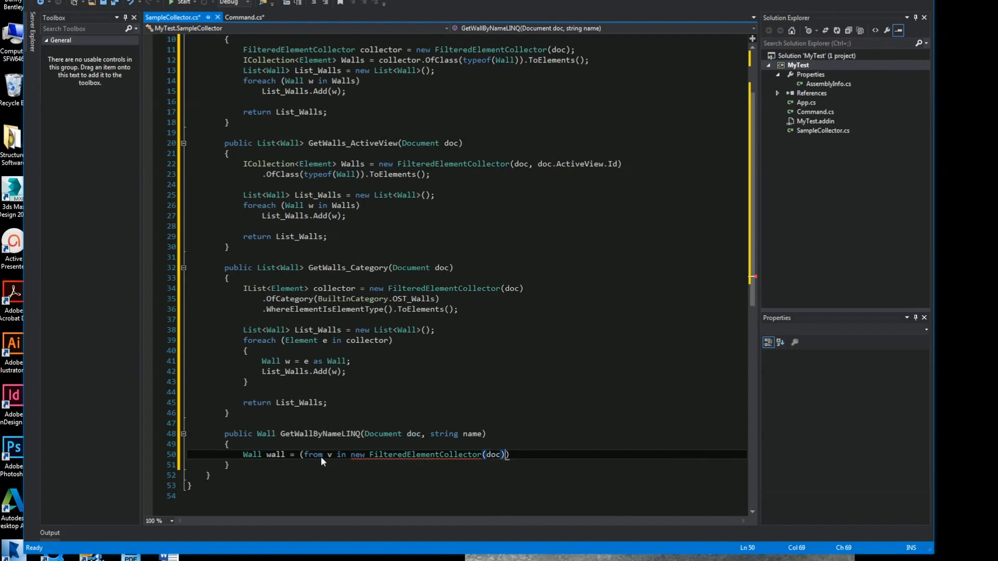
# Filter the query source with OfClass(typeof(Wall)).Cast<Wall>().
pyautogui.write('.of')
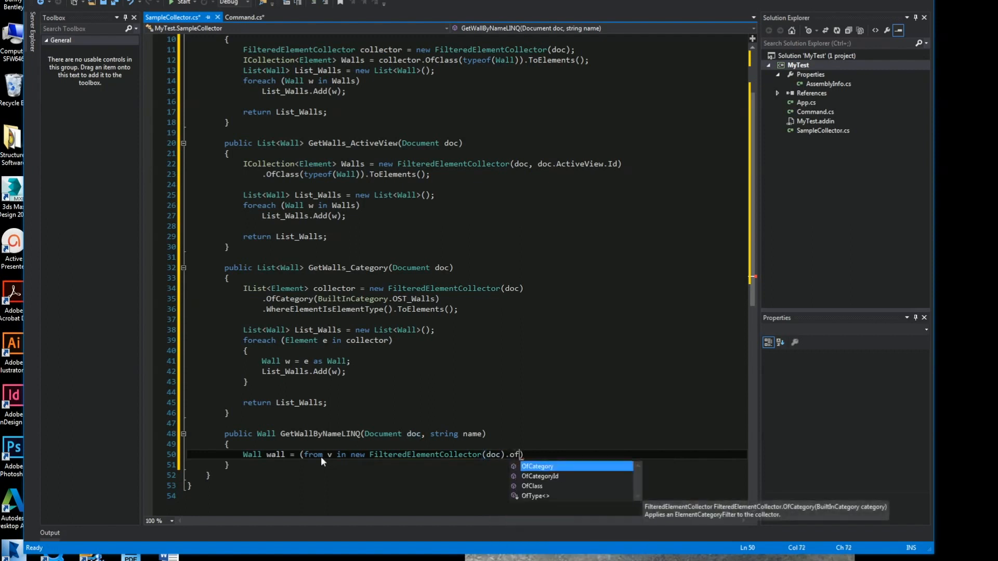
pyautogui.write('Class(')
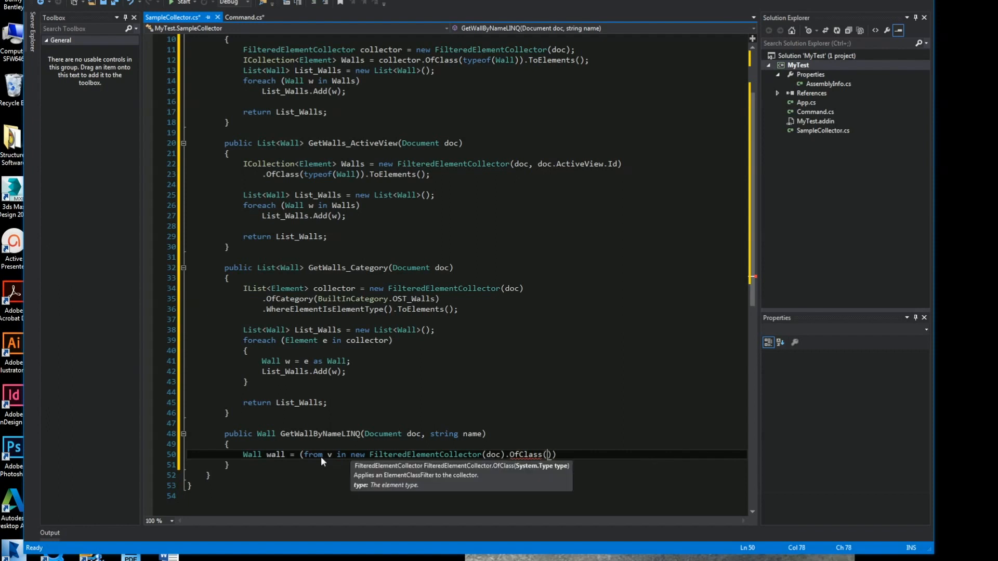
pyautogui.write('typeof(')
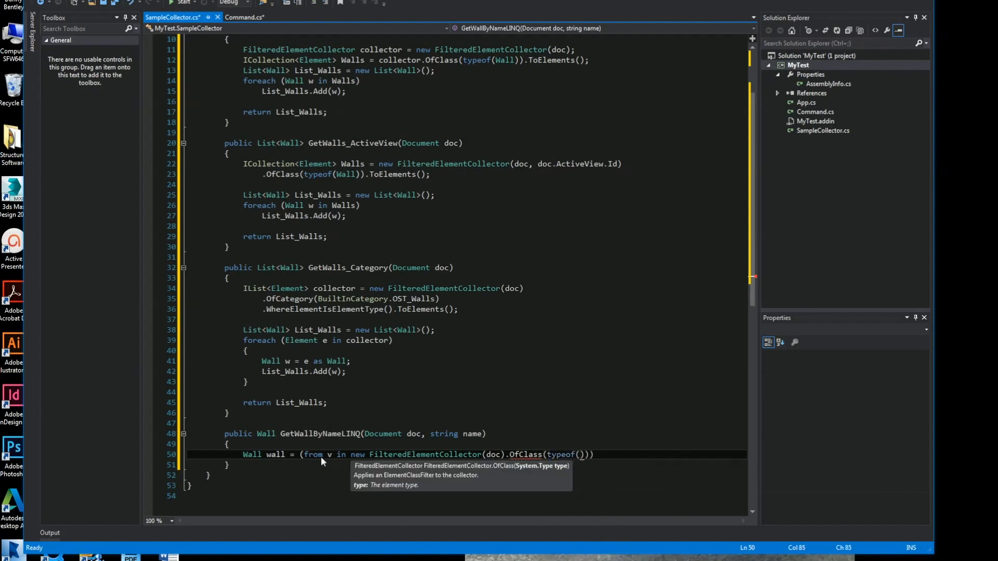
pyautogui.write('Wall')
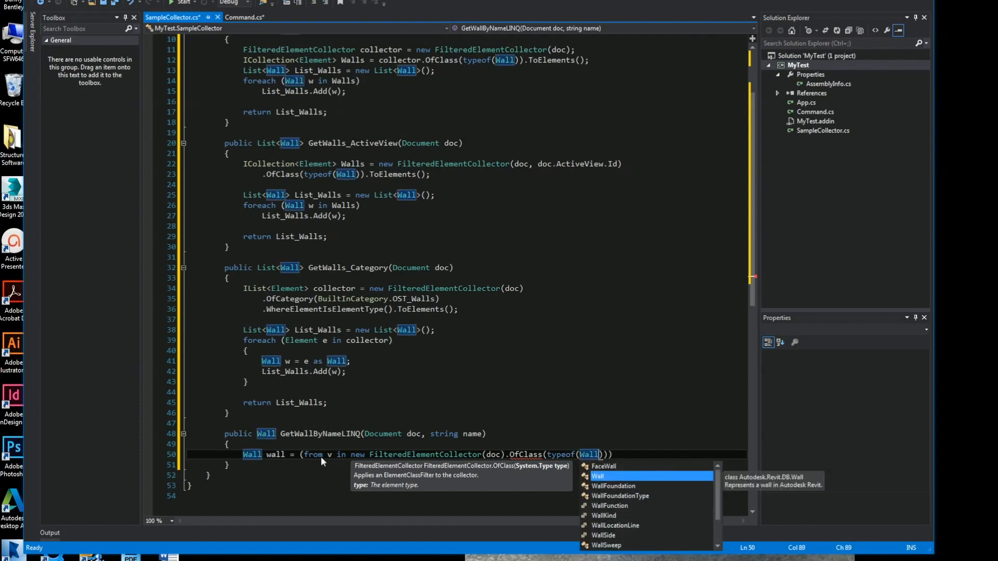
pyautogui.press('Escape')
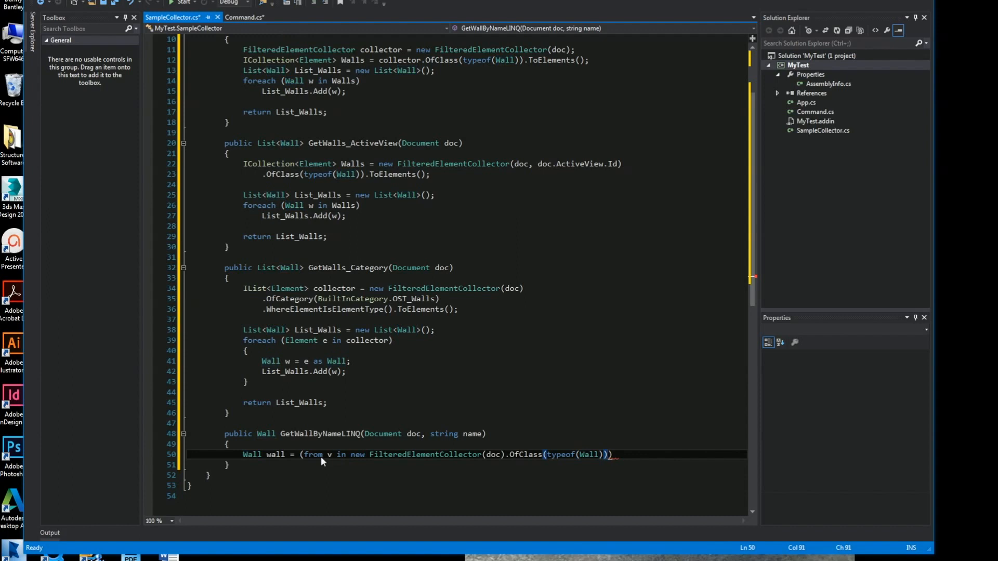
pyautogui.write('.')
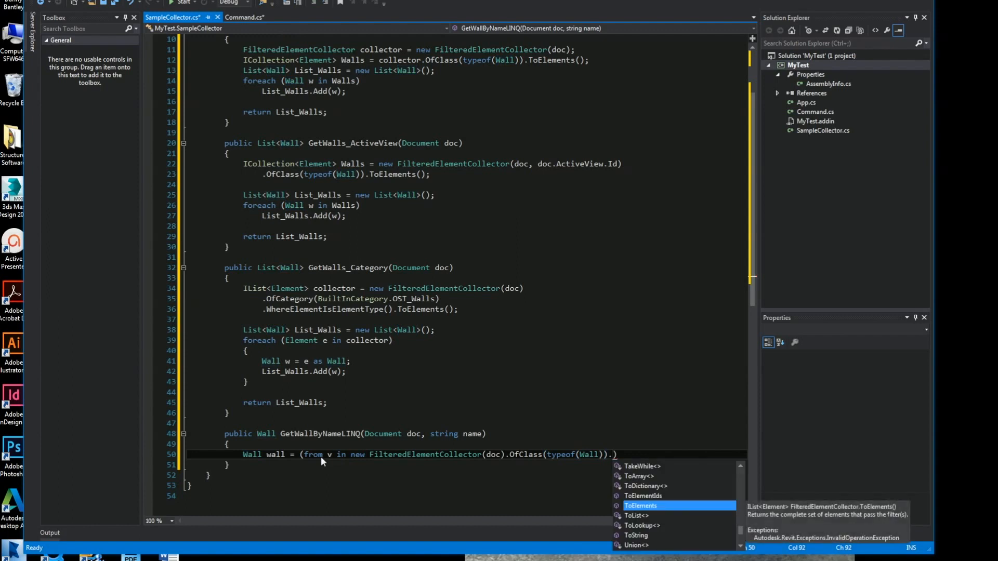
pyautogui.write('.Cas')
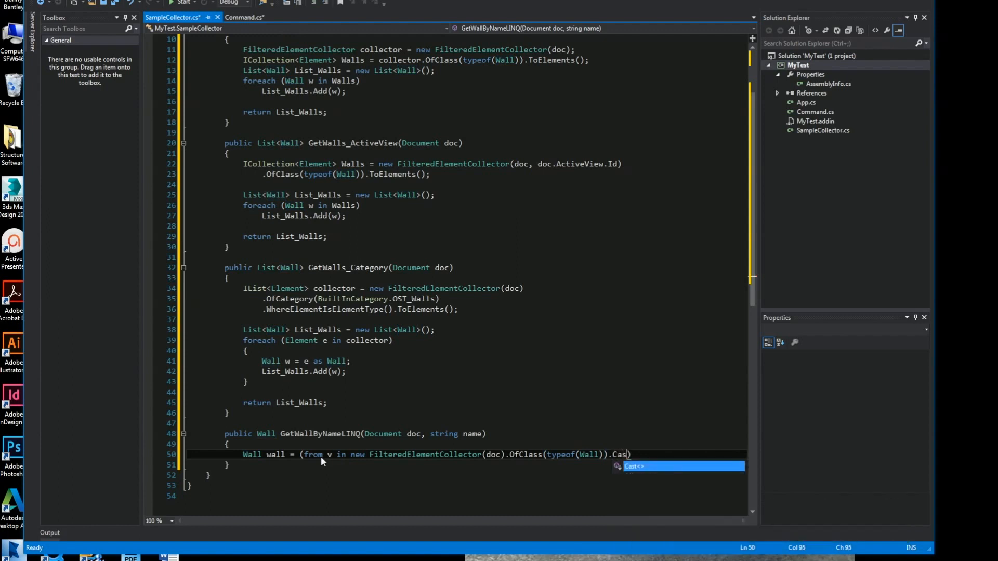
pyautogui.write('t')
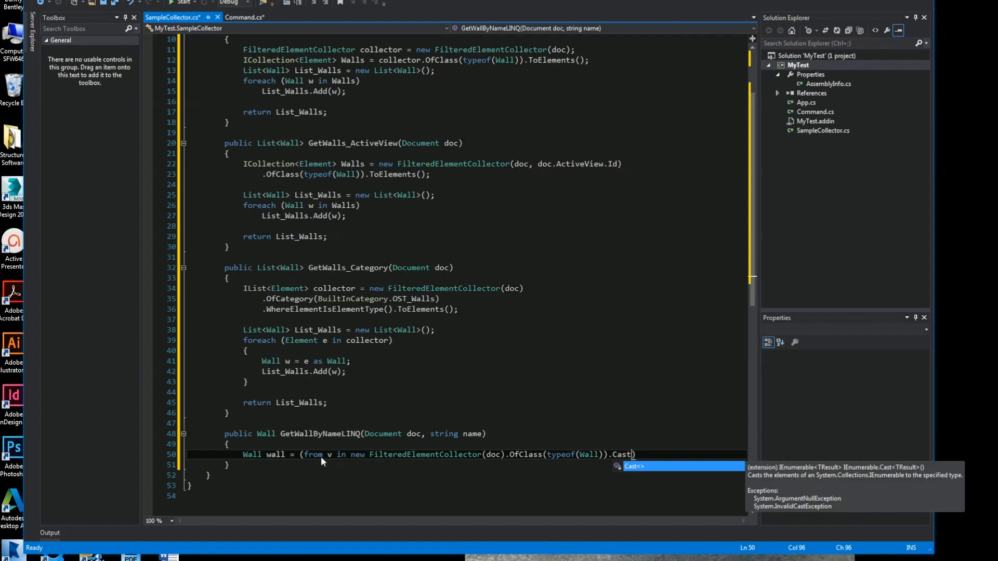
pyautogui.write('<Wall>(')
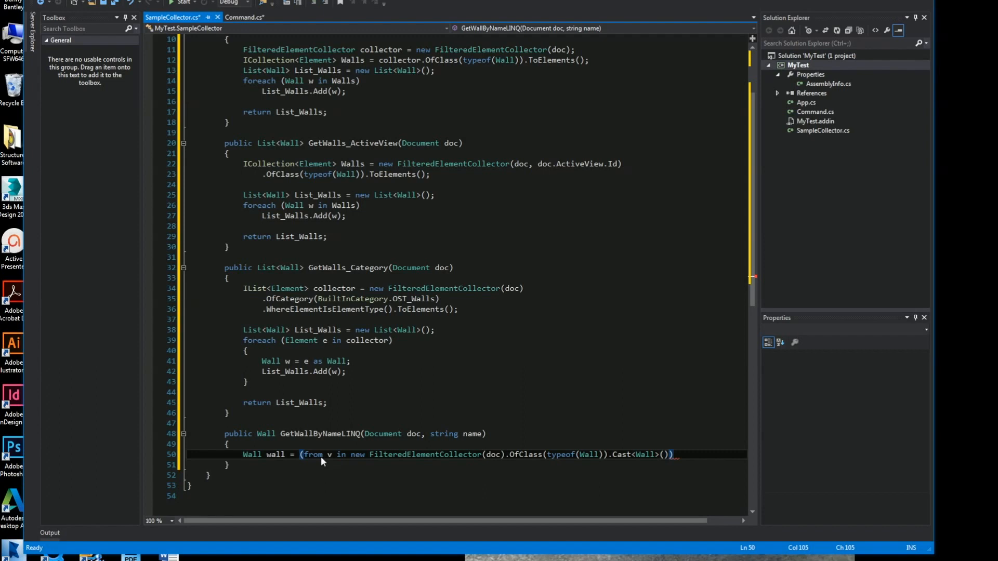
pyautogui.write(' where')
pyautogui.press('Enter')
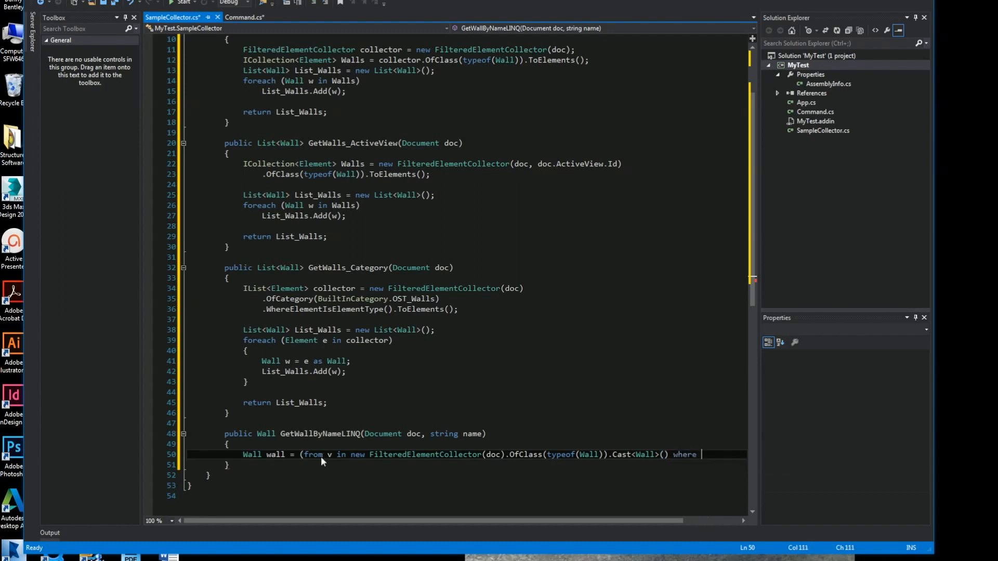
# Finish with where v.Name == name select v).First() over separate lines, returning wall.
pyautogui.write('v.name')
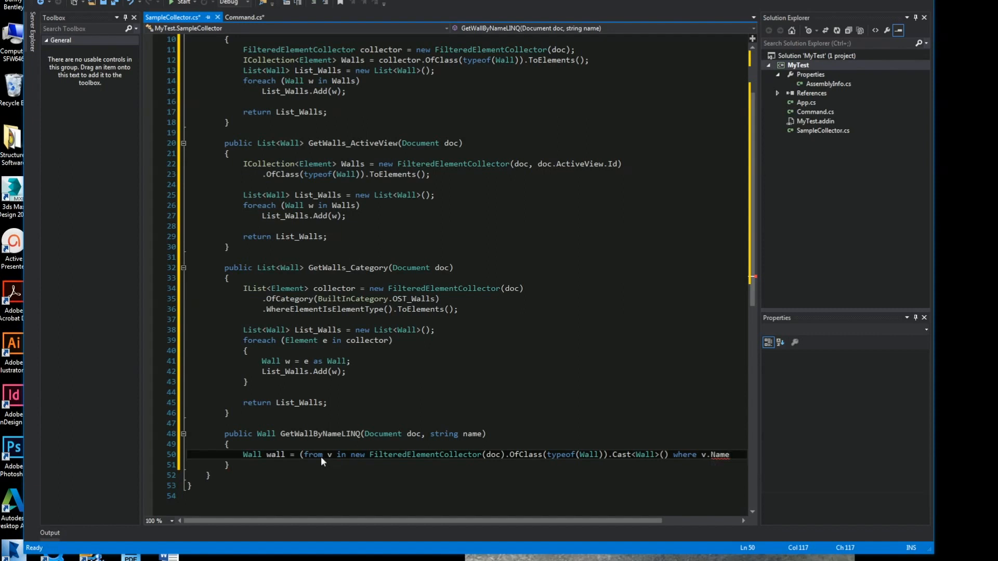
pyautogui.write('== Name')
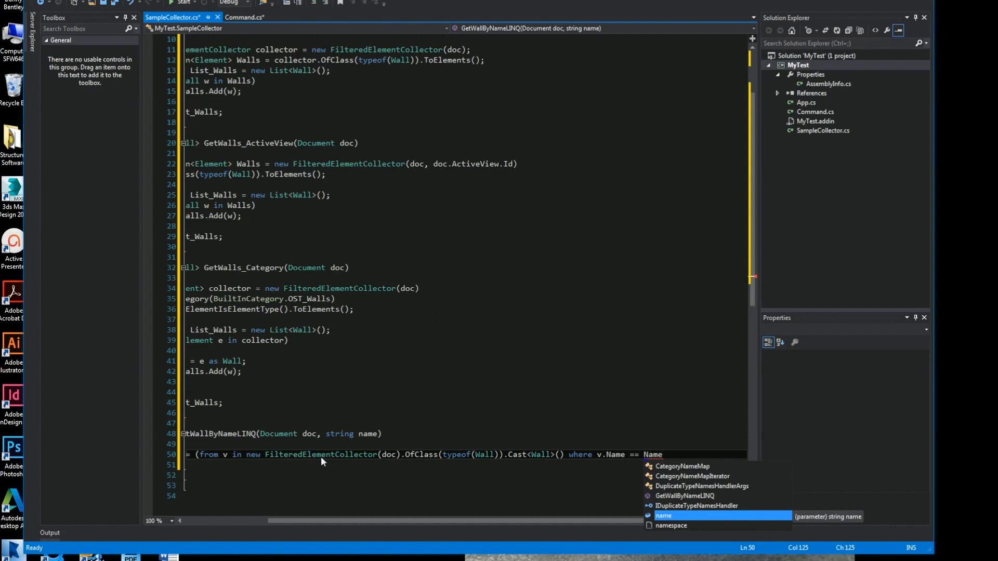
pyautogui.press('Backspace')
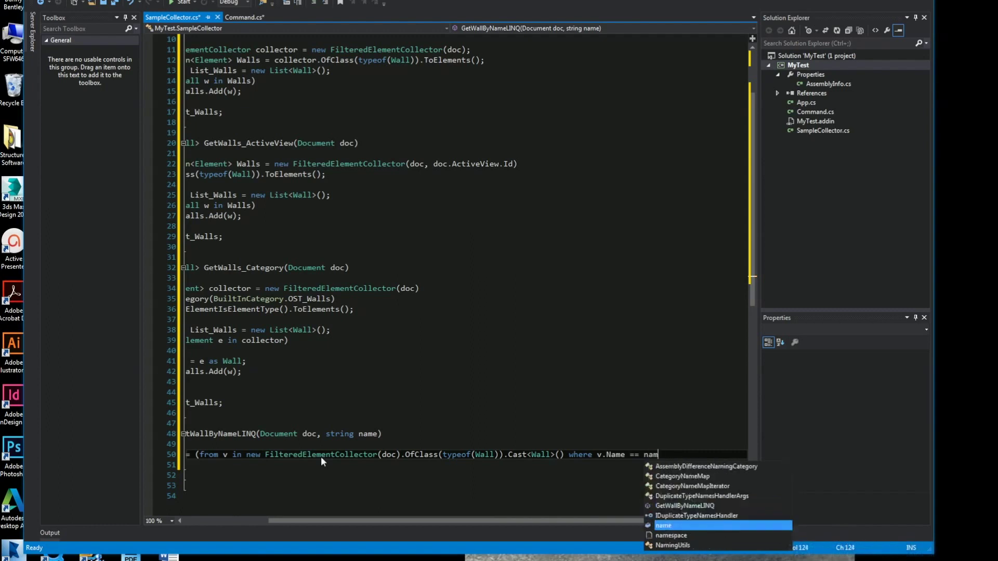
pyautogui.press('Tab')
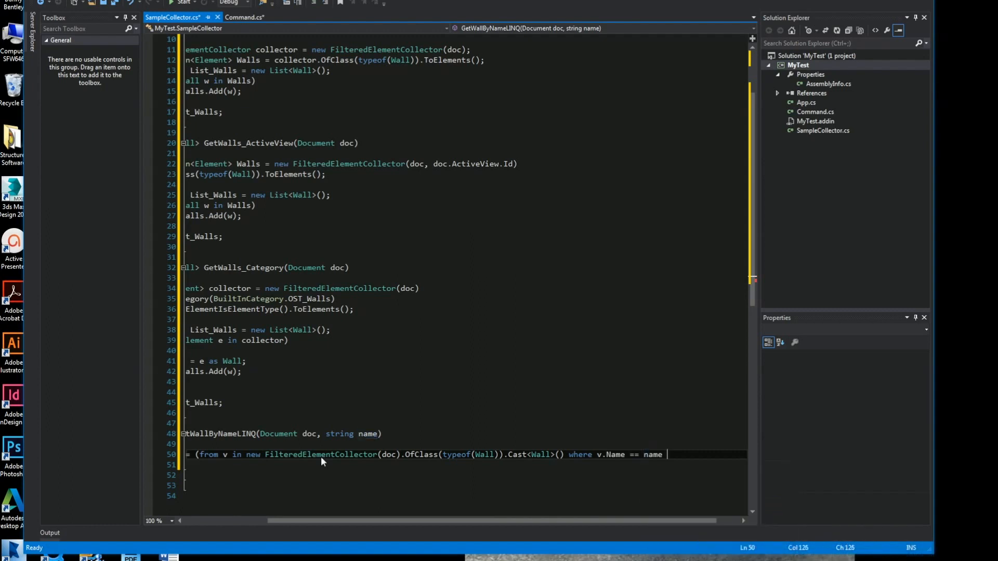
pyautogui.write('select v)')
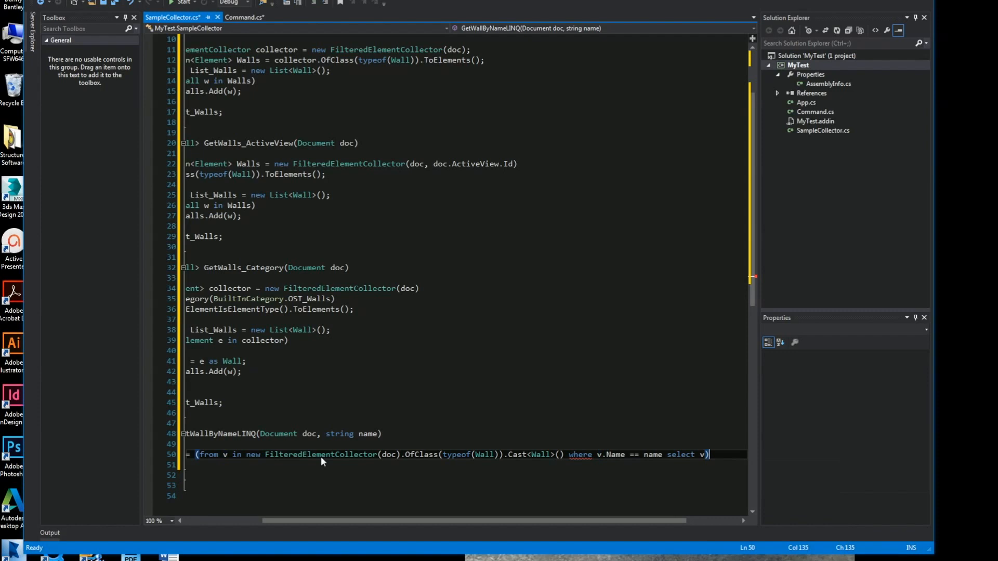
pyautogui.write('.Fi')
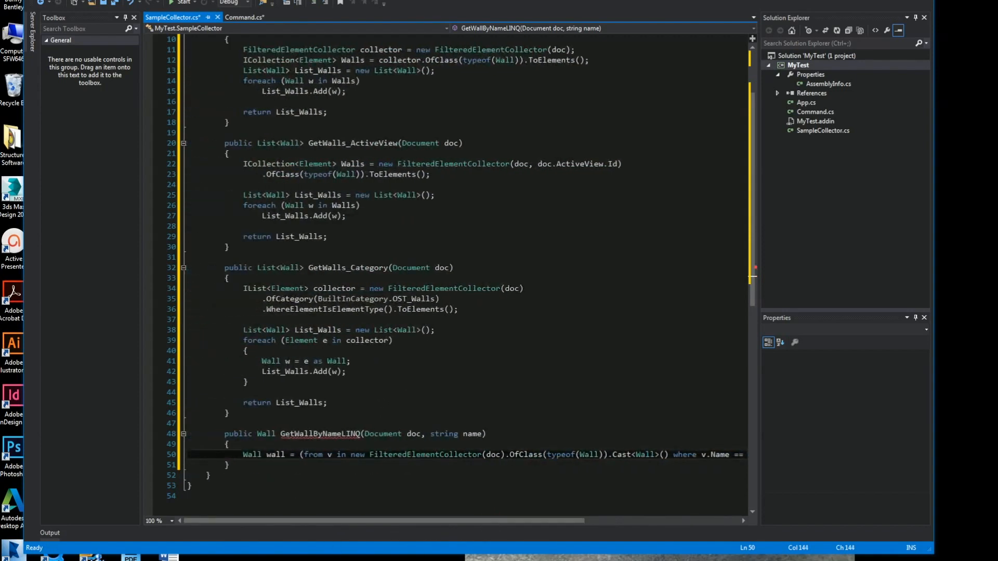
pyautogui.click(673, 455)
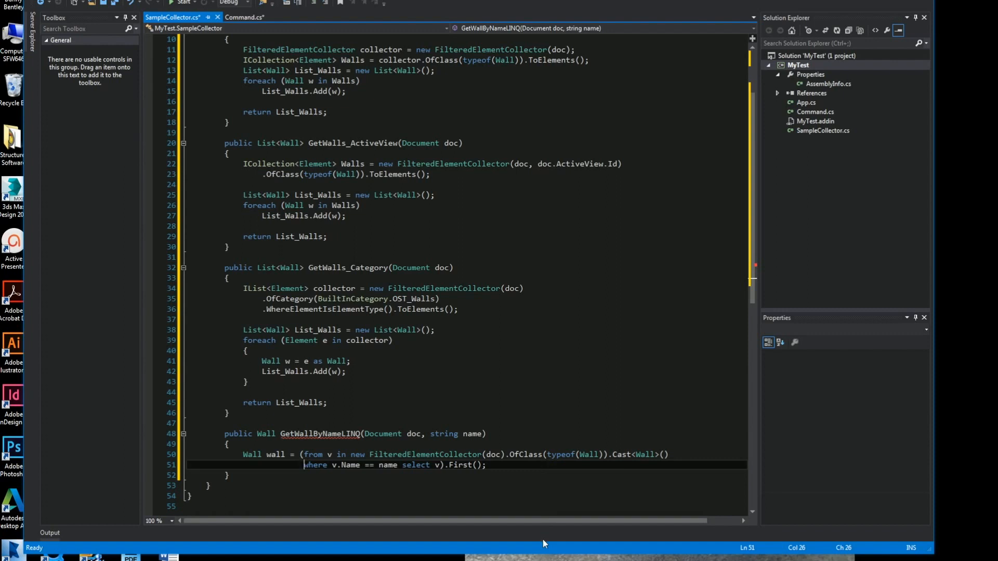
pyautogui.press('Enter')
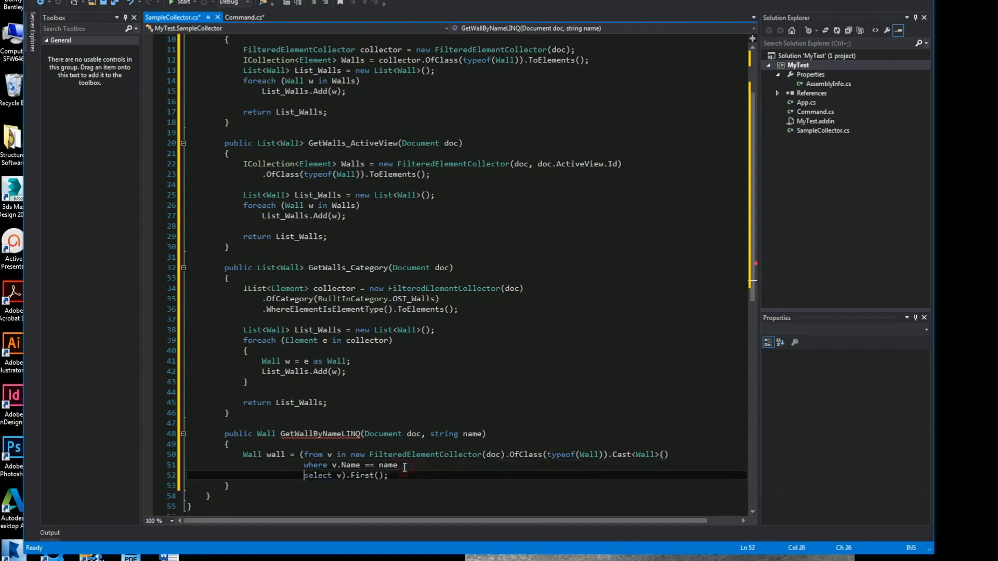
pyautogui.scroll(-3)
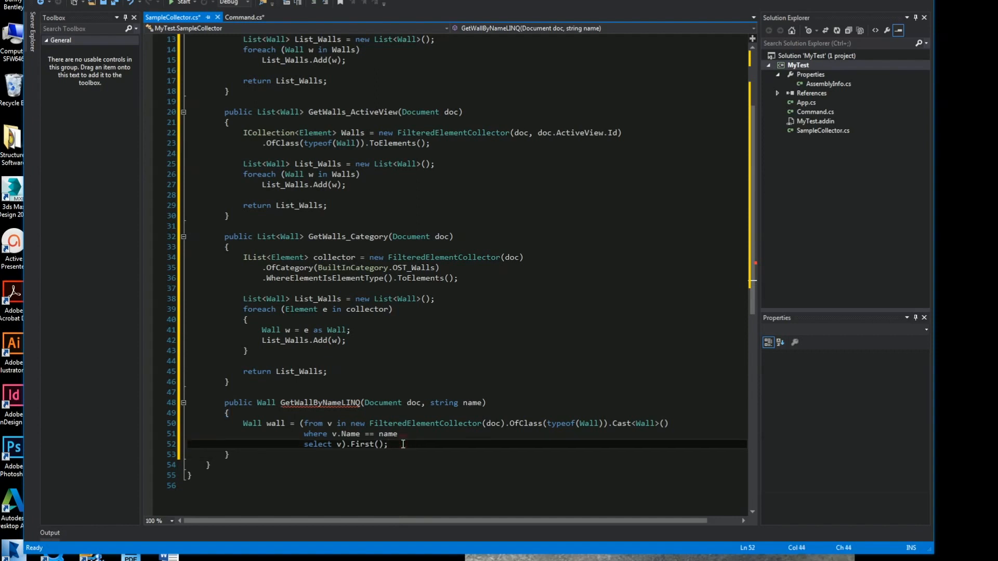
pyautogui.write('return wall;')
pyautogui.write('public Element GetWallByNameLambda(Document doc, string name')
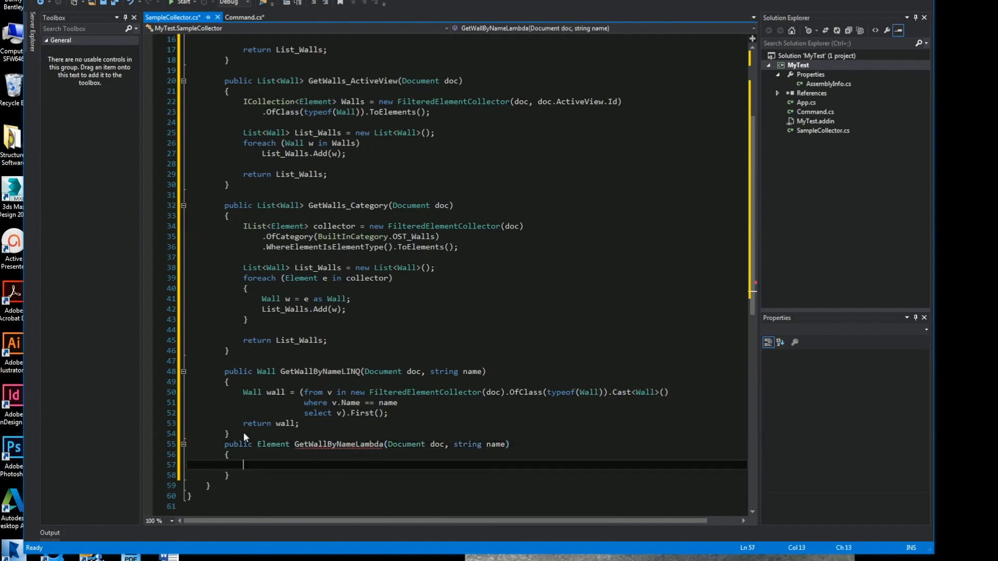
# Return new FilteredElementCollector(doc).OfClass(typeof(Wall)) in GetWallByNameLambda.
pyautogui.write('return')
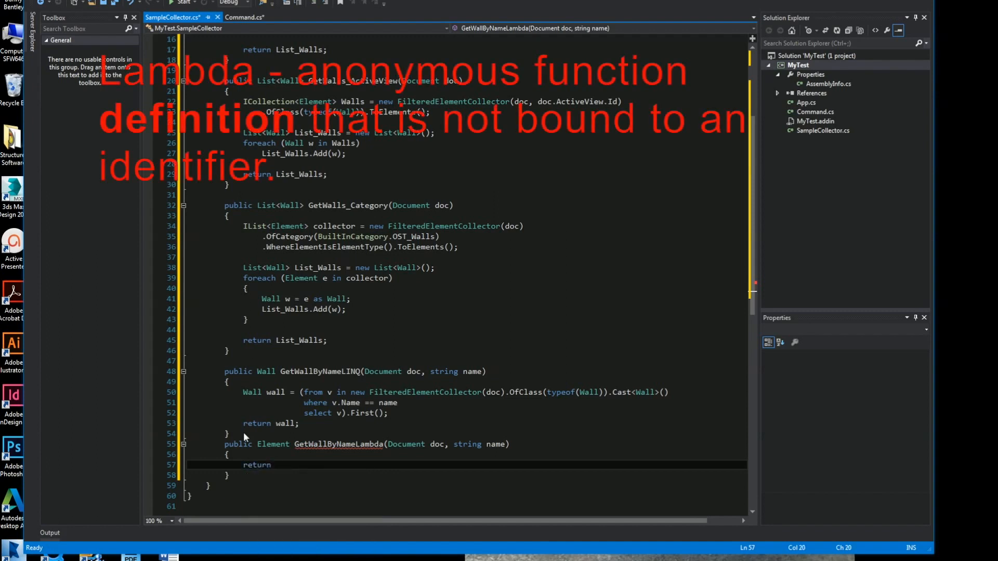
pyautogui.write('new')
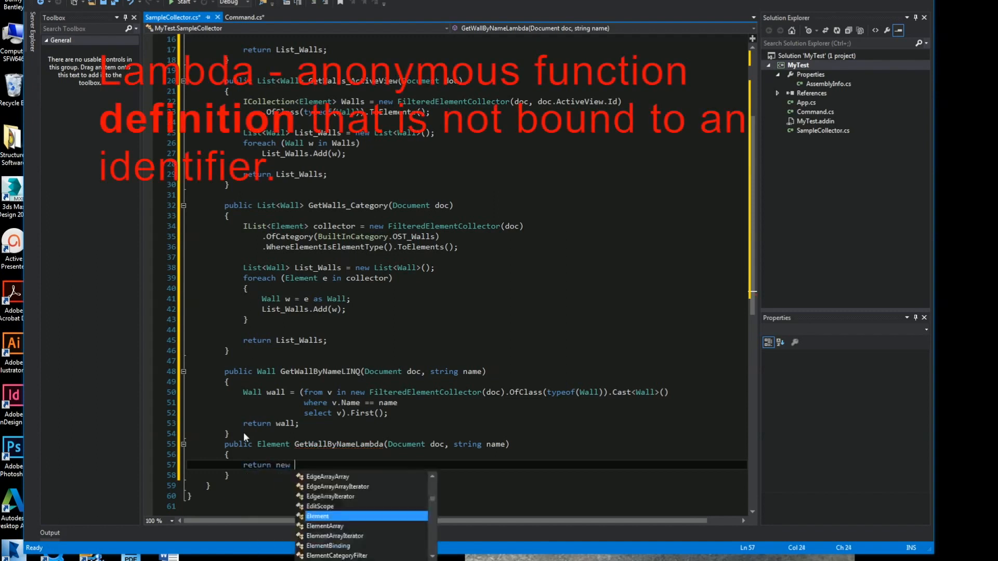
pyautogui.write('Filter')
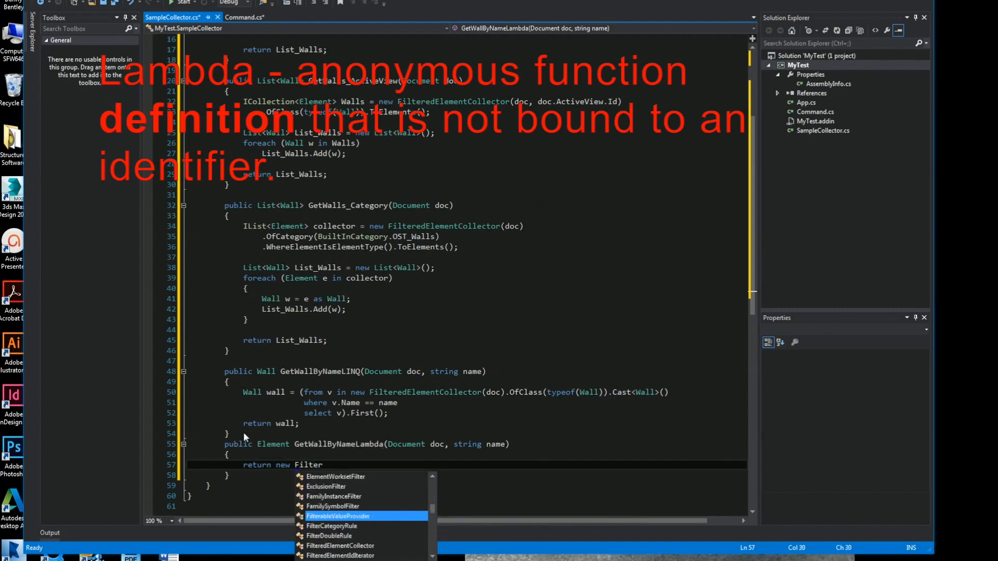
pyautogui.write('ele')
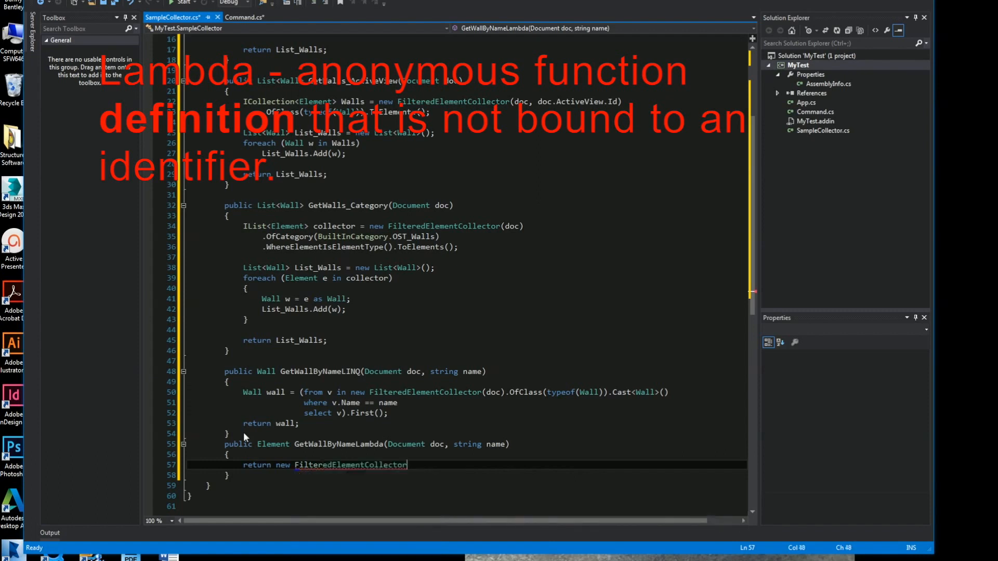
pyautogui.write('(')
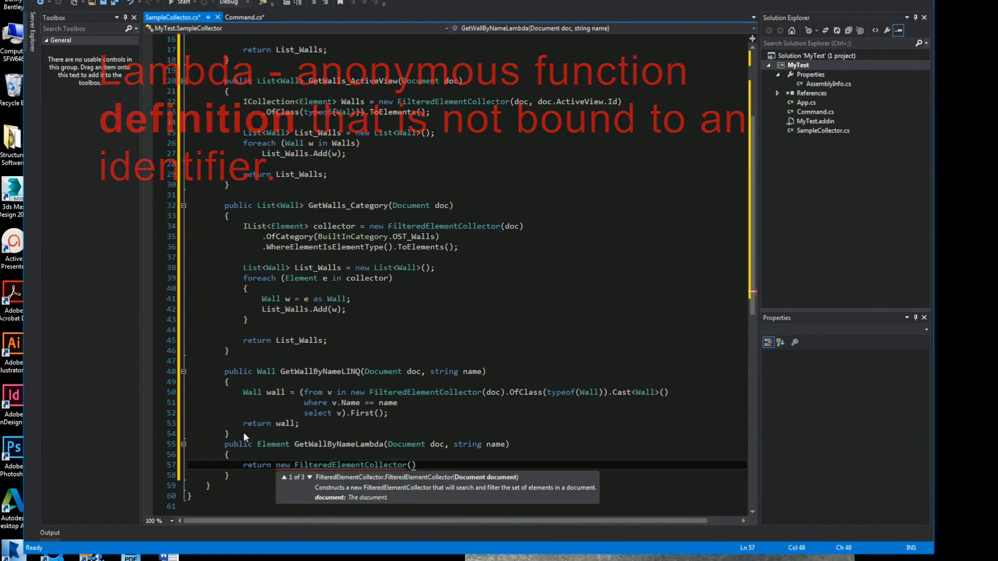
pyautogui.write('doc')
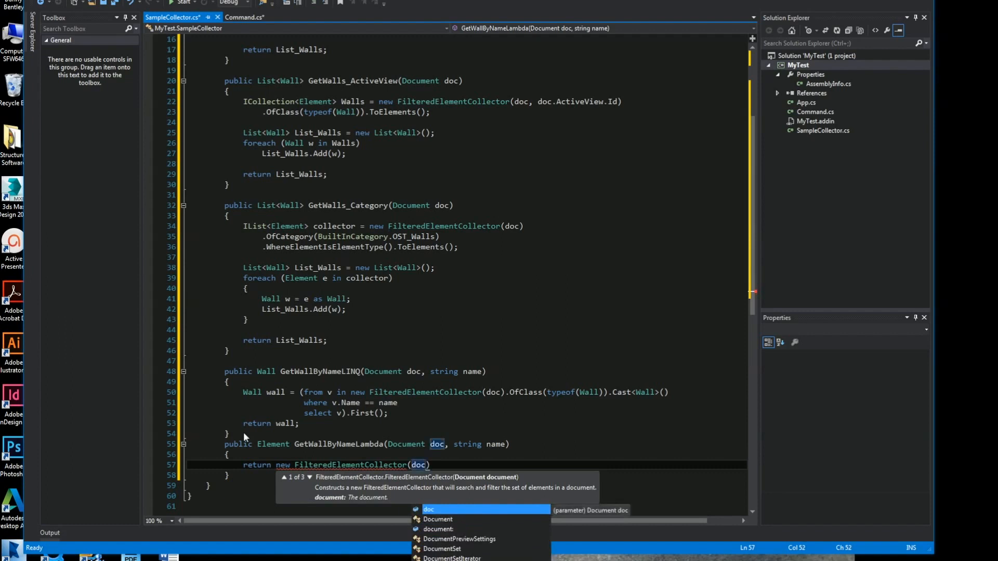
pyautogui.write(').')
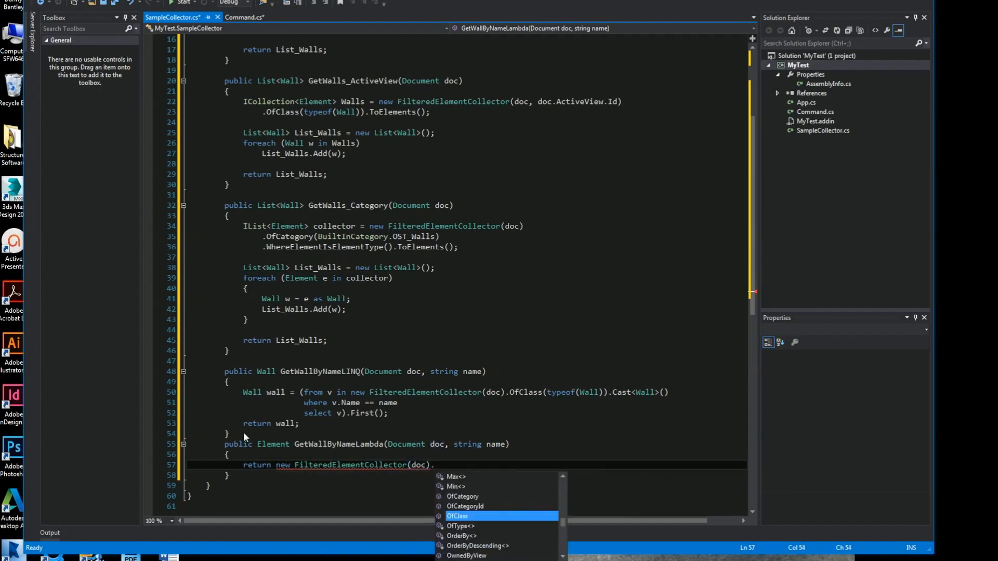
pyautogui.write('of')
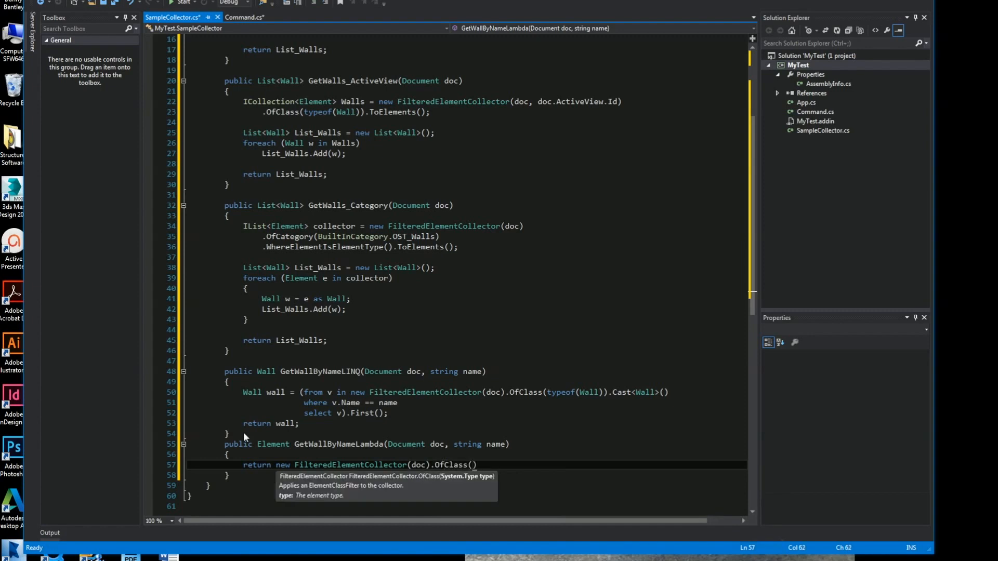
pyautogui.write('typeof(Wall')
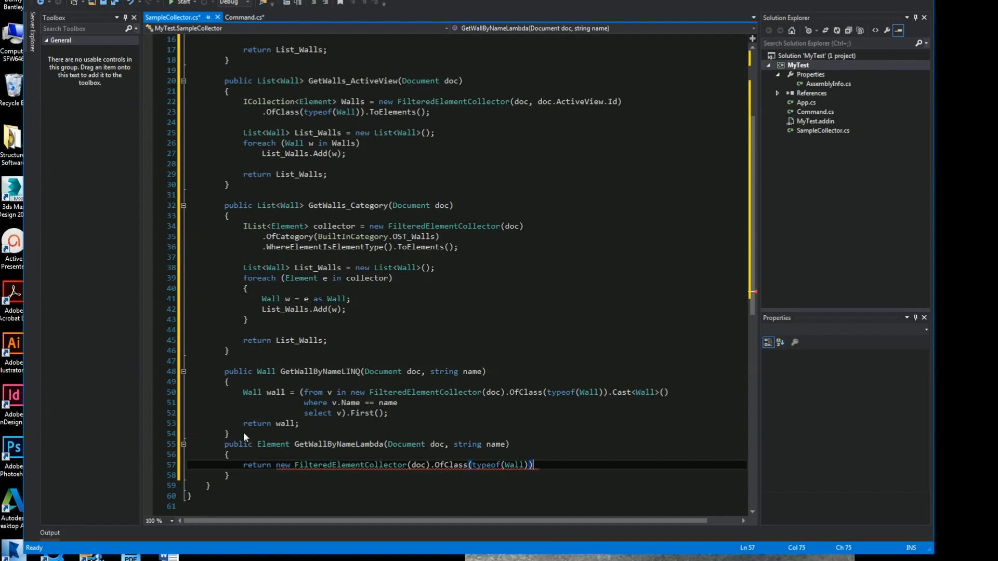
# Append FirstOrDefault<Element>(e => e.Name.Equals(name)) and break the chain onto two lines.
pyautogui.write('.fi')
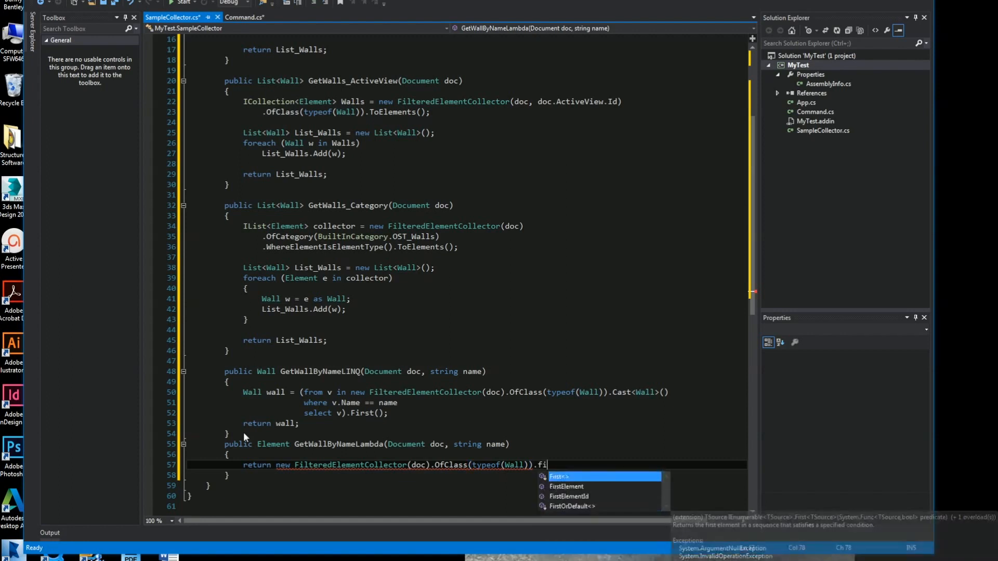
pyautogui.write('rstOrDefault')
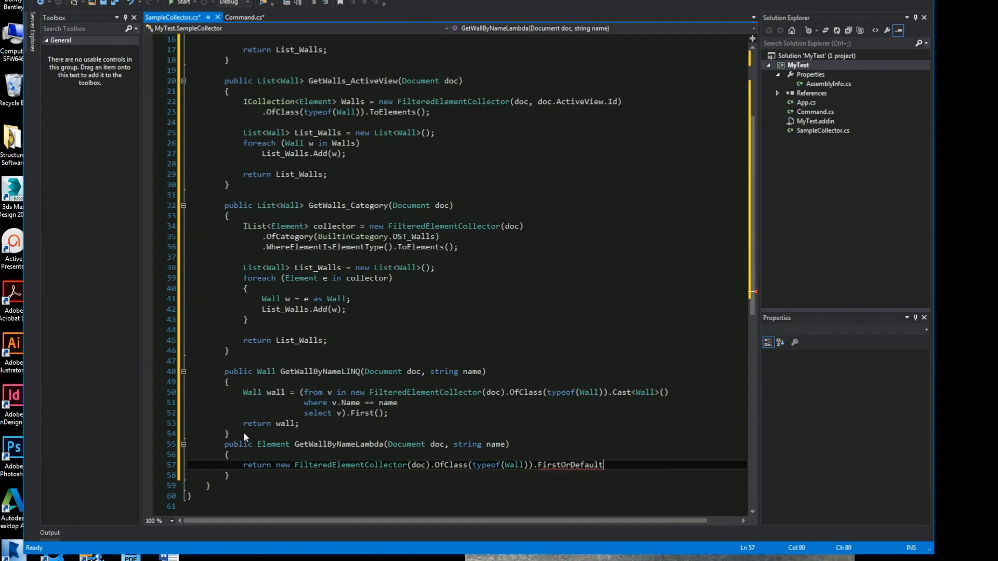
pyautogui.write('<')
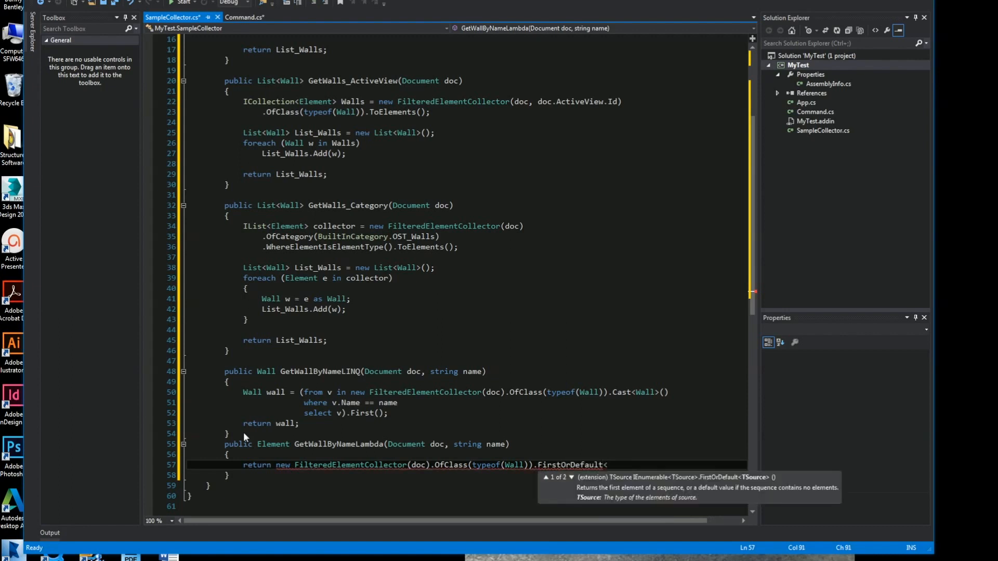
pyautogui.write('Element>(')
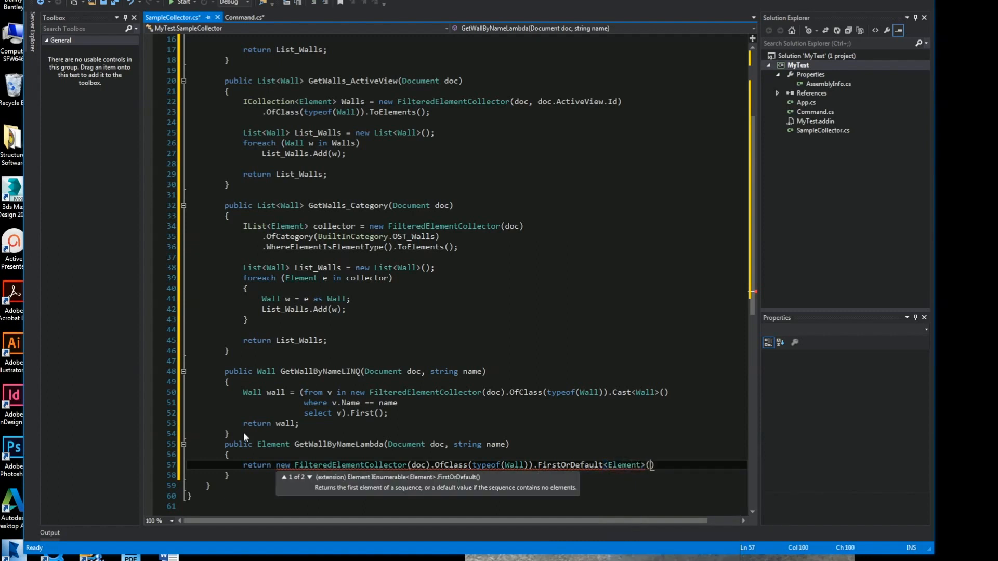
pyautogui.write('e =>')
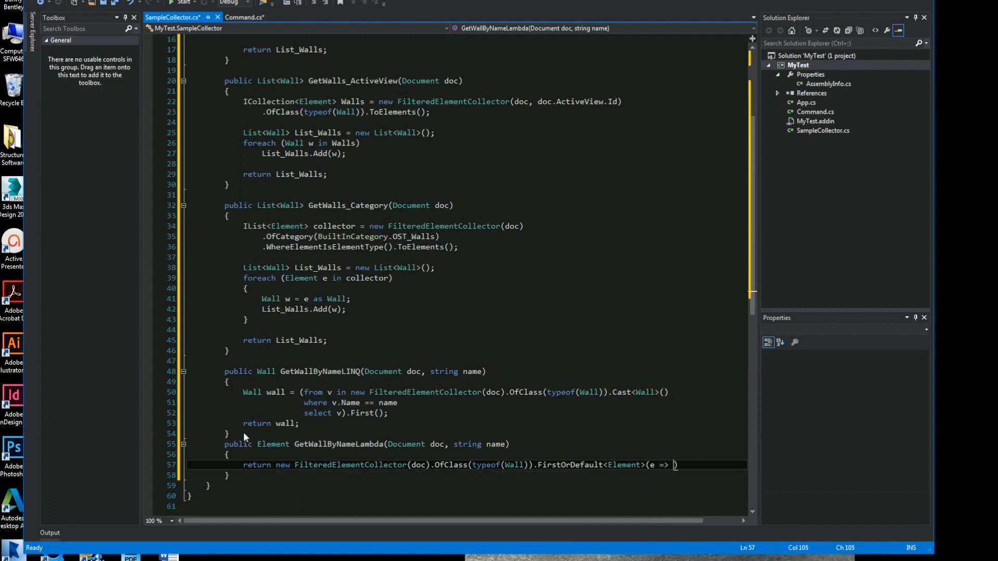
pyautogui.write('e.Name.')
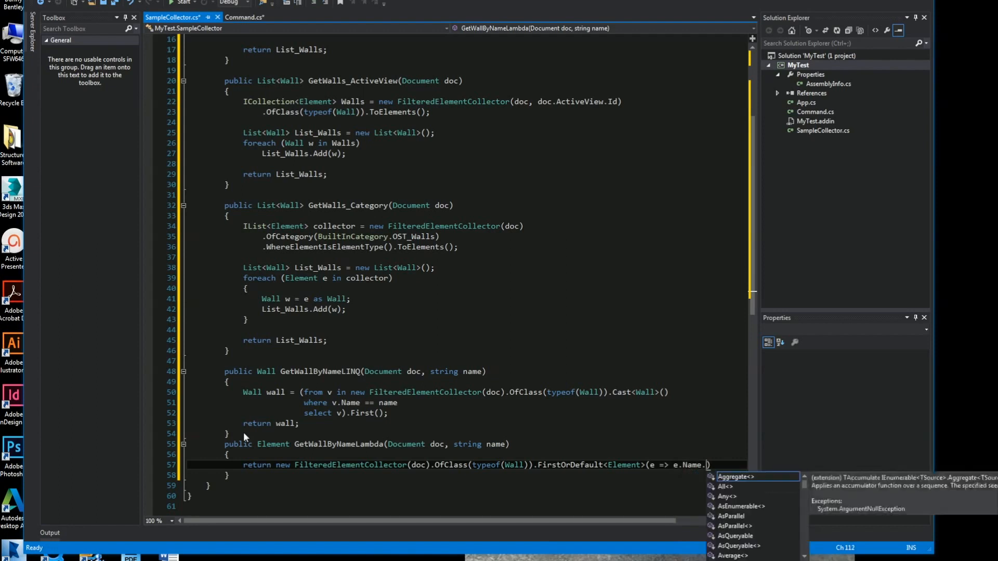
pyautogui.write('eq')
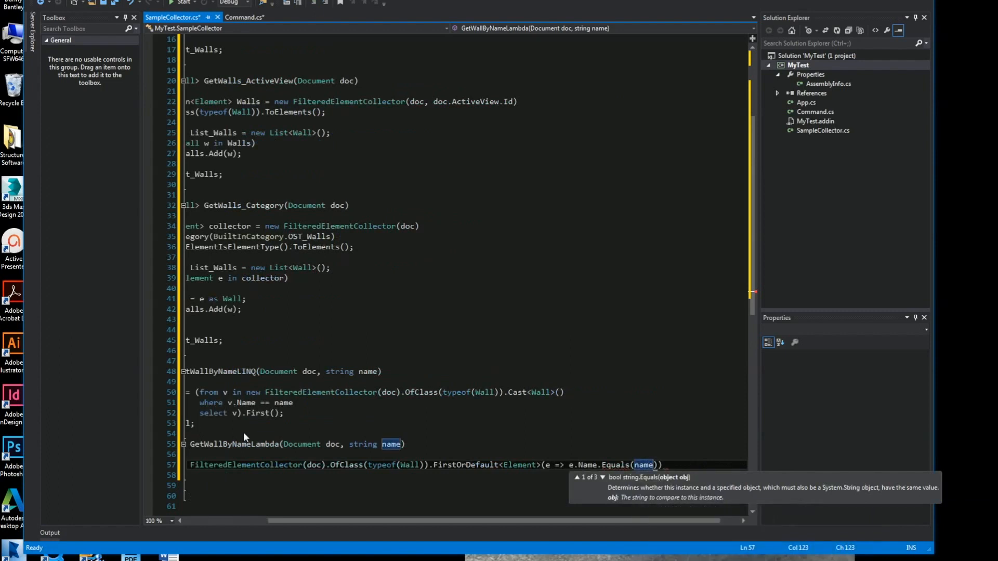
pyautogui.write(')')
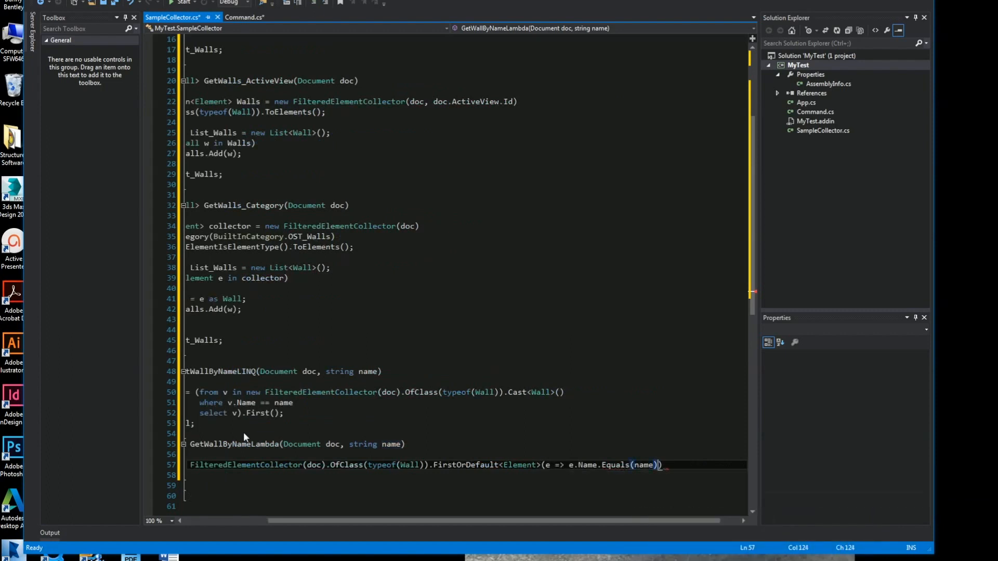
pyautogui.write(');')
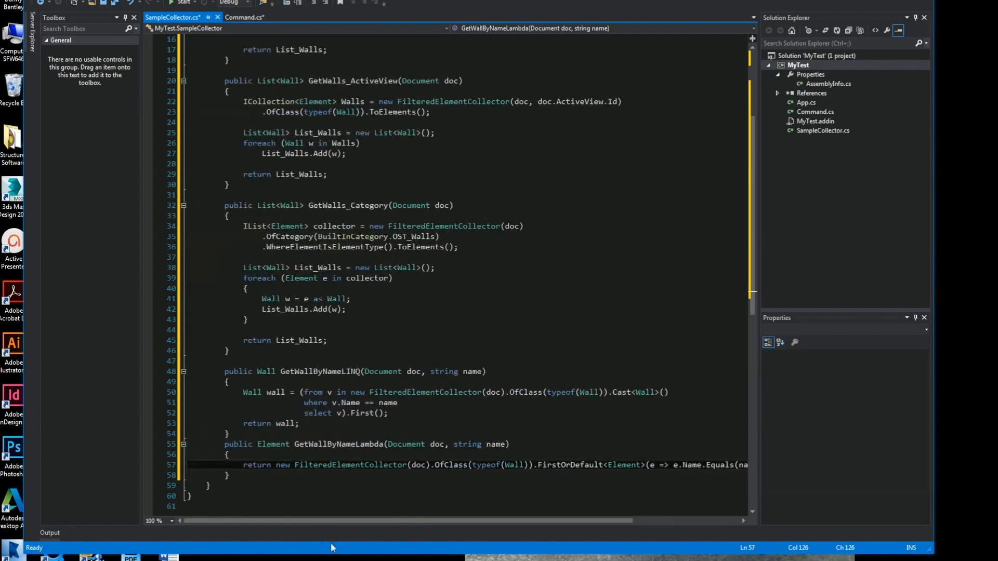
pyautogui.press('Enter')
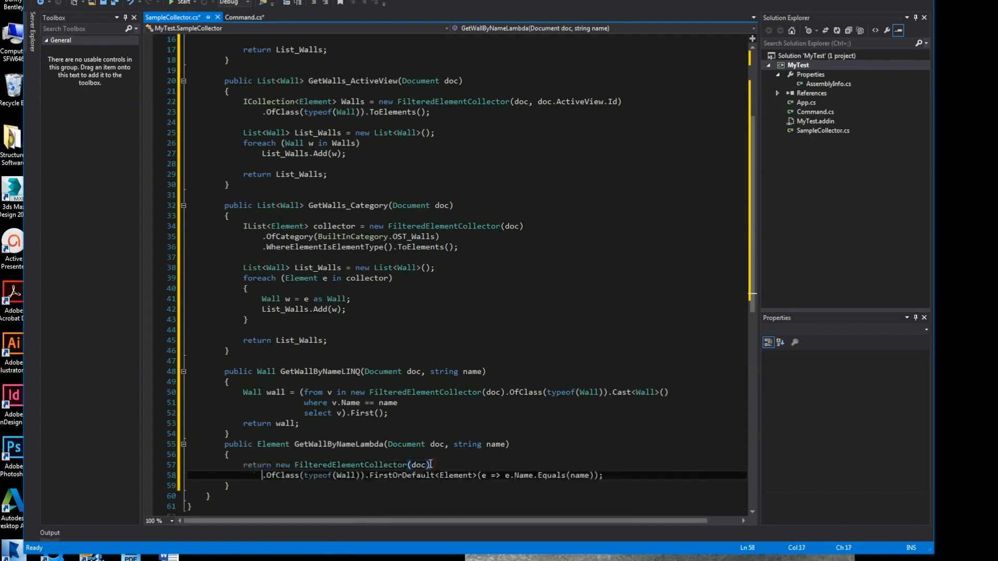
pyautogui.moveTo(365, 479)
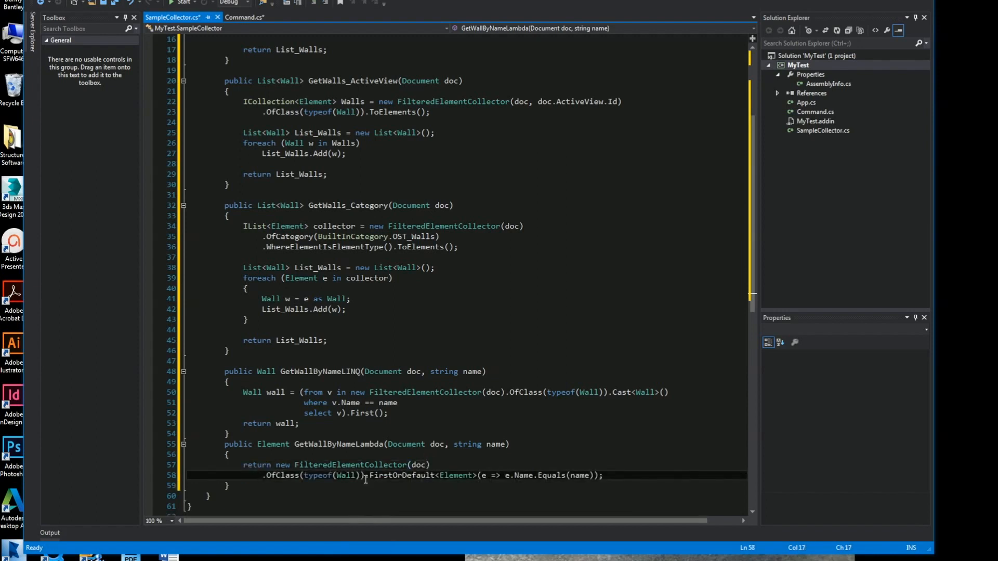
pyautogui.press('Enter')
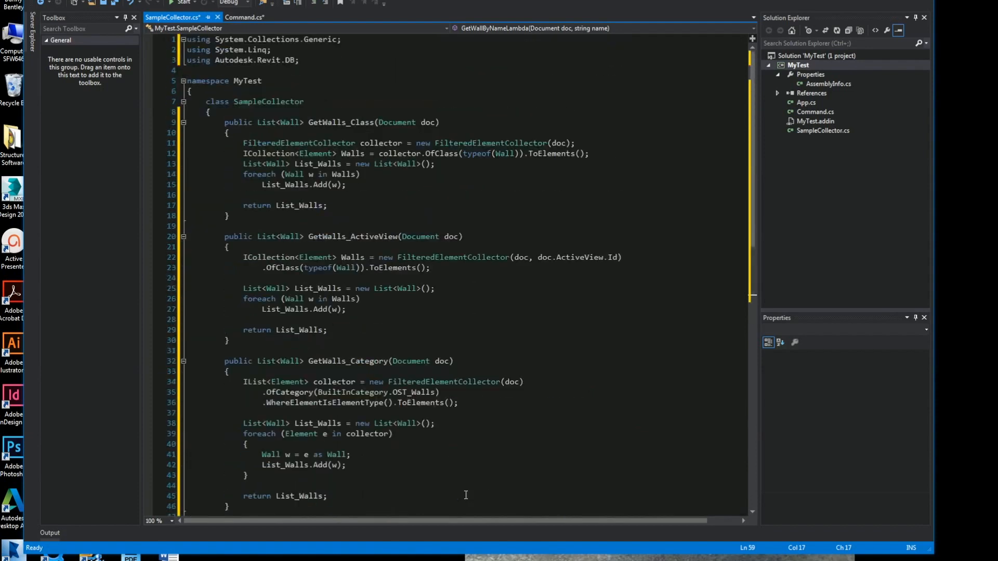
# In Command.cs, create a SampleCollector and get ListWalls_Class and ListWalls_ClassActiveView with GetWalls_Class(doc).
pyautogui.click(249, 18)
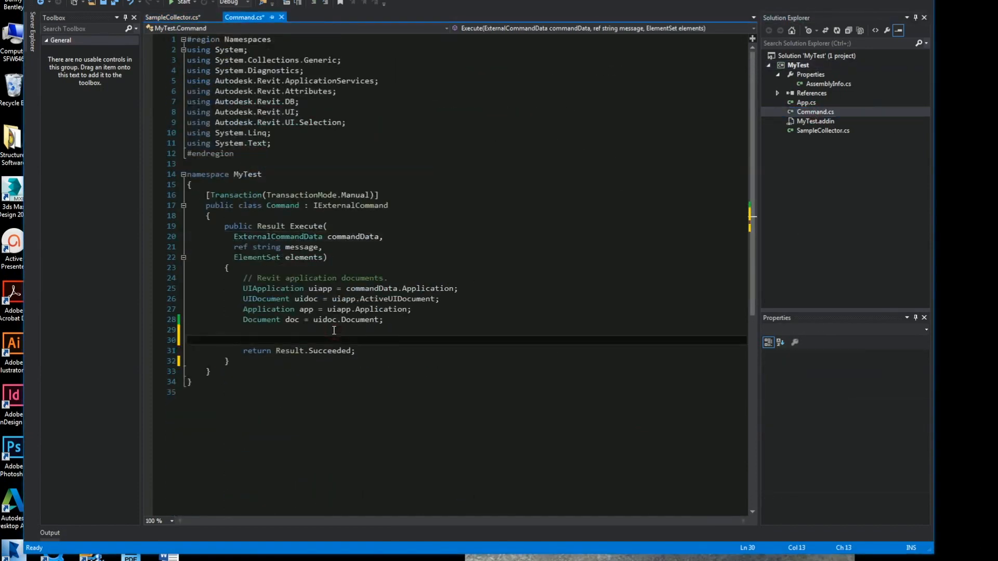
pyautogui.write('SampleCollector sc = new SampleCollector();')
pyautogui.write('Li')
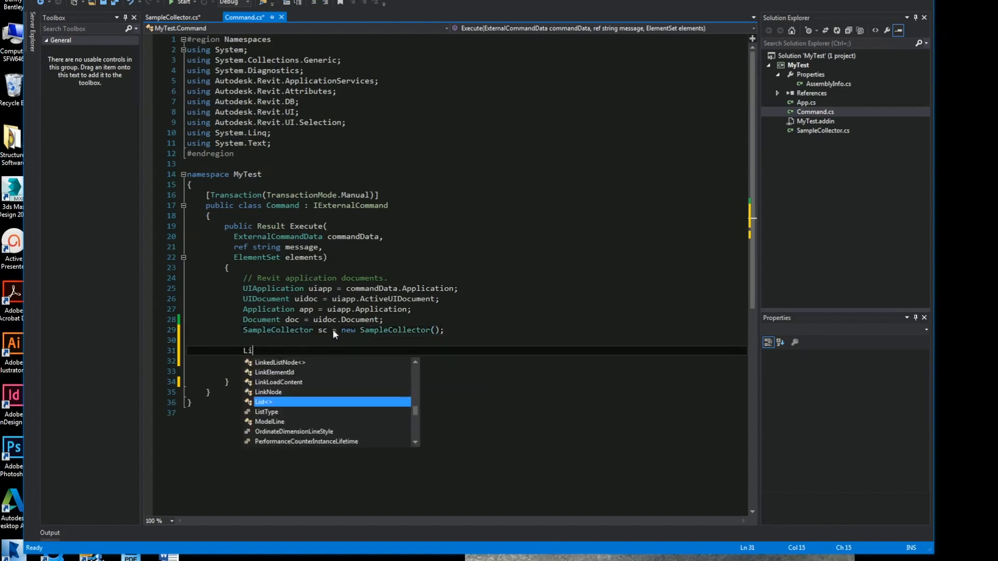
pyautogui.write('st<Wall> ListWalls')
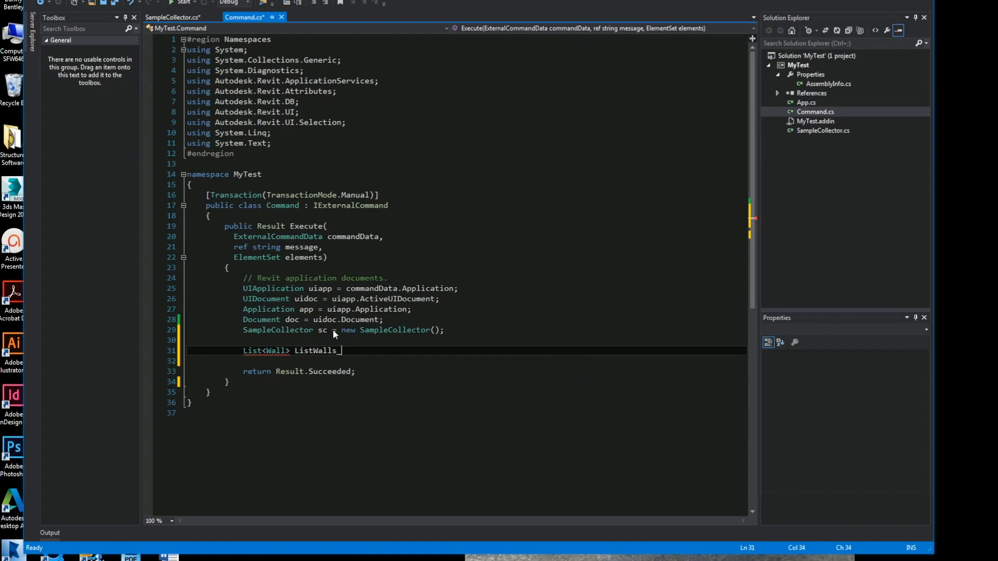
pyautogui.write('_Class = sc.')
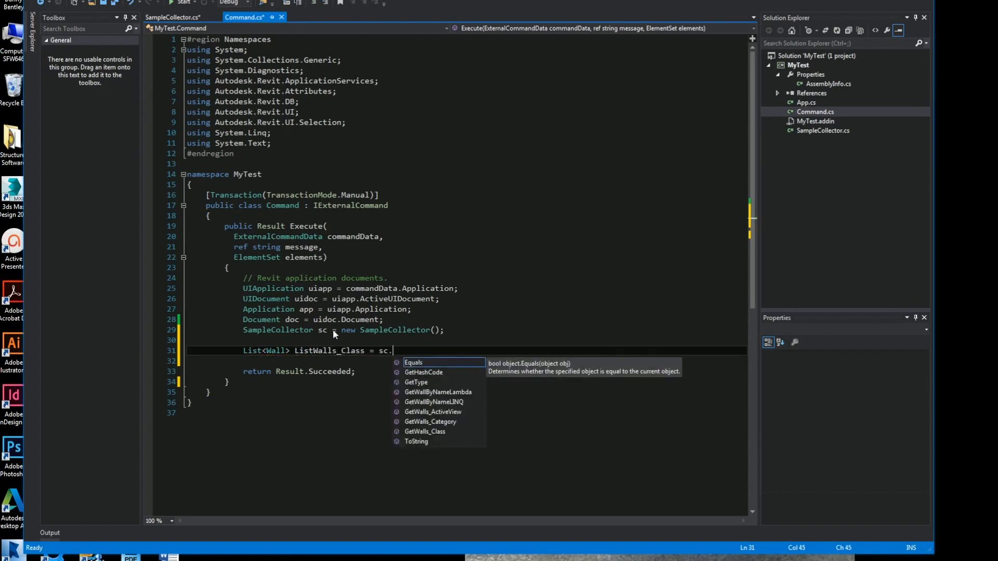
pyautogui.write('GetWalls_Class(doc);')
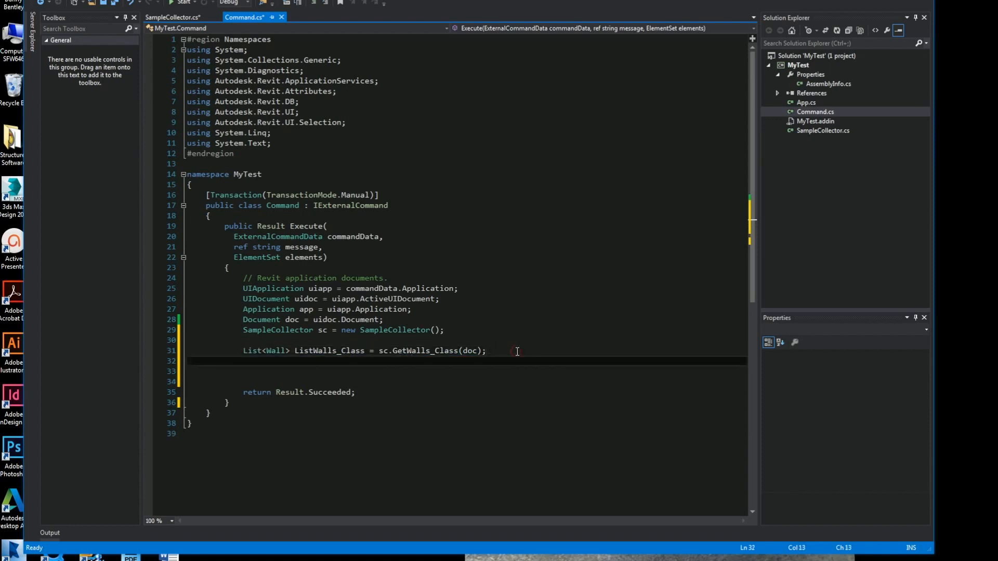
pyautogui.write('List<Wall> ListWalls_ClassActiveVi = sc.GetWalls_Class(doc);')
pyautogui.click(464, 371)
pyautogui.write('List<Wall> ListWalls_Category = sc.GetWalls_Category(doc);')
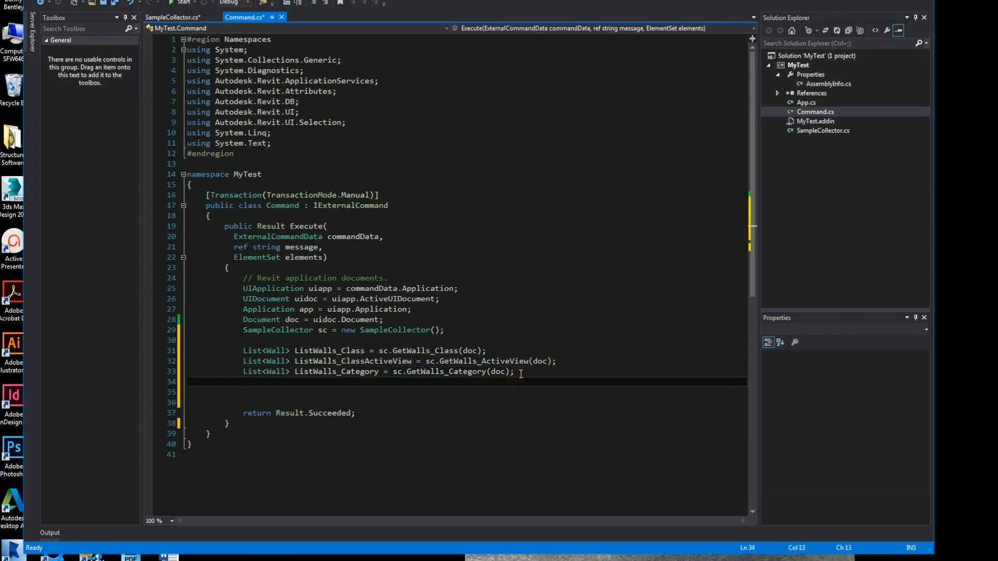
# Get Wall_ByNameLINQ and Wall_ByNameLambda for the wall named "SW48".
pyautogui.write('Elment')
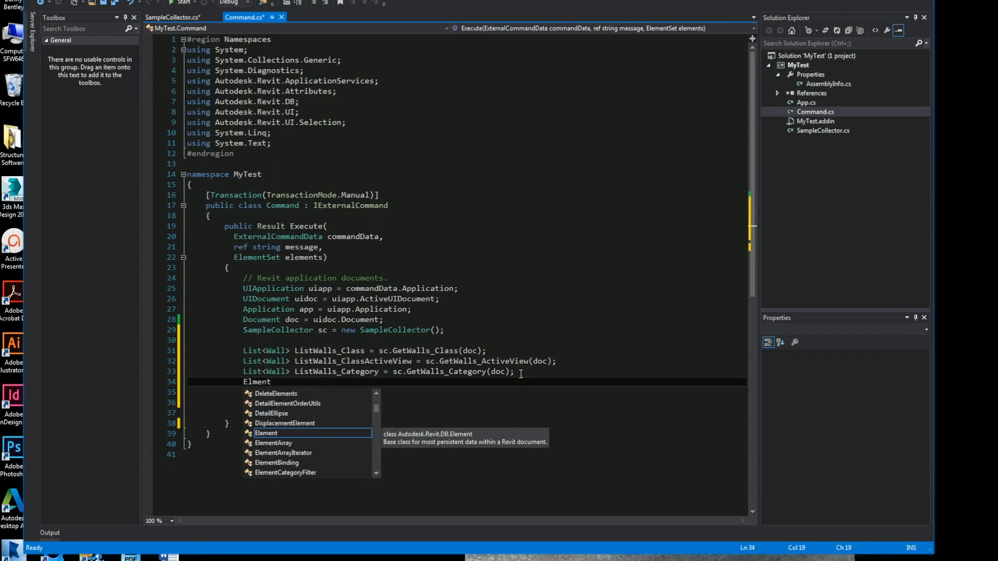
pyautogui.write('Wall_By')
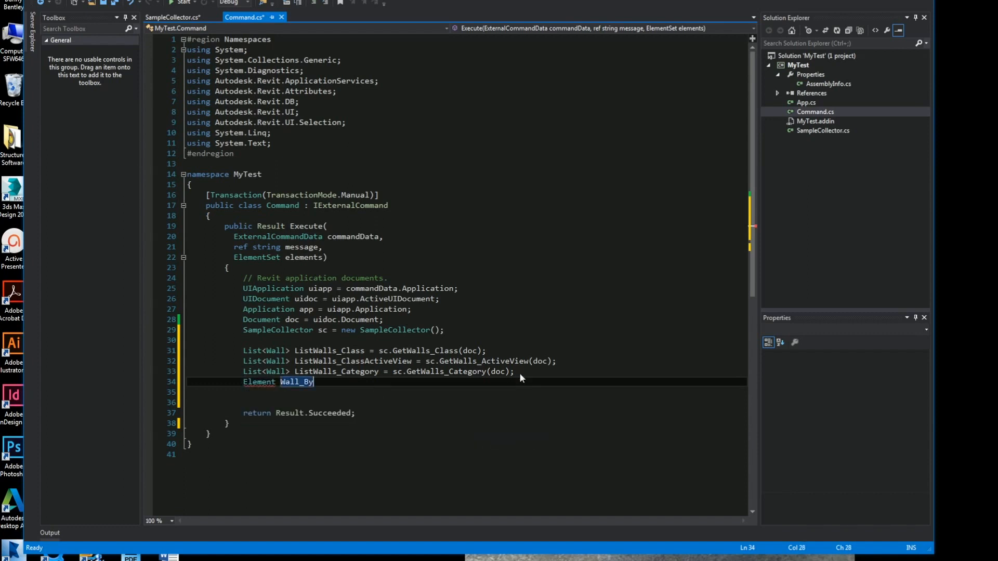
pyautogui.write('NameLINQ = sc.GetWallByNameLINQ(doc, "SW48");')
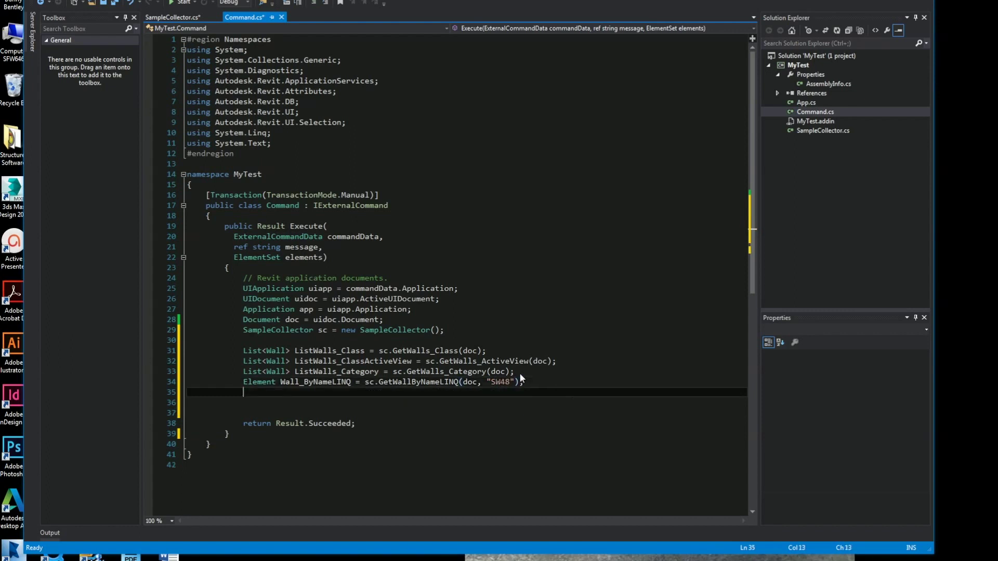
pyautogui.write('Element Wall_')
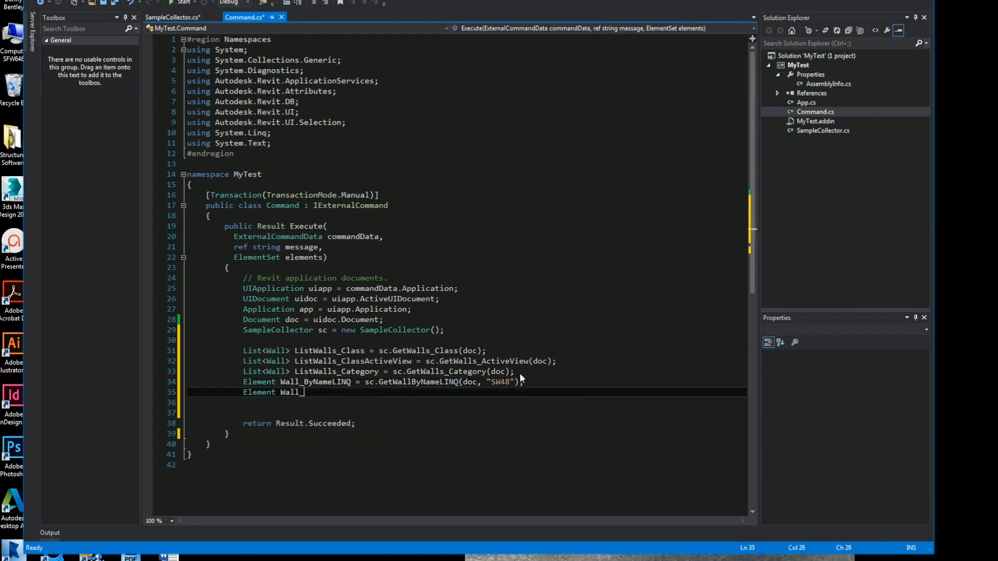
pyautogui.write('Wall_ByNameLambda = sc.GetWallByNameLambda(')
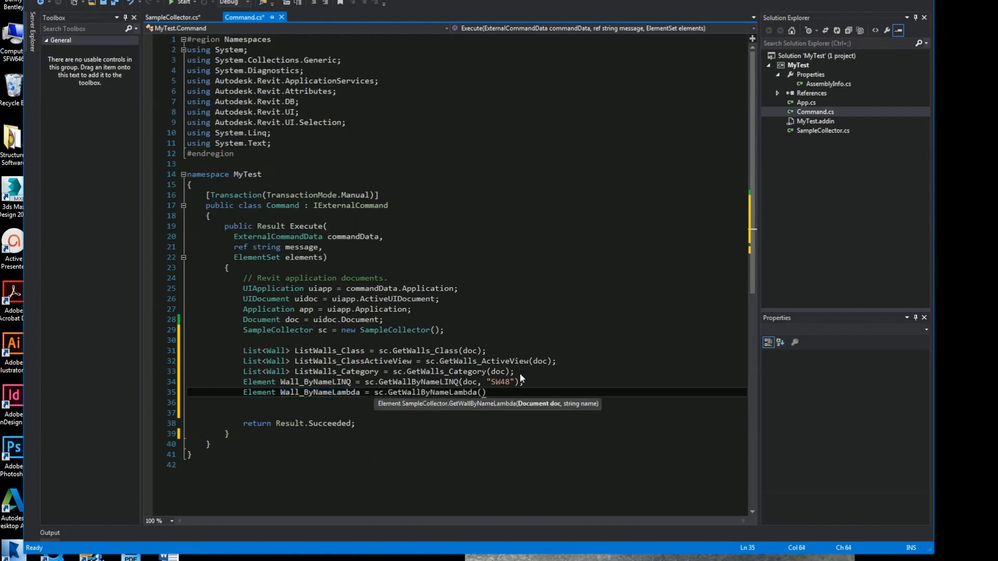
pyautogui.write('doc, "SW48");')
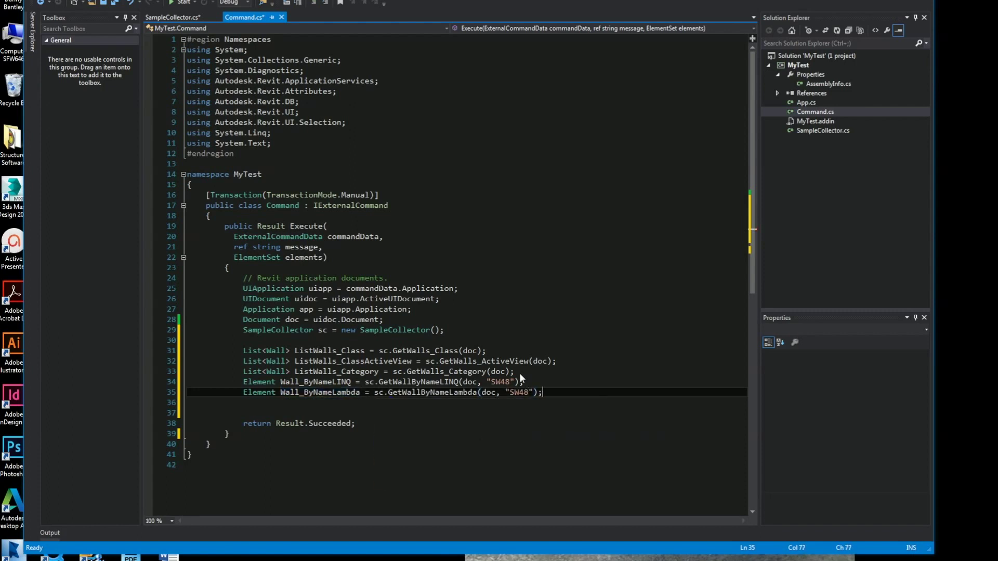
# Declare public StringBuilder SB(List<Wall> Walls), creating a new StringBuilder sb.
pyautogui.write('pu')
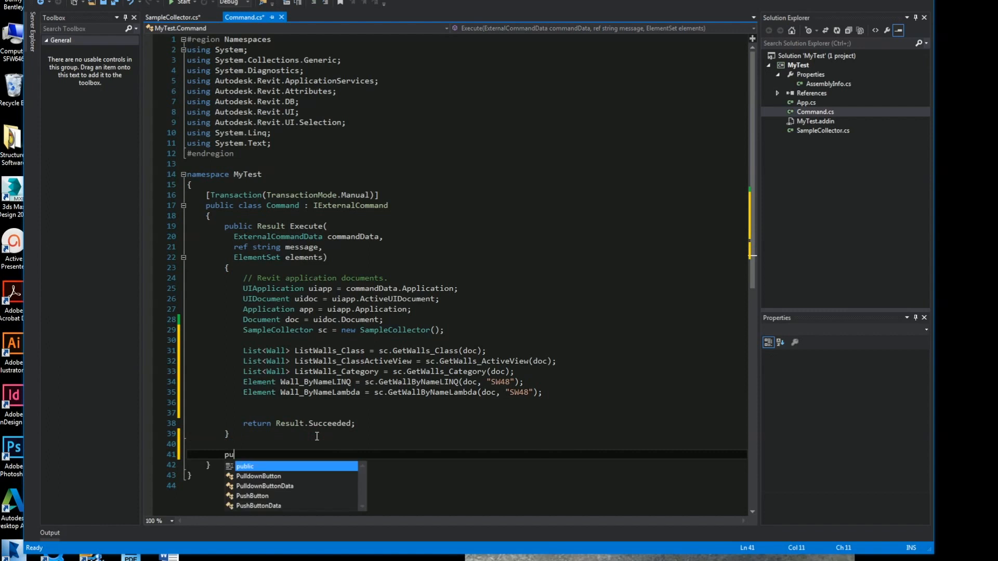
pyautogui.write('blic Stringbu')
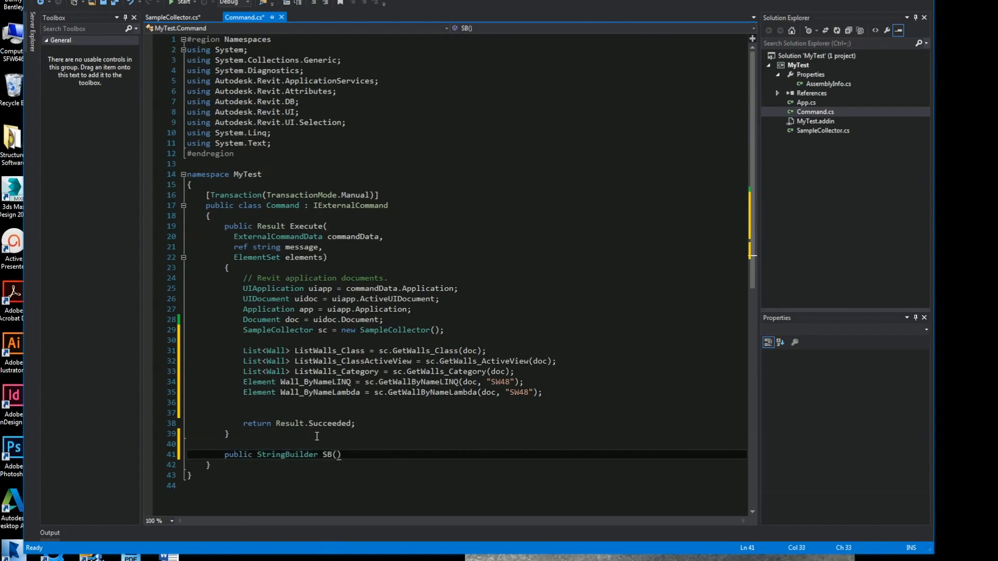
pyautogui.write('List<>')
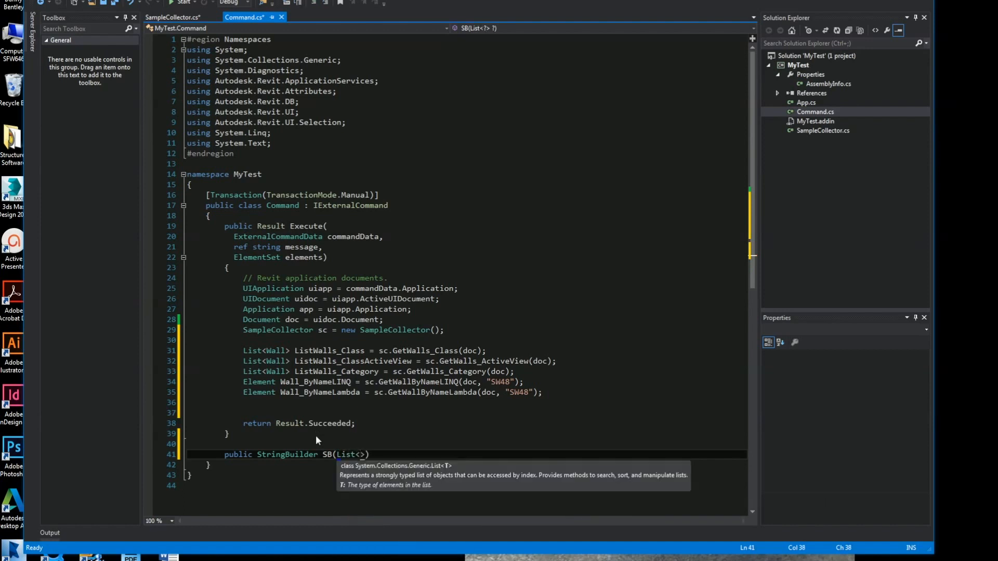
pyautogui.write('Wall> Walls')
pyautogui.write('{')
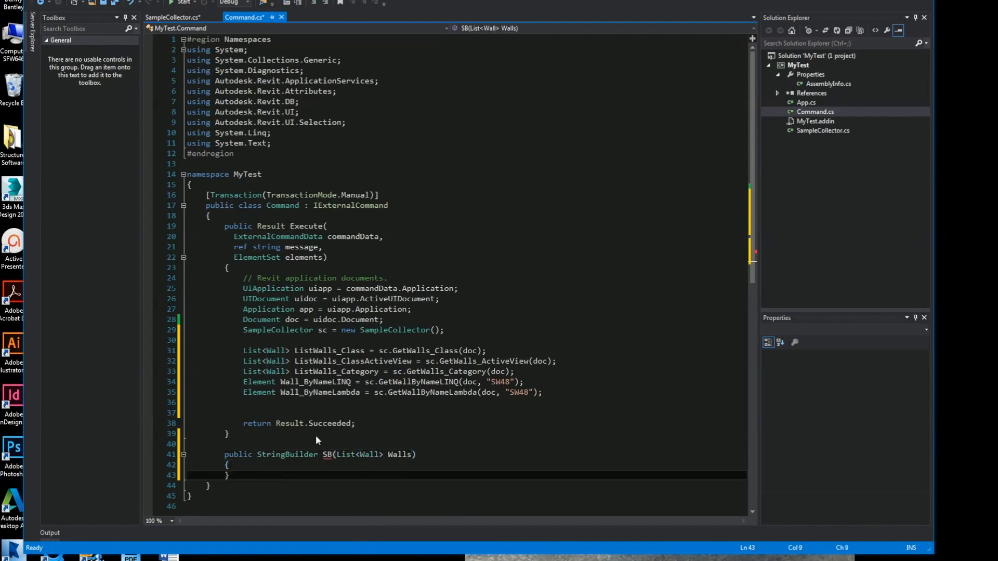
pyautogui.write('S')
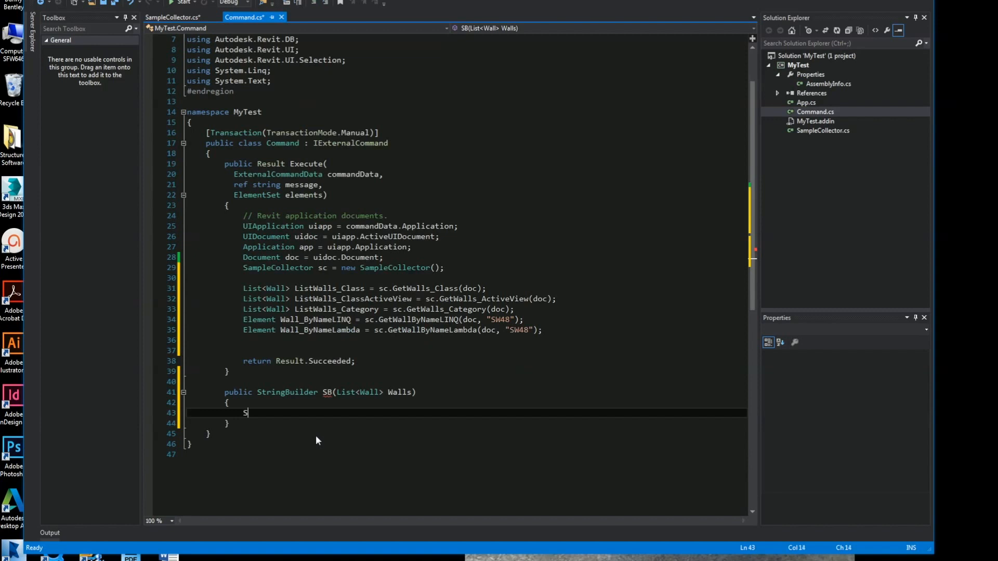
pyautogui.write('tringBuilder sb')
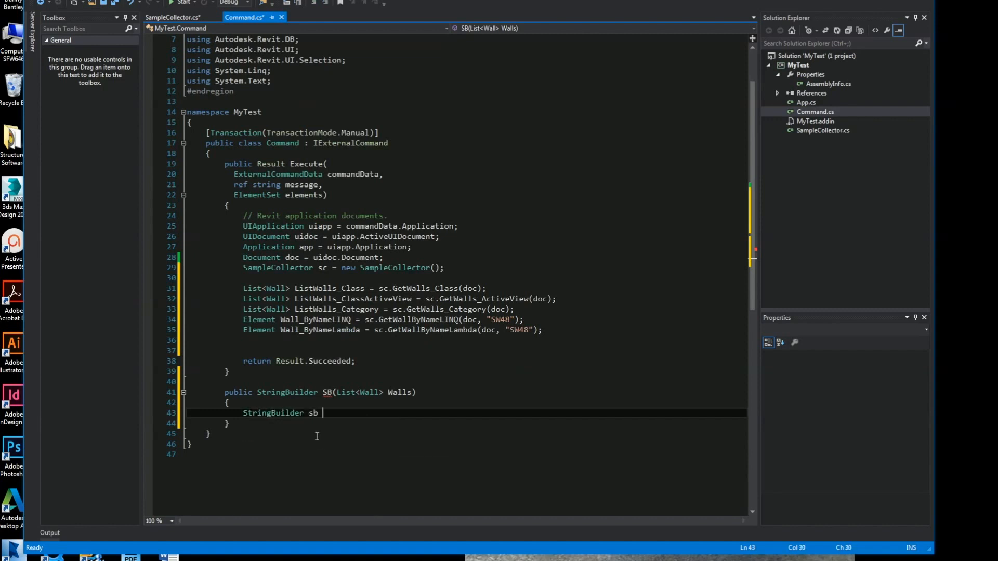
pyautogui.write('= new StringBuilder();')
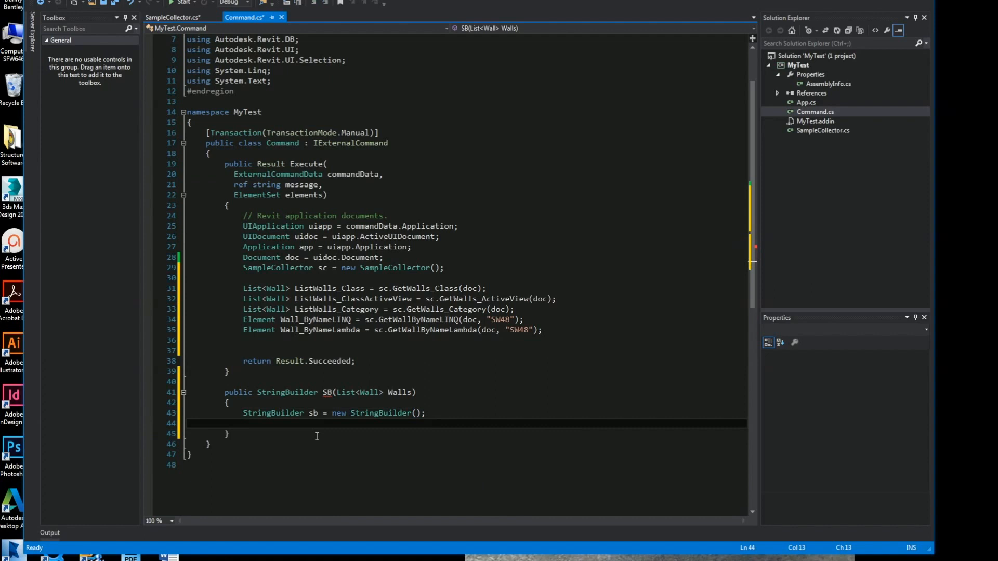
# Loop over Walls appending each name, a space, Id and "\n", then return sb.
pyautogui.write('foreach()')
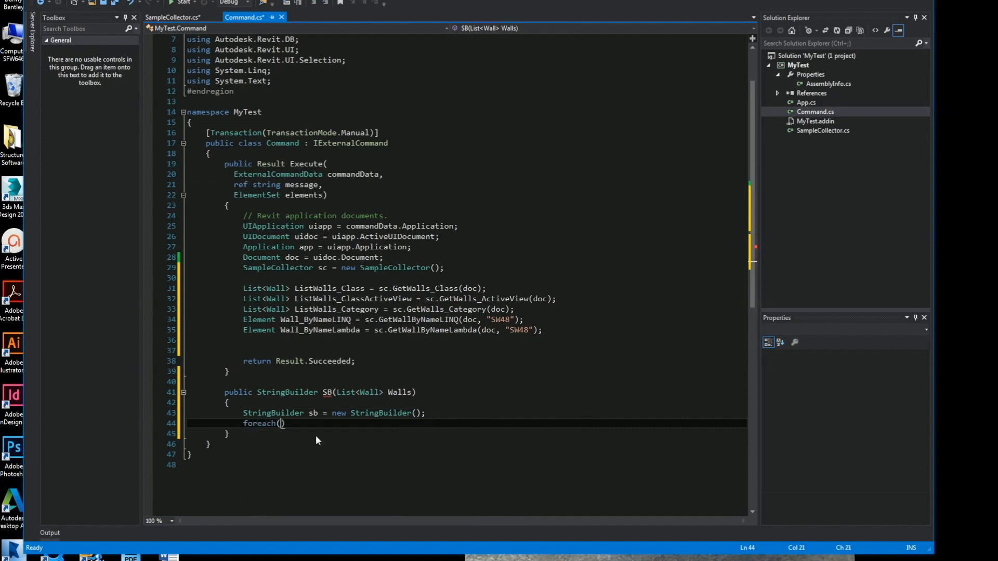
pyautogui.write('Wall w in Wall')
pyautogui.write('{')
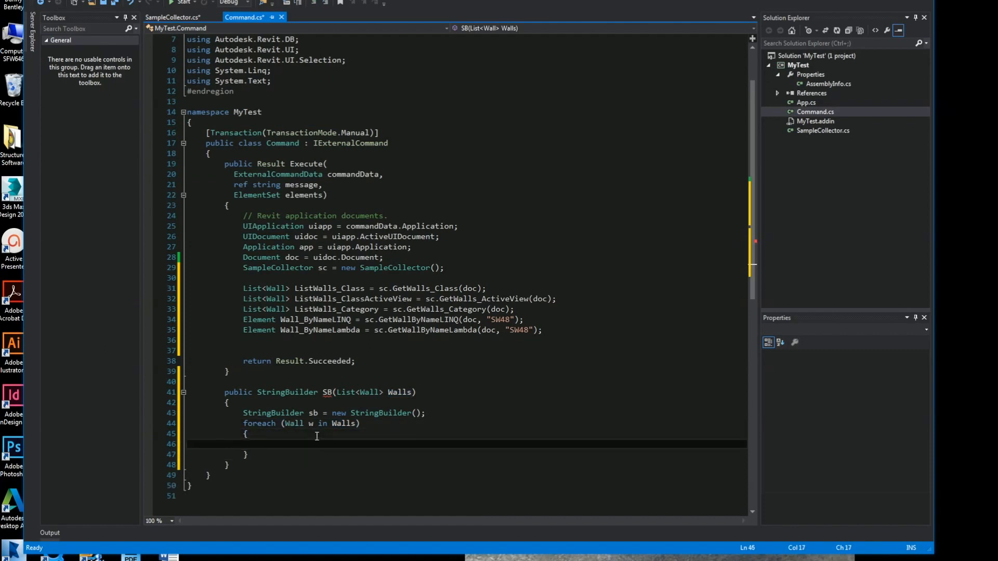
pyautogui.write('sb.Append')
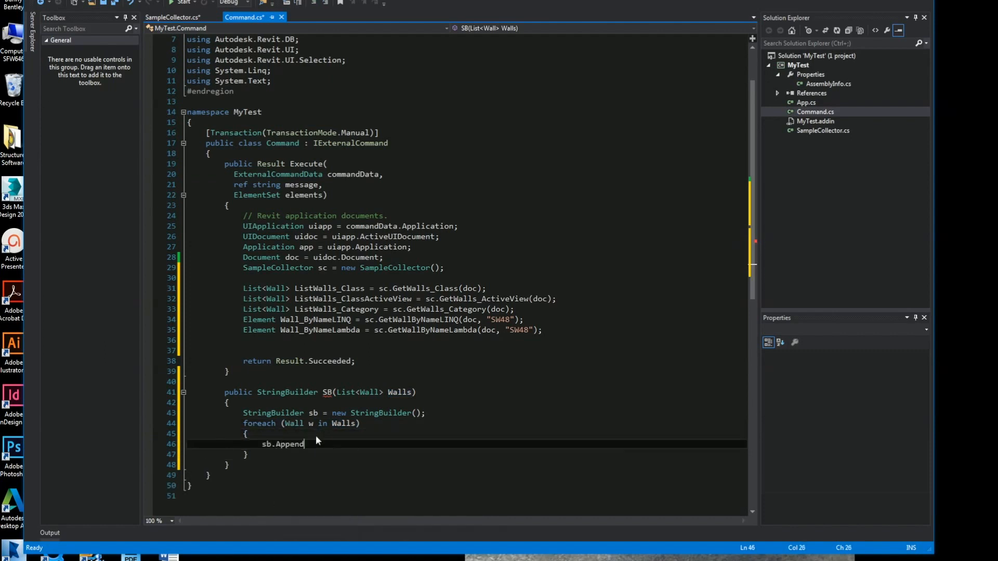
pyautogui.write('(w.name )')
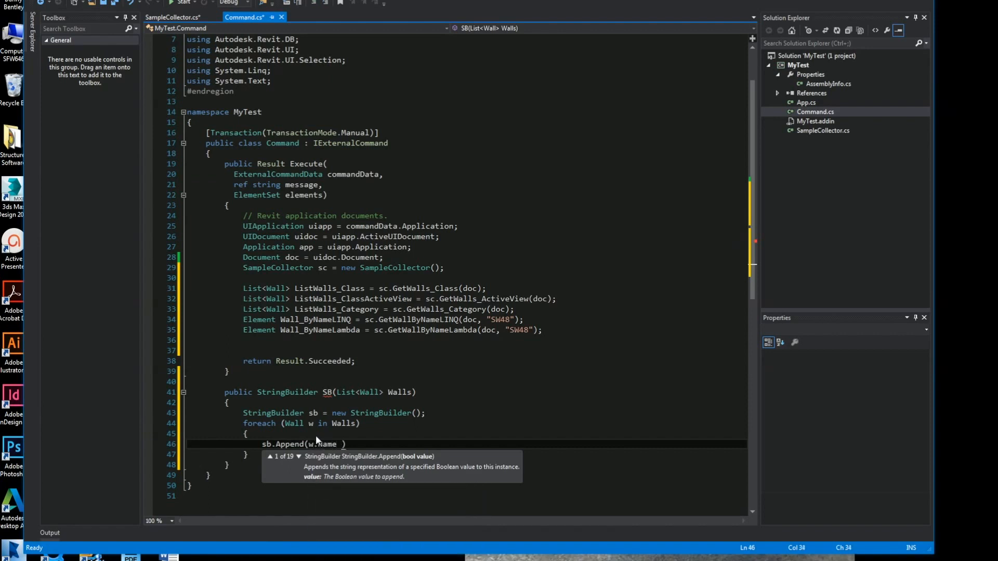
pyautogui.write('+ " " + w.Id +')
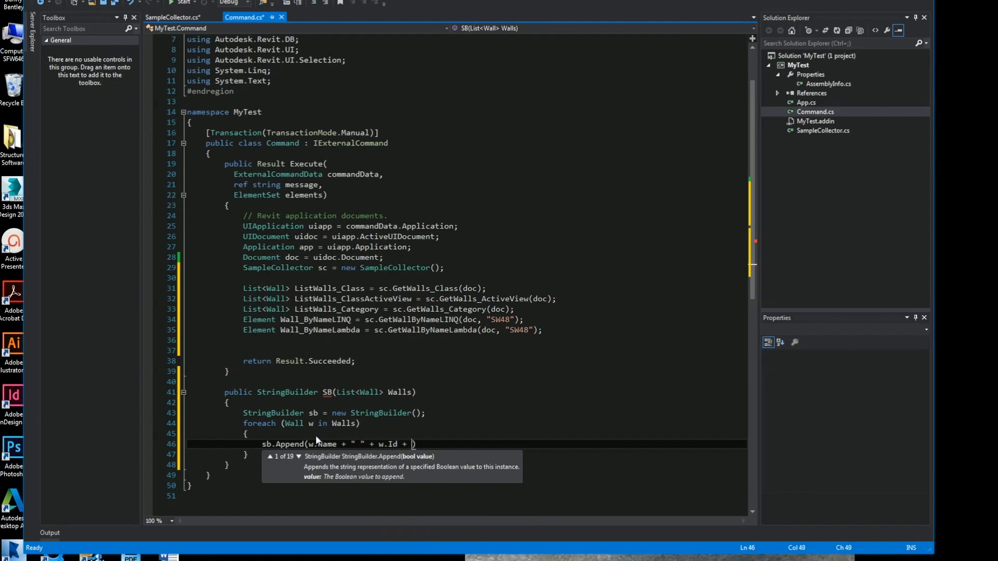
pyautogui.write('"\\n")')
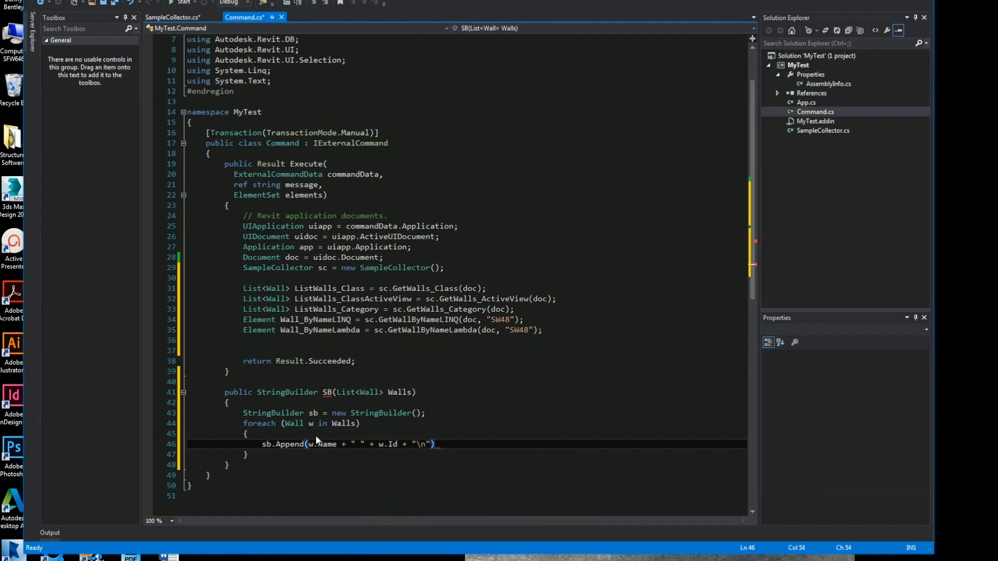
pyautogui.write(';')
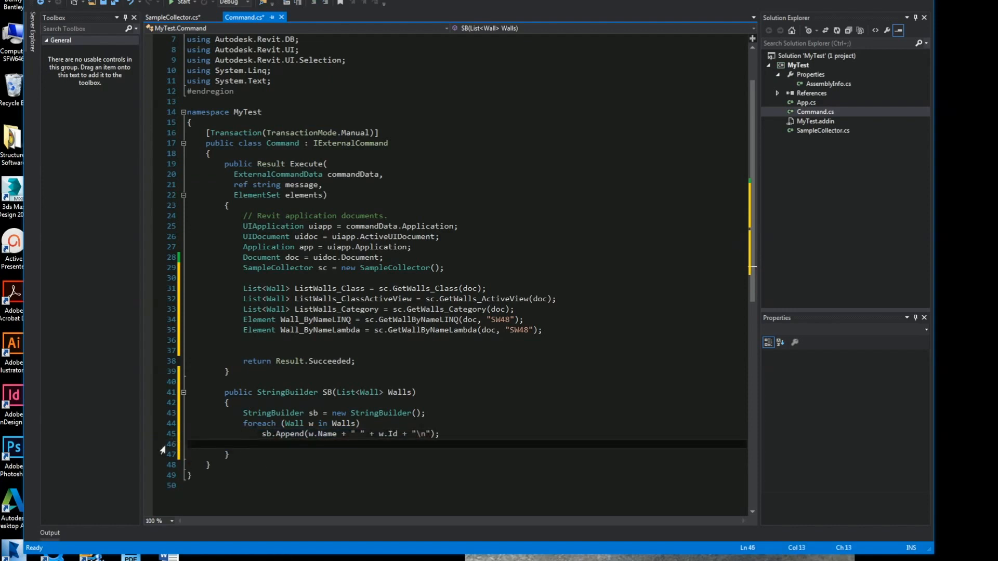
pyautogui.write('return sb')
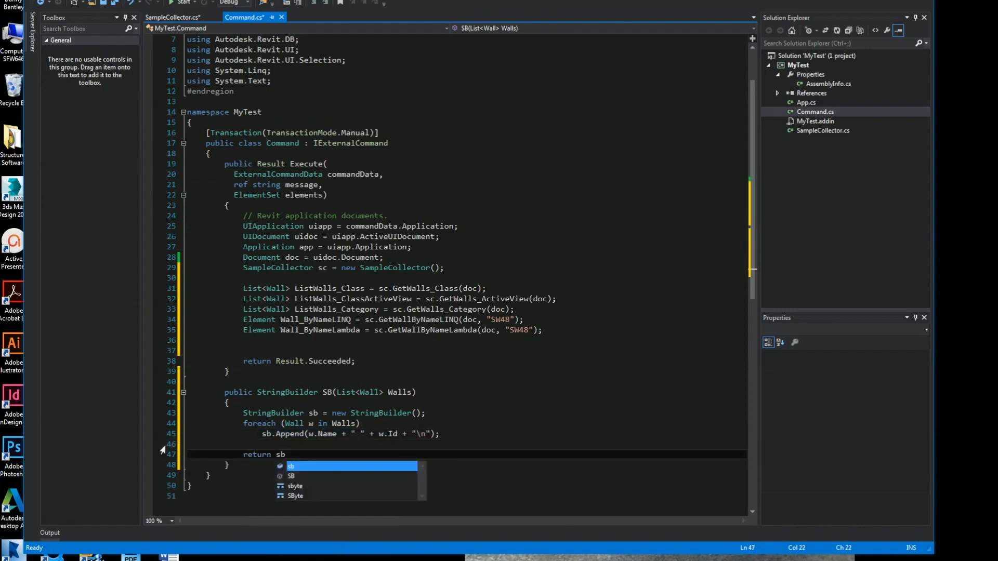
pyautogui.write(';')
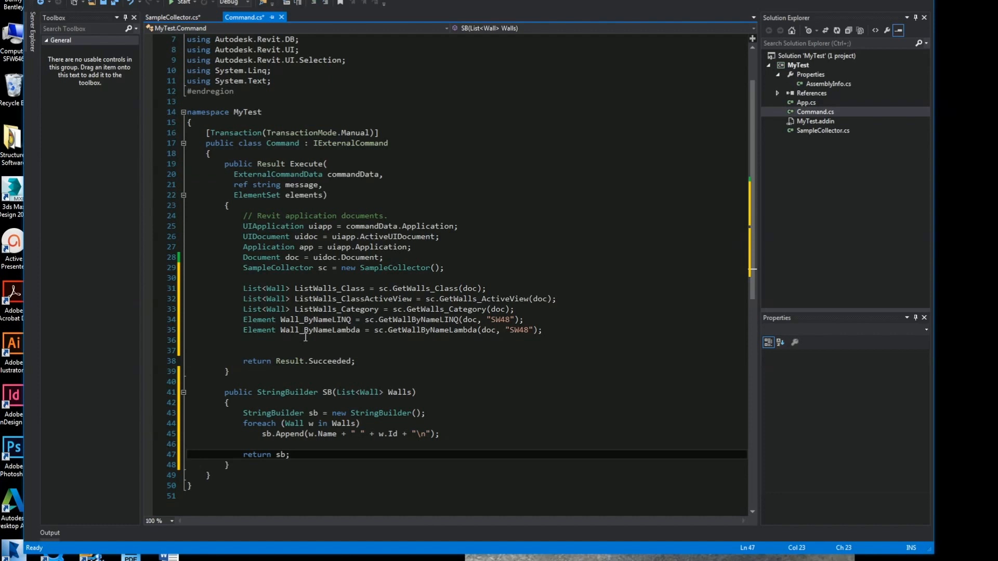
pyautogui.write('tak')
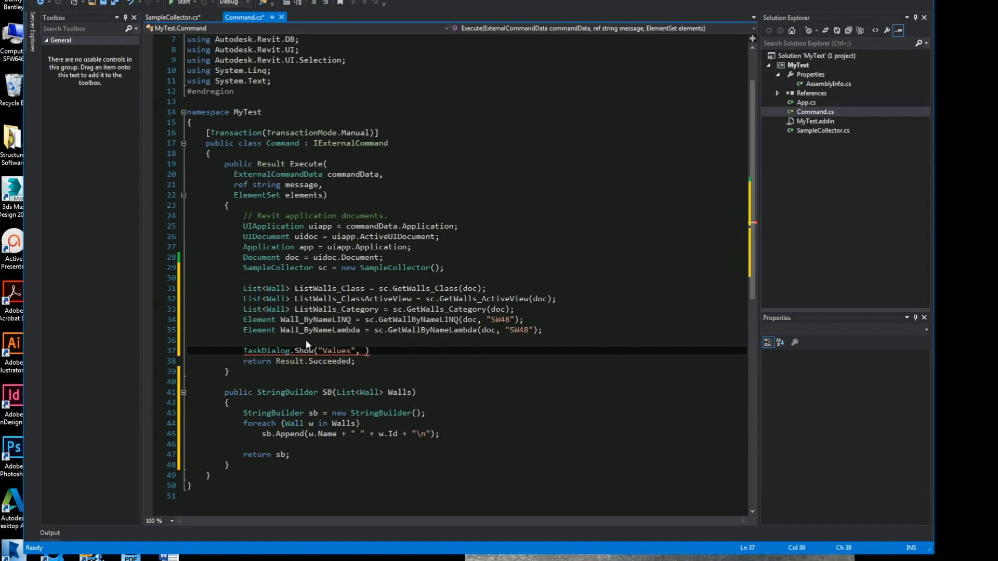
# Show a "Values" TaskDialog with "---Walls using Class" plus SB(ListWalls_Class), then the LINQ wall's name.
pyautogui.write('"---Wa"')
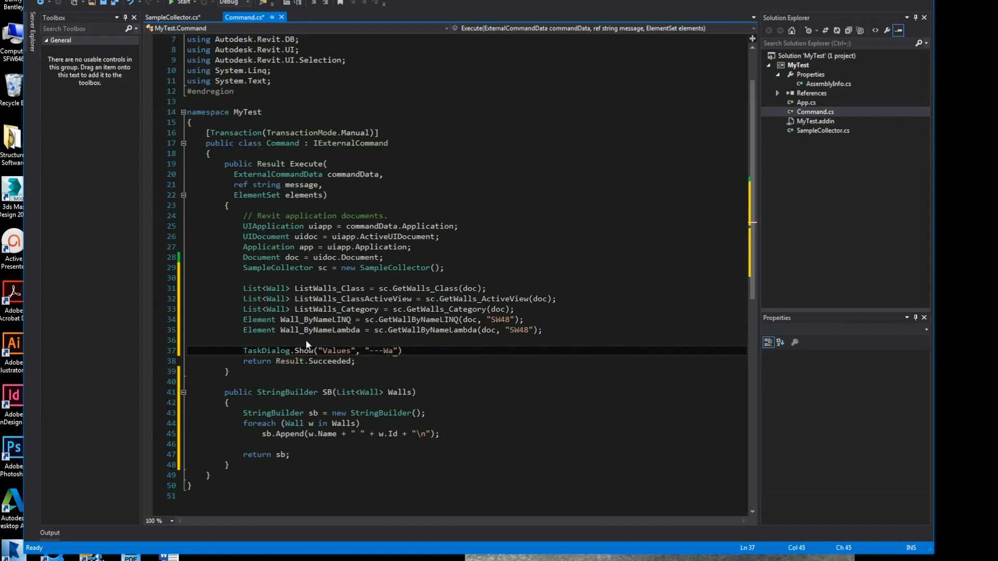
pyautogui.write('lls using Class \\n')
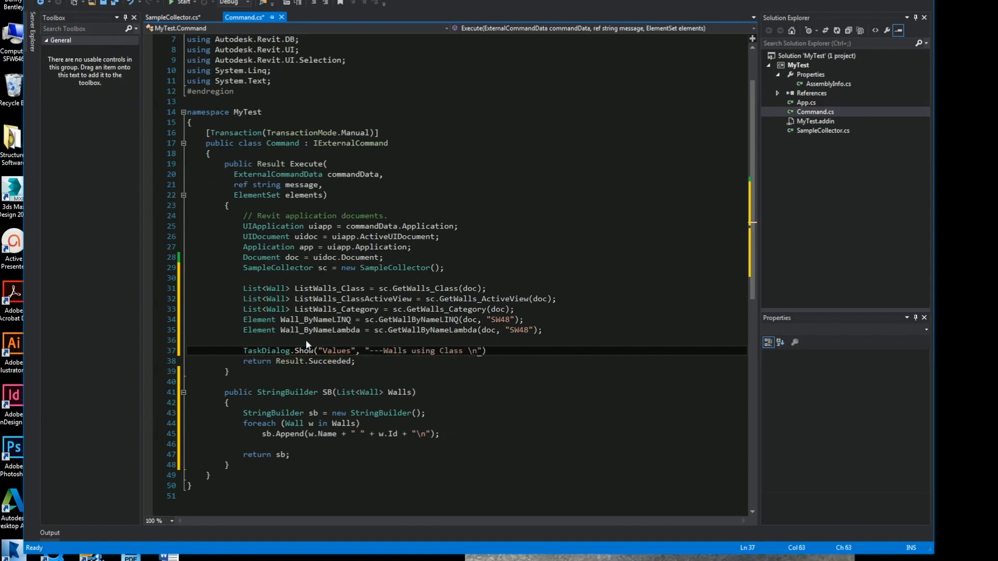
pyautogui.write('+ SB()')
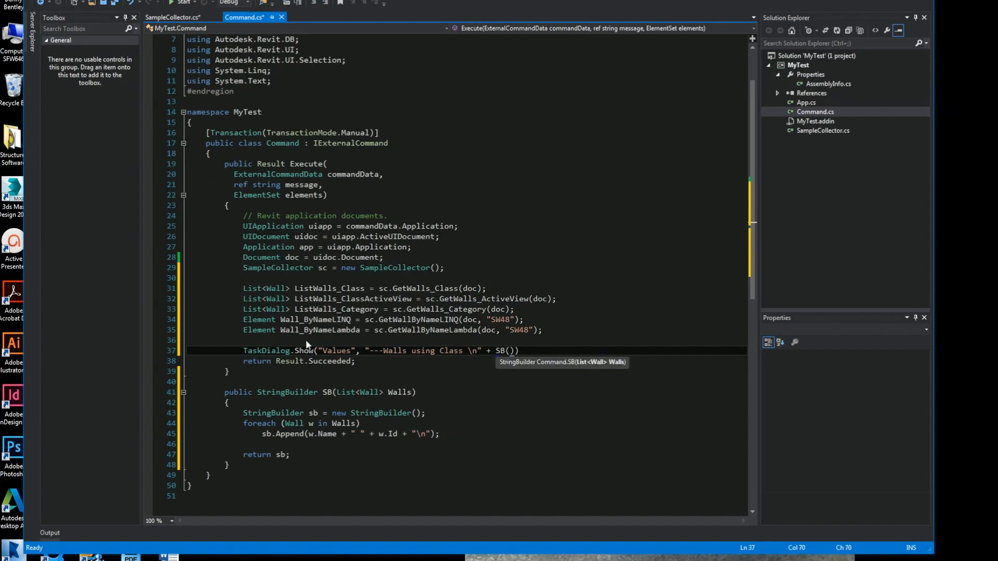
pyautogui.write('ListWalls_Class')
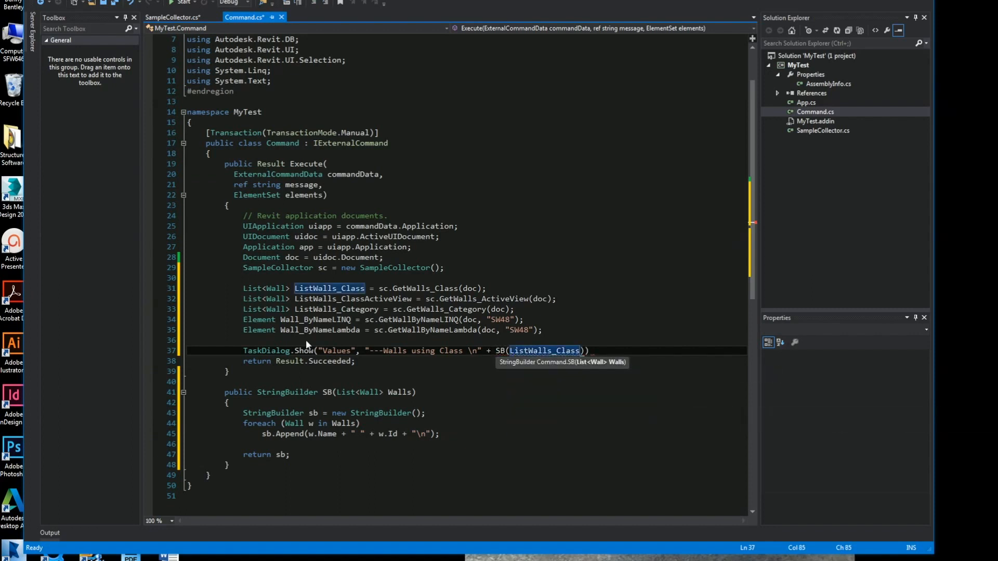
pyautogui.write('.ToString()')
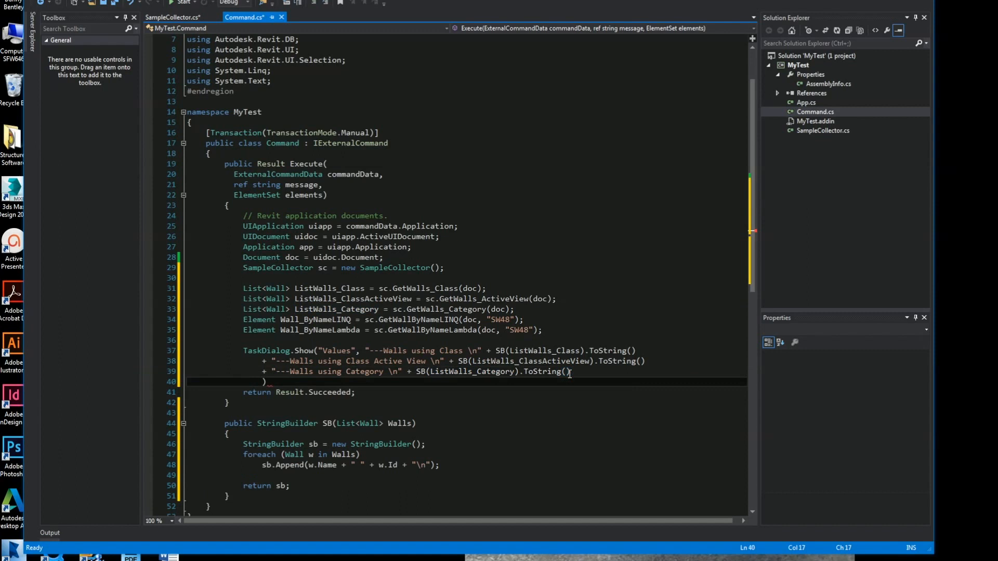
pyautogui.write('+"\\n"')
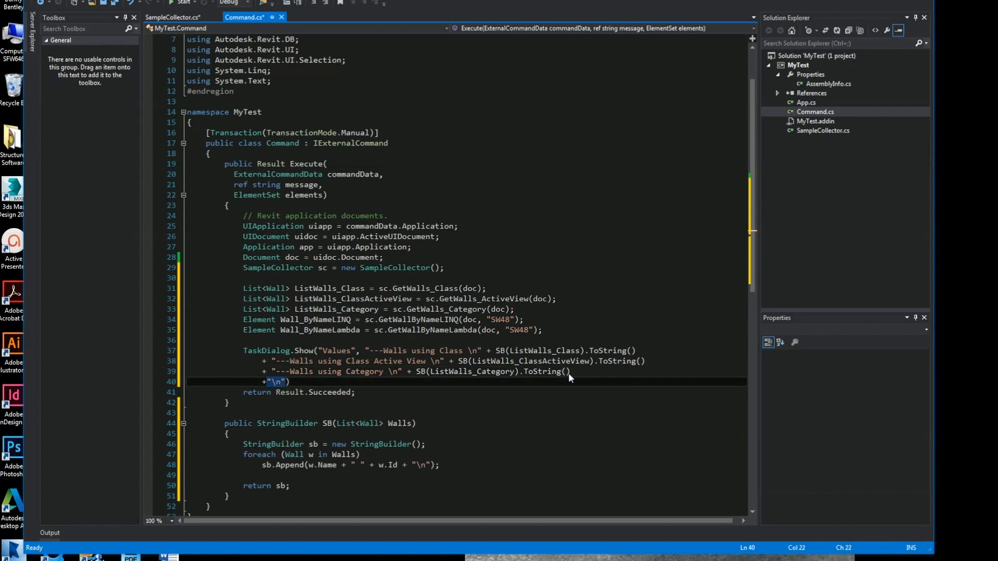
pyautogui.write('---Wall LINQ \\n')
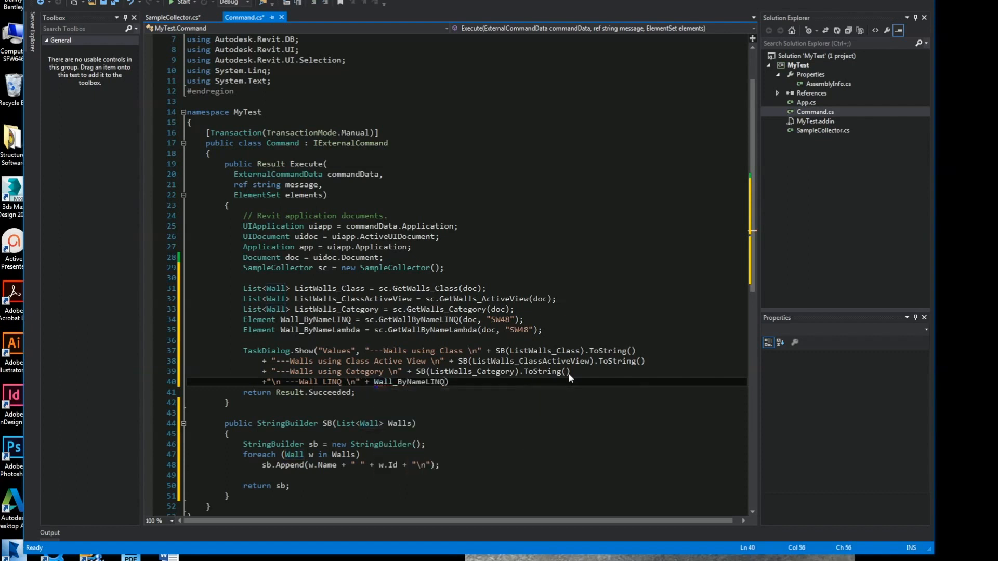
pyautogui.write('.Name + " " + Wall_ByNameLINQ.Id')
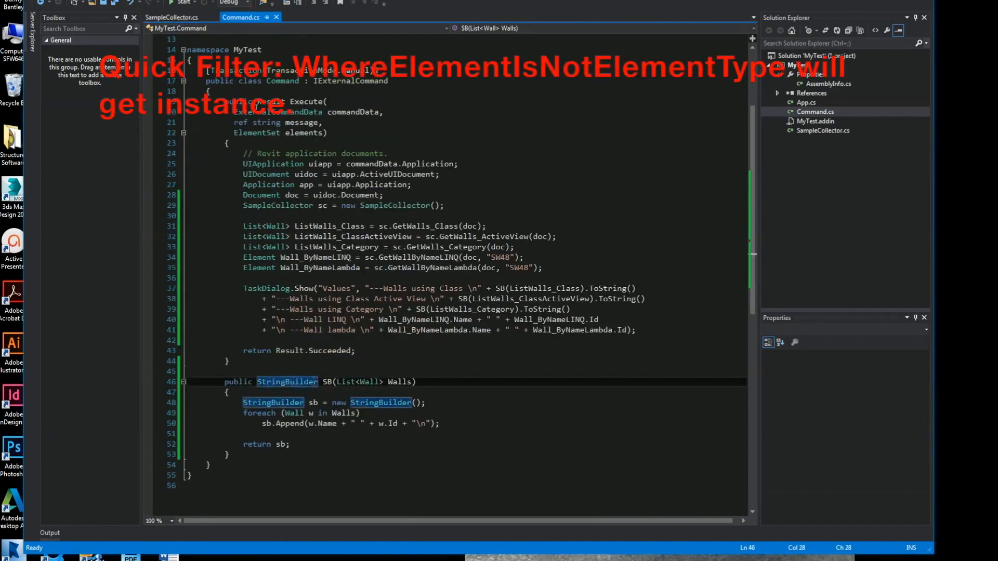
# Review GetWalls_Category's WhereElementIsNotElementType() in SampleCollector.cs.
pyautogui.click(179, 17)
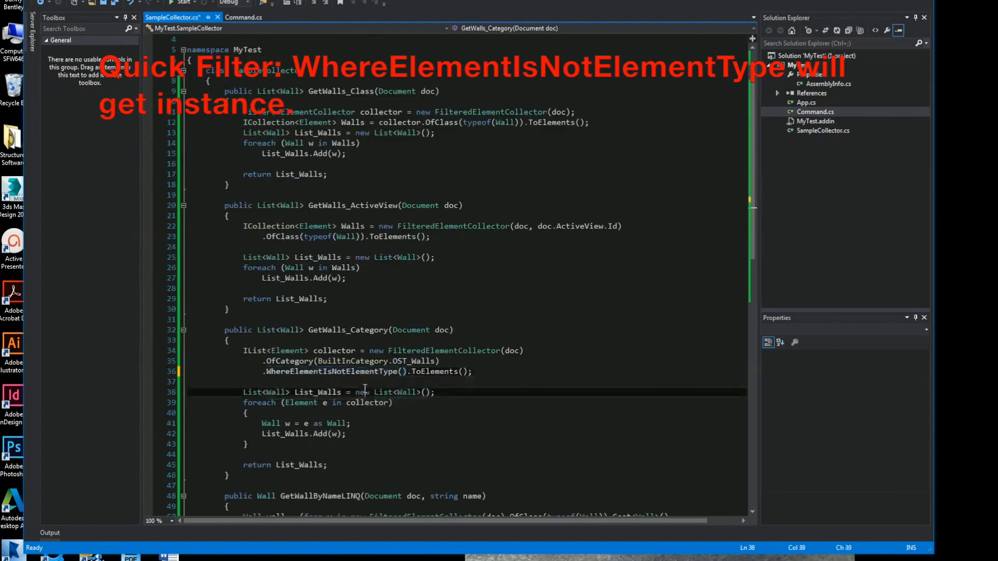
pyautogui.scroll(-3)
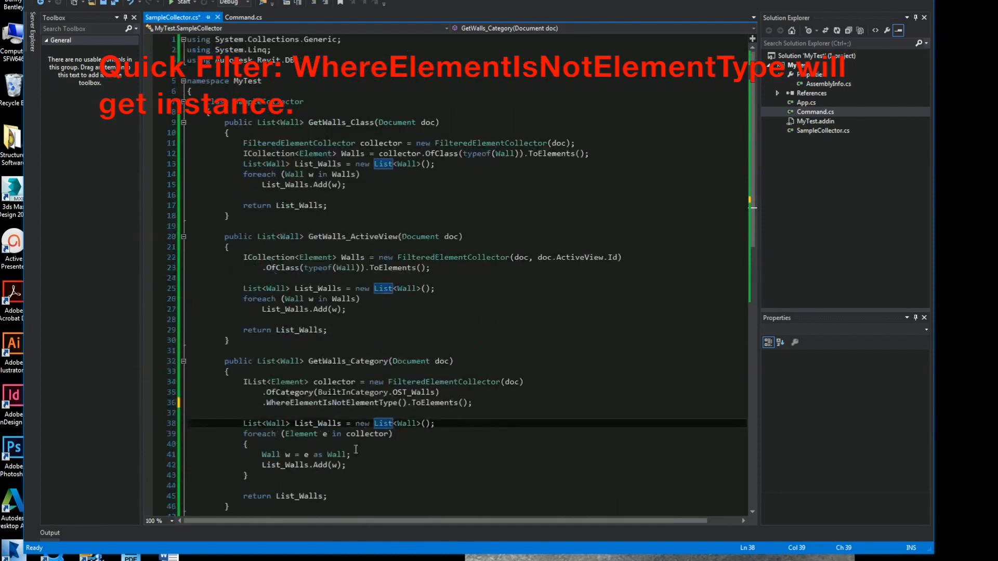
pyautogui.click(182, 2)
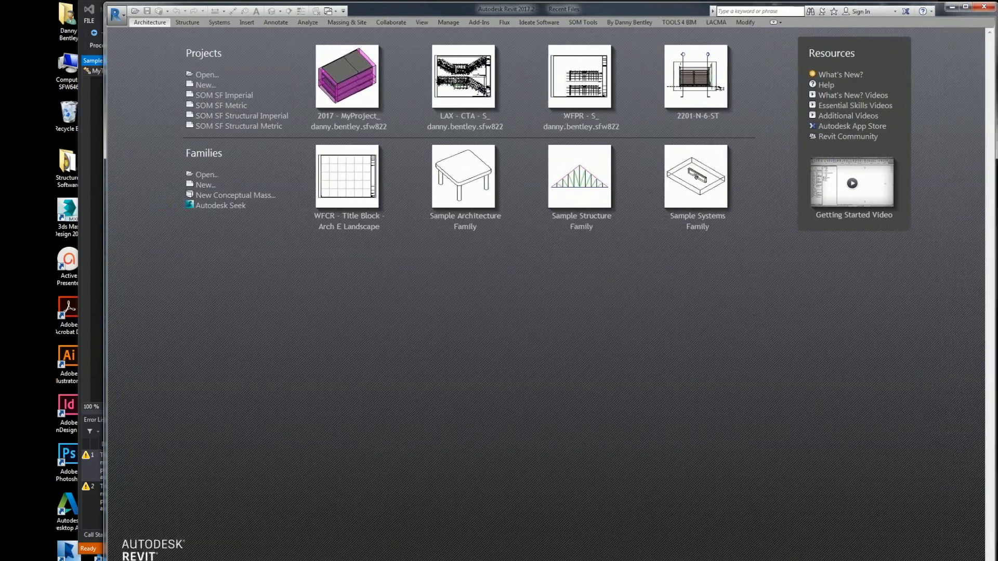
# Open MyProject with the STRUC workset and show the Level 1 structural plan, deselecting walls.
pyautogui.click(347, 78)
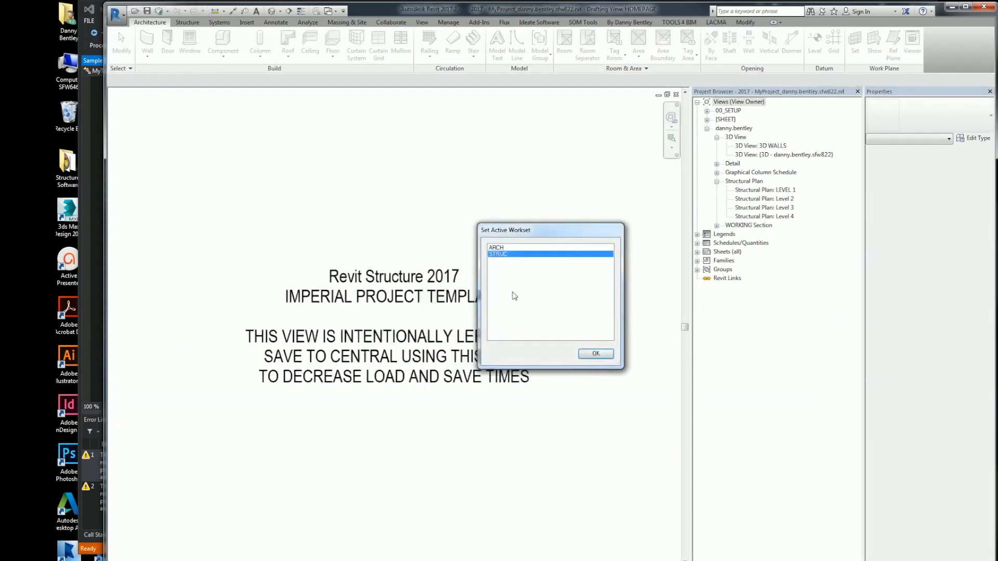
pyautogui.click(595, 354)
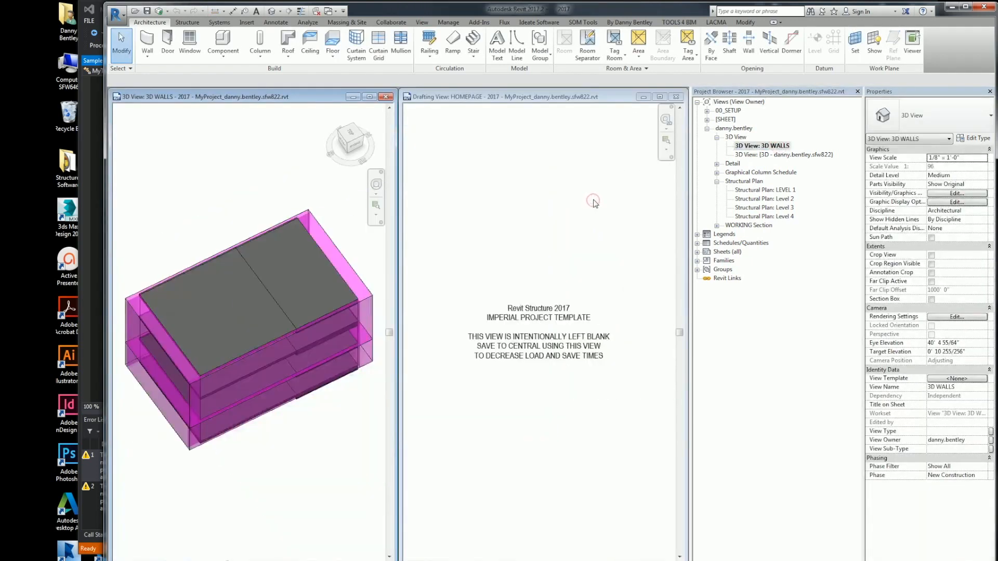
pyautogui.doubleClick(764, 190)
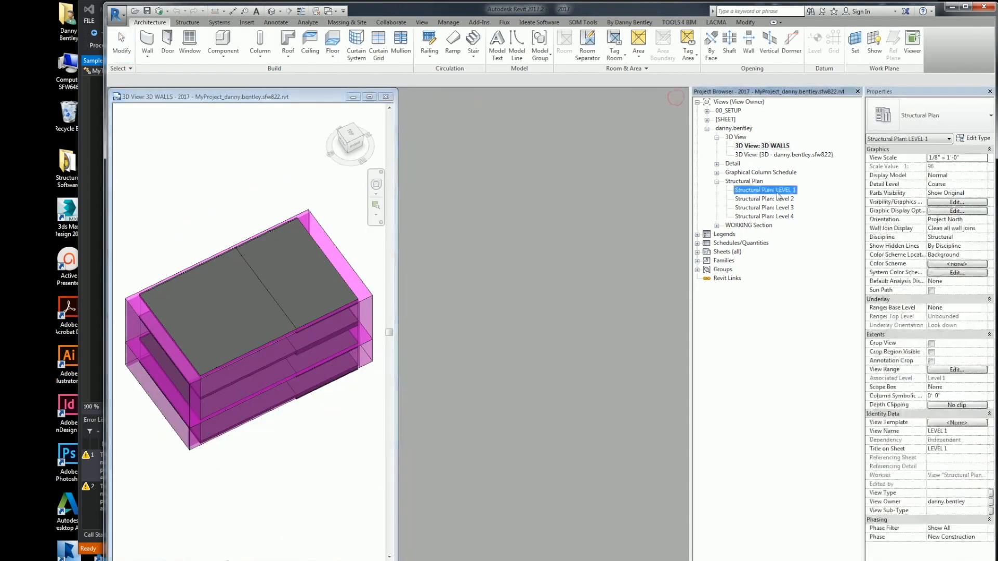
pyautogui.doubleClick(766, 189)
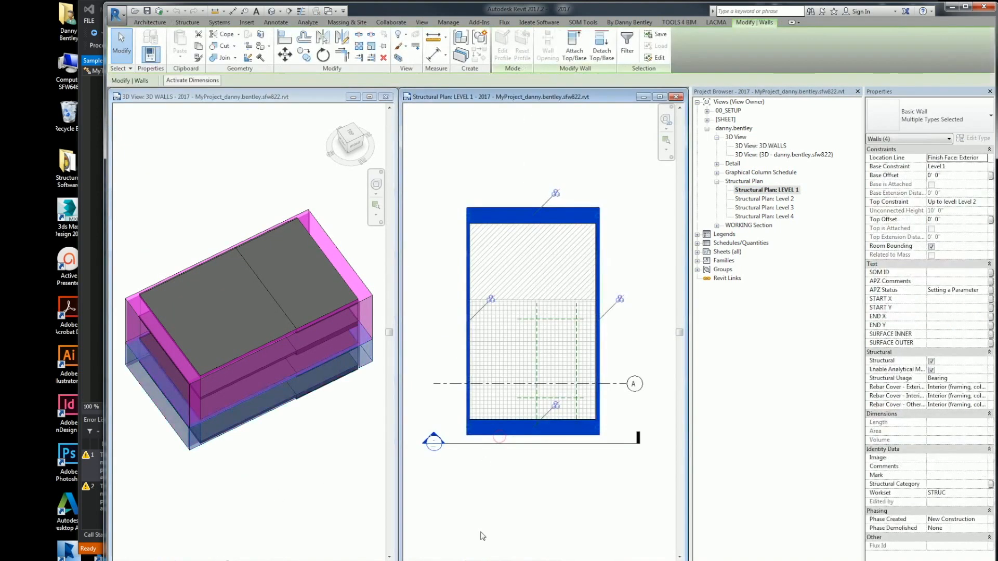
pyautogui.click(150, 22)
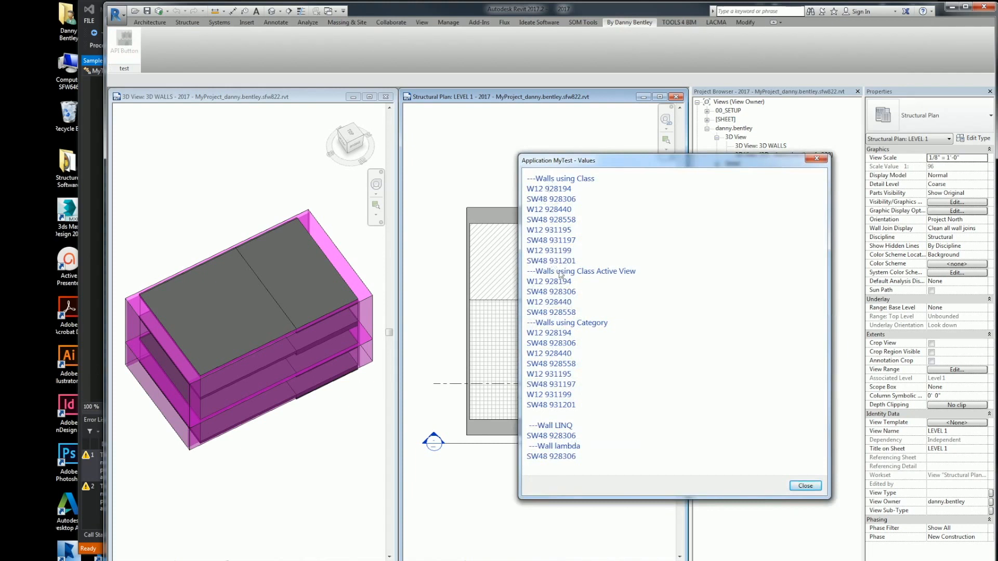
pyautogui.moveTo(552, 303)
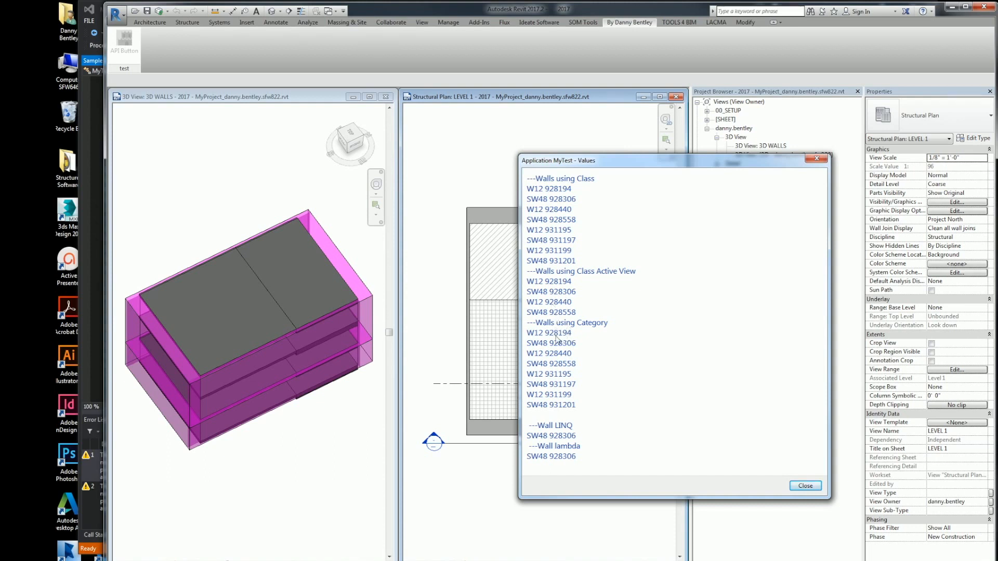
pyautogui.moveTo(571, 440)
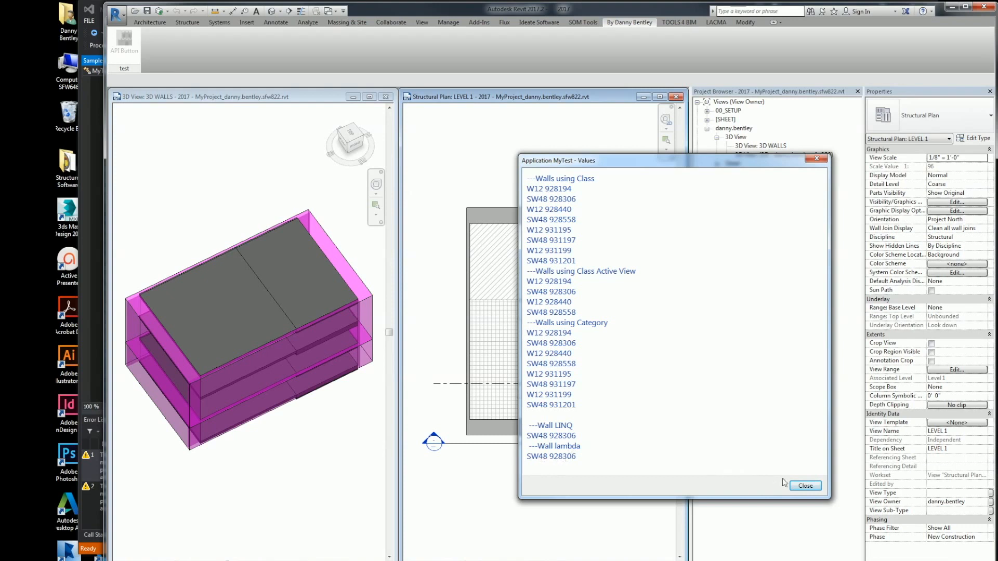
pyautogui.click(806, 486)
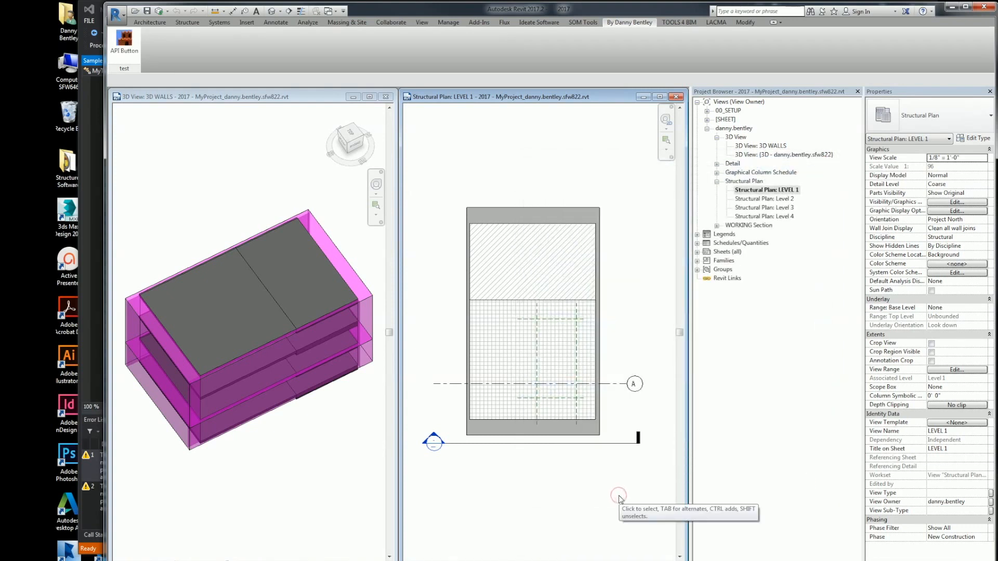